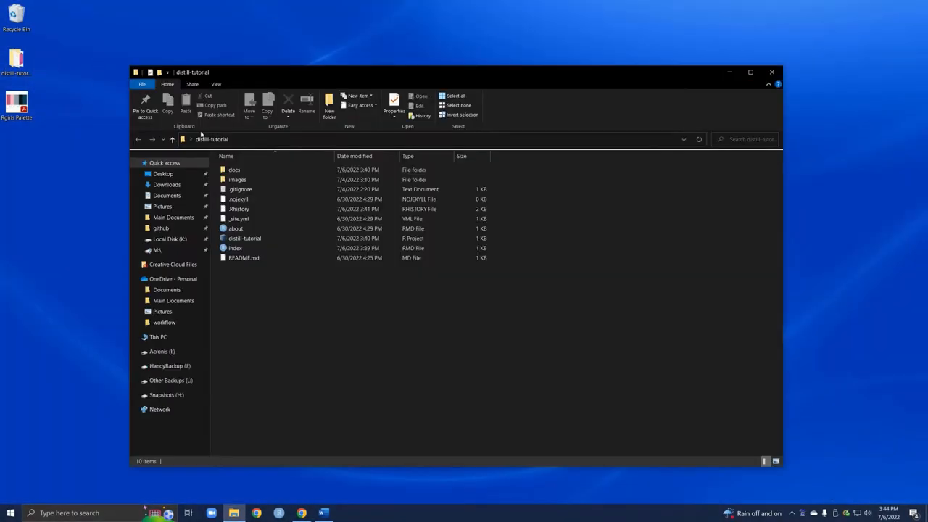
Step: Open distill-tutorial.Rproj from the distill-tutorial folder
{"action": "left_click", "coordinate": [244, 238]}
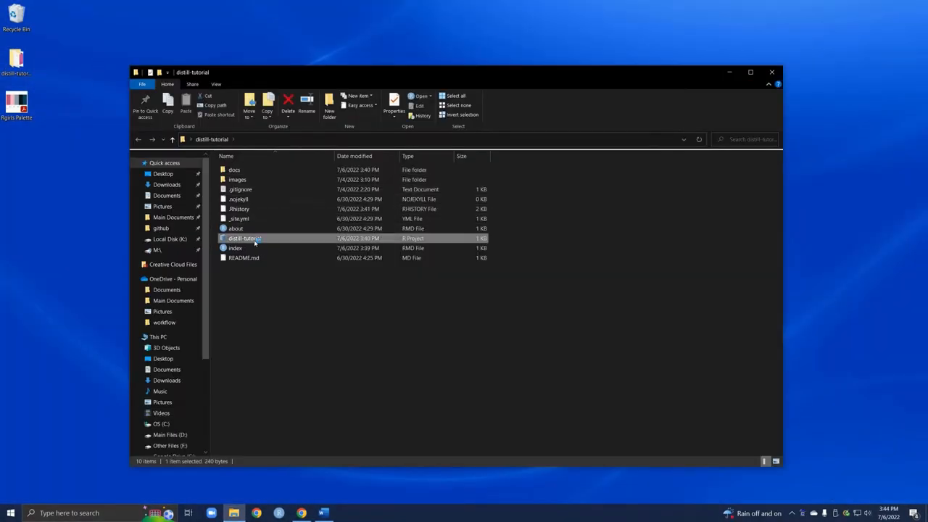
{"action": "double_click", "coordinate": [243, 238]}
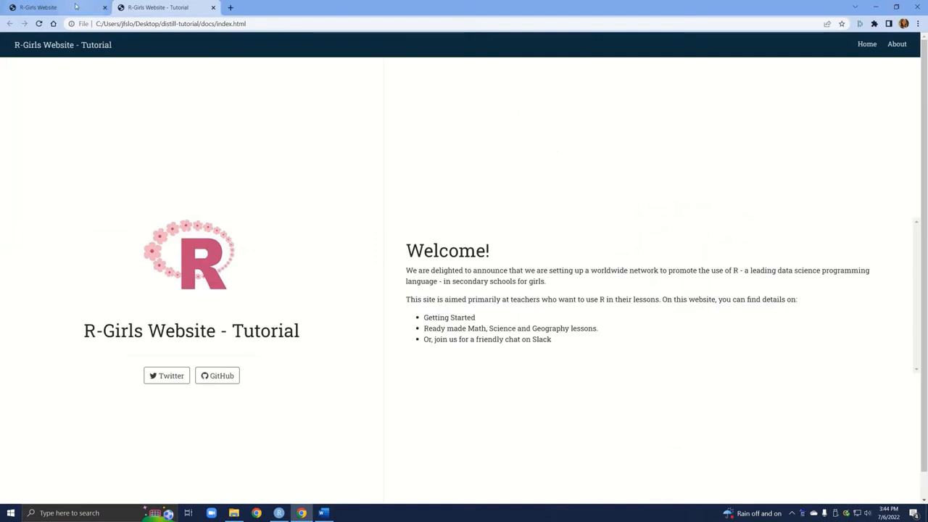
{"action": "mouse_move", "coordinate": [38, 7]}
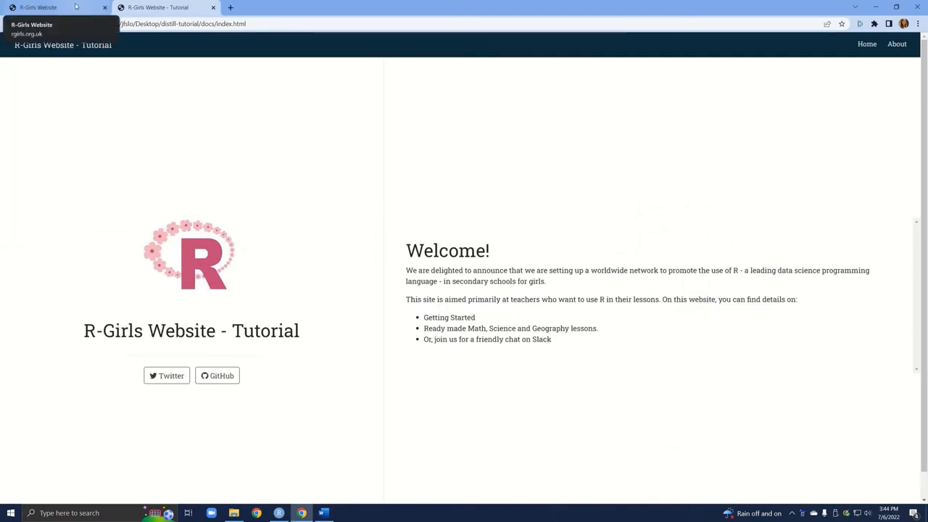
Step: View the live rgirls.org.uk site, then return to the tutorial site tab
{"action": "left_click", "coordinate": [51, 8]}
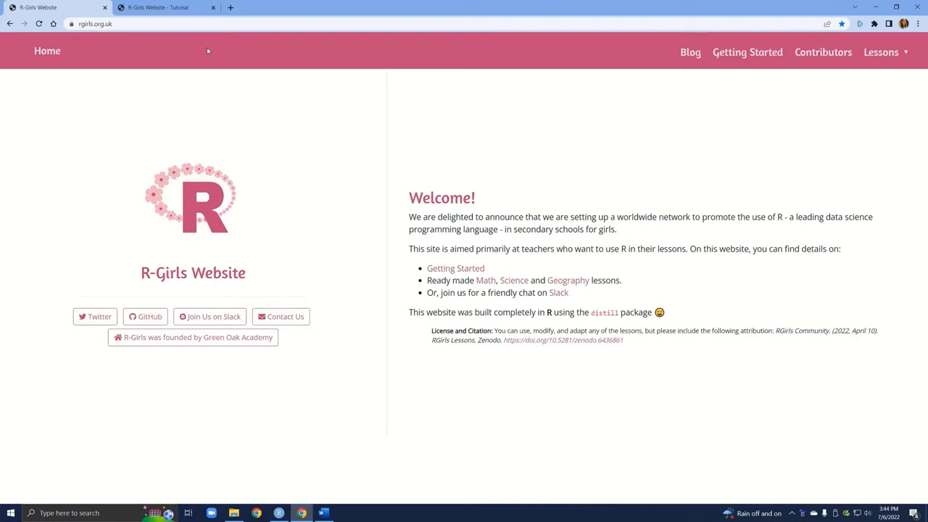
{"action": "mouse_move", "coordinate": [167, 7]}
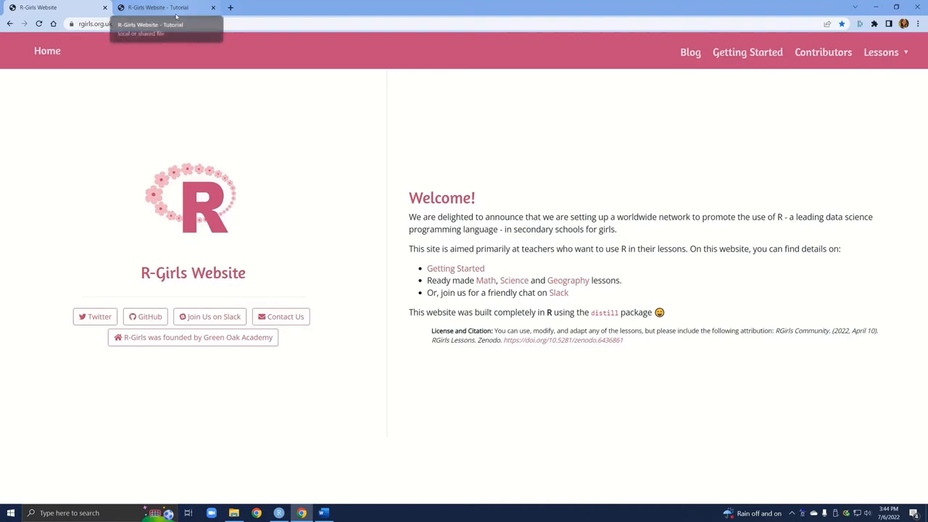
{"action": "left_click", "coordinate": [166, 7]}
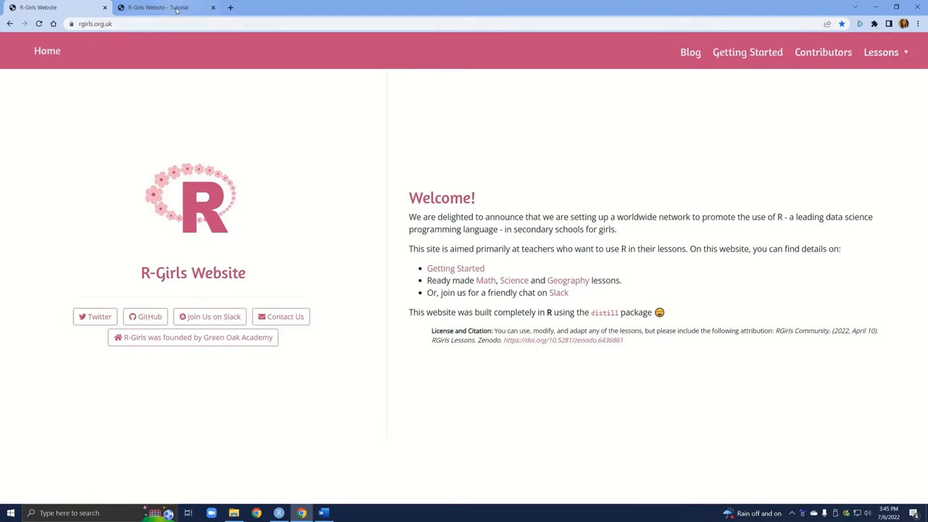
{"action": "left_click", "coordinate": [167, 8]}
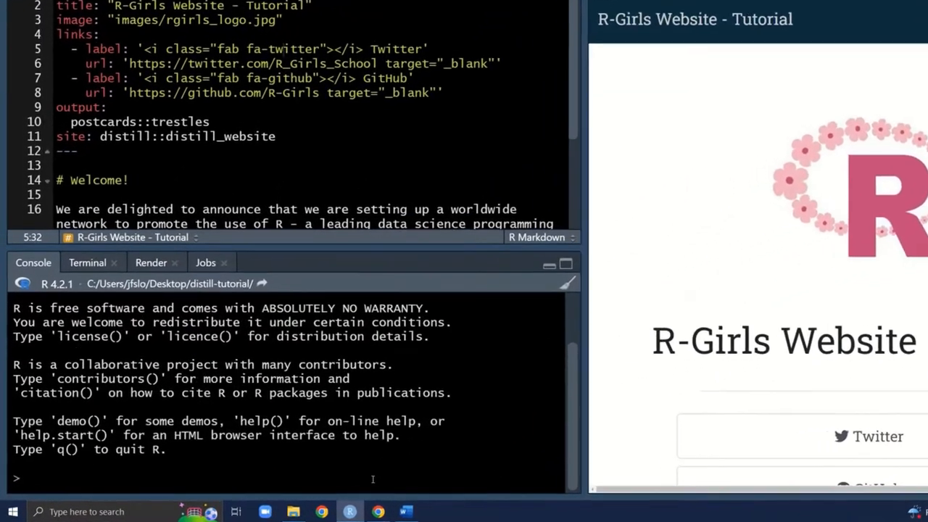
Step: Run library(distill) and create_theme("rgirls-theme") in the console to generate rgirls-theme.css
{"action": "type", "text": "library(distill"}
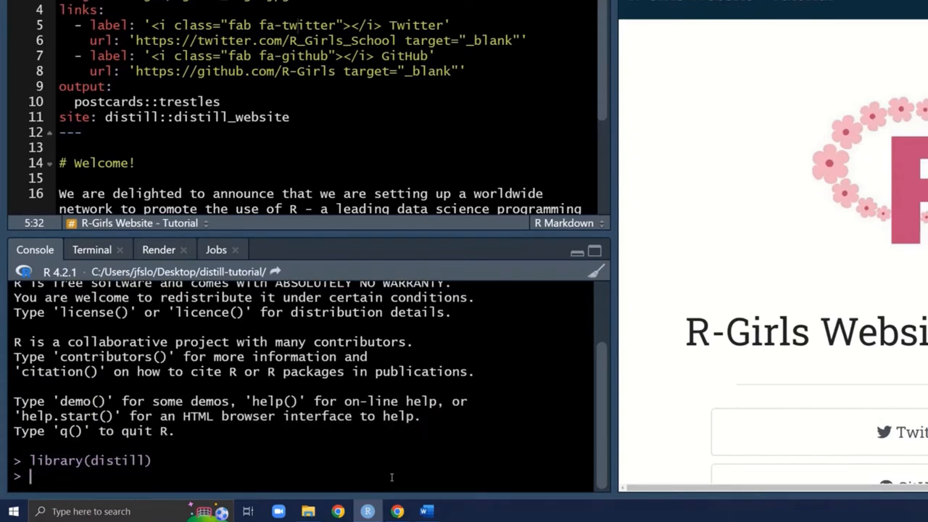
{"action": "type", "text": "create"}
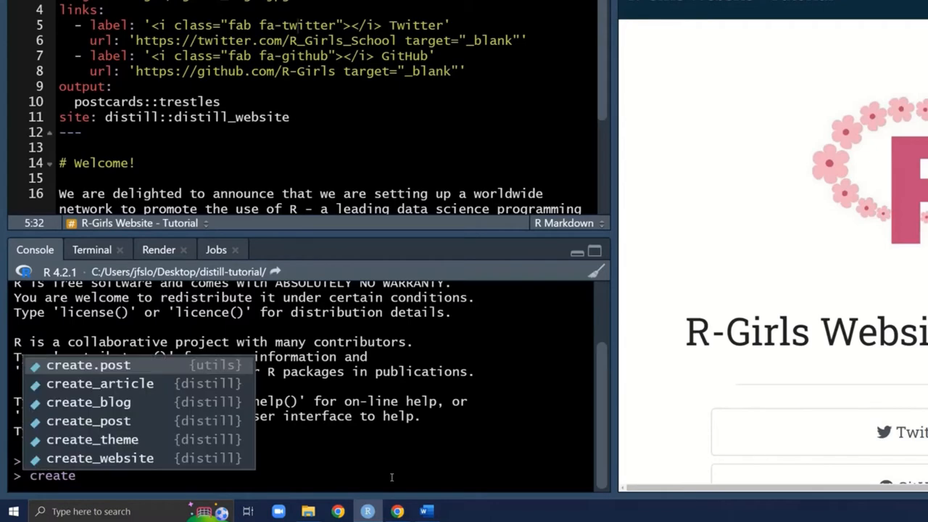
{"action": "type", "text": "_theme("}
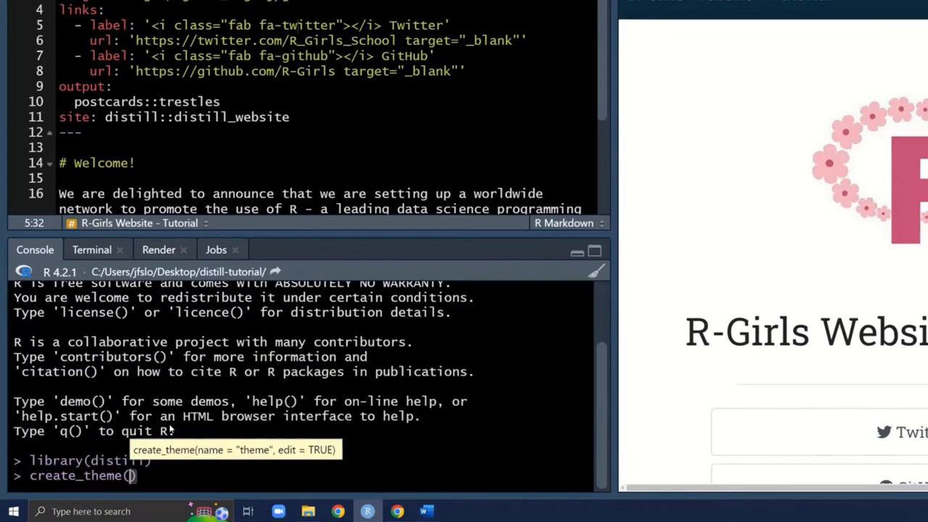
{"action": "mouse_move", "coordinate": [182, 452]}
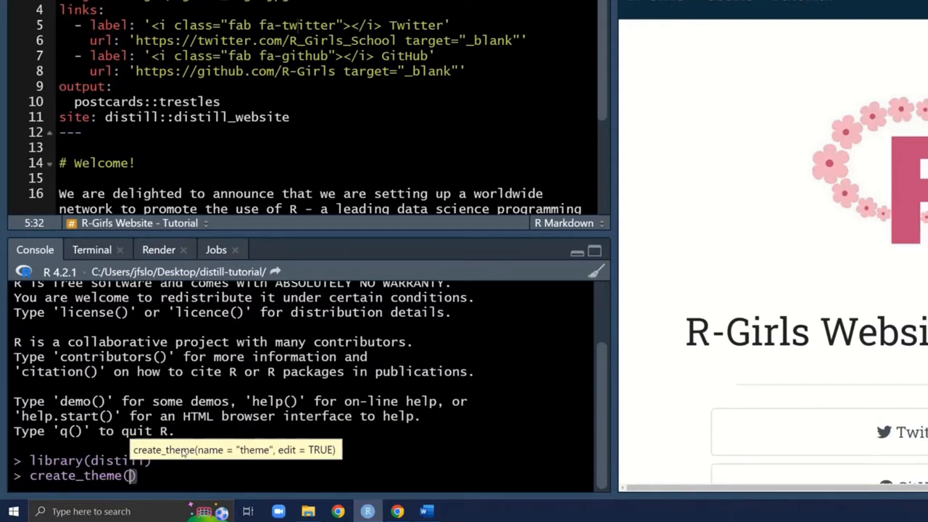
{"action": "type", "text": "\"\""}
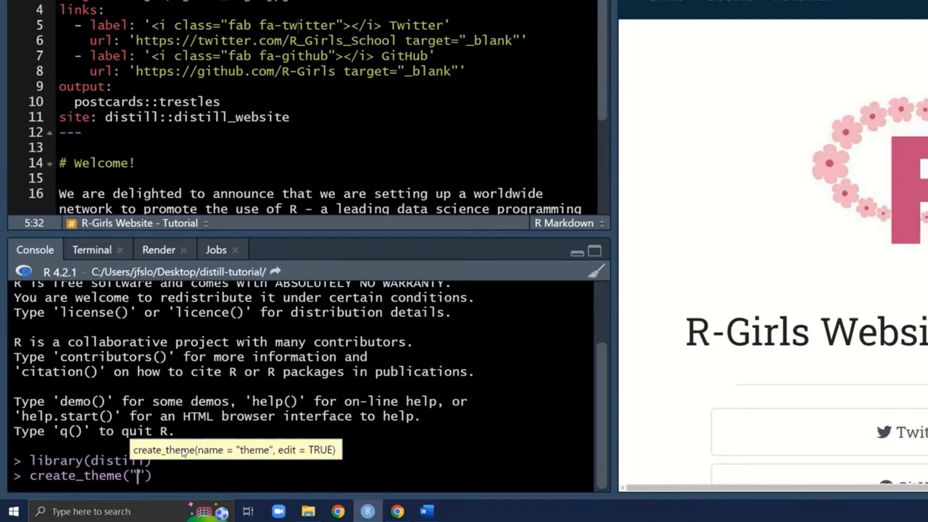
{"action": "type", "text": "re"}
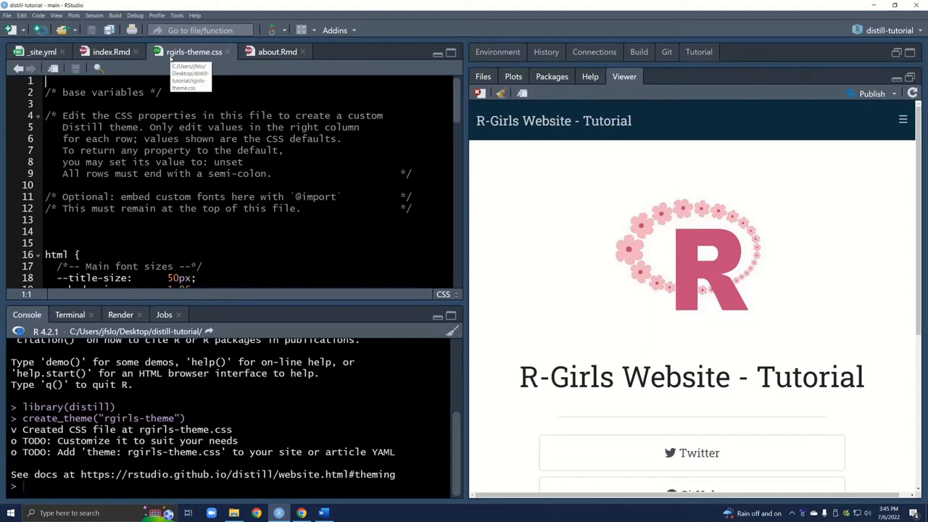
{"action": "mouse_move", "coordinate": [224, 67]}
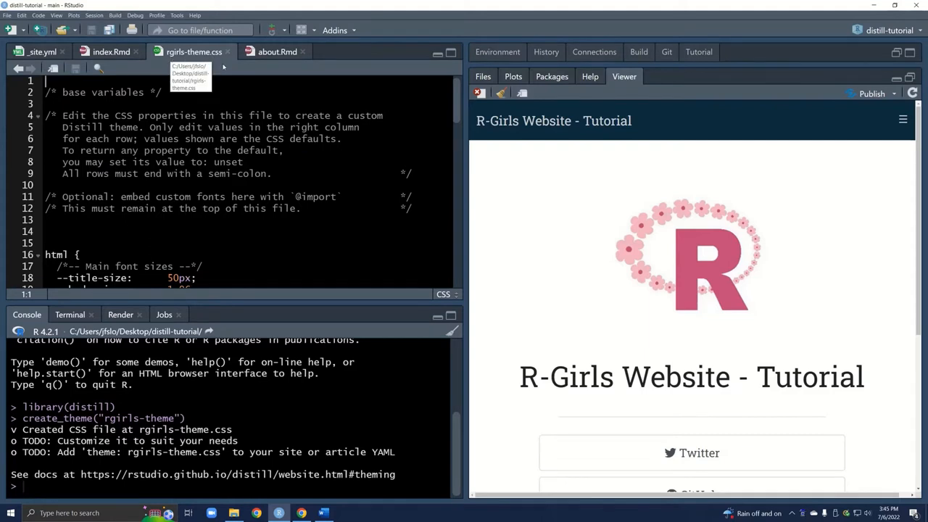
Step: Show the Files pane confirming rgirls-theme.css exists and scroll through its CSS variables
{"action": "left_click", "coordinate": [260, 116]}
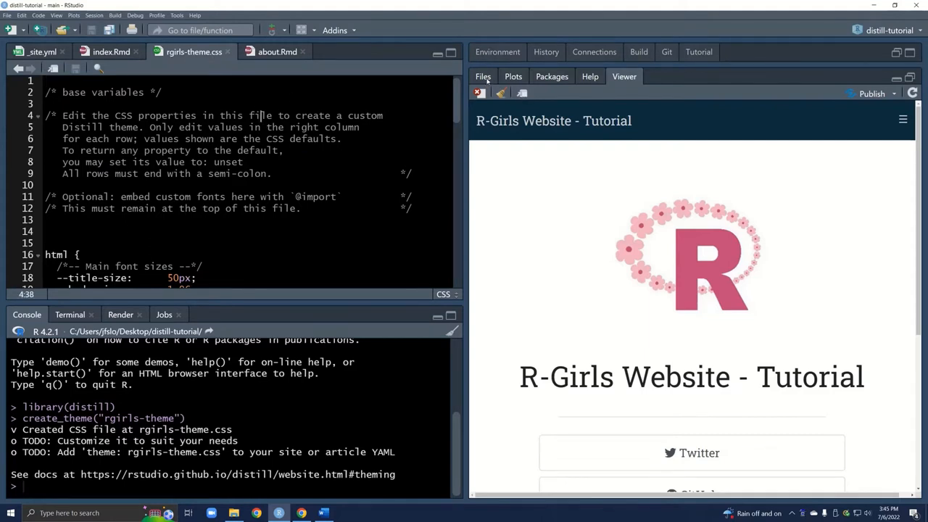
{"action": "left_click", "coordinate": [483, 76]}
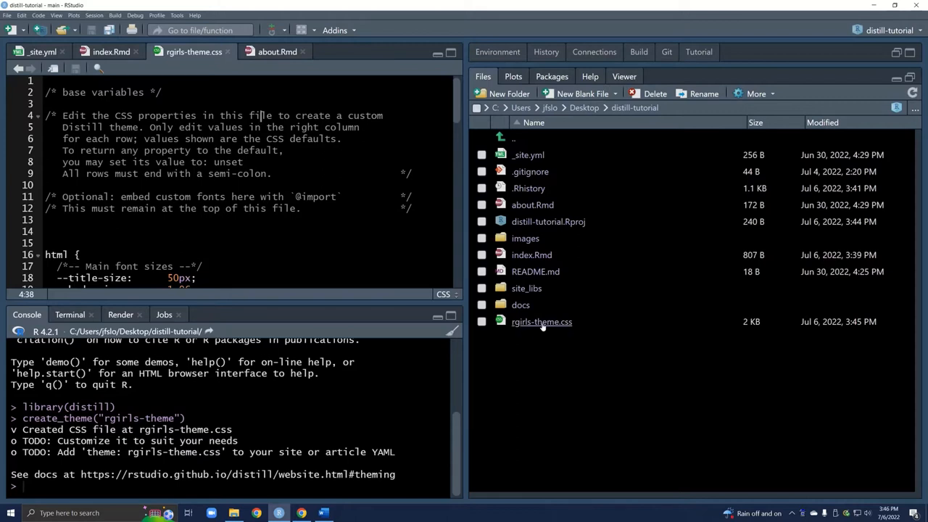
{"action": "mouse_move", "coordinate": [543, 322]}
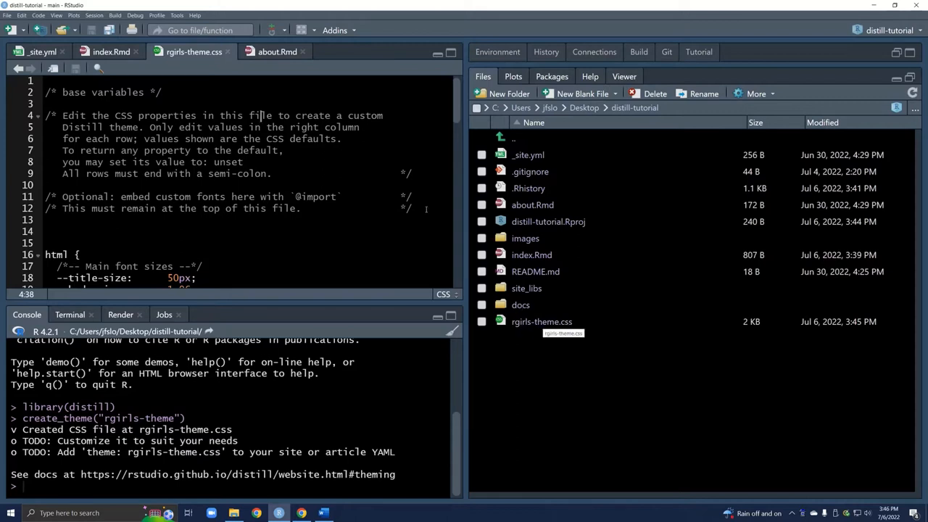
{"action": "scroll", "scroll_direction": "down", "scroll_amount": 3}
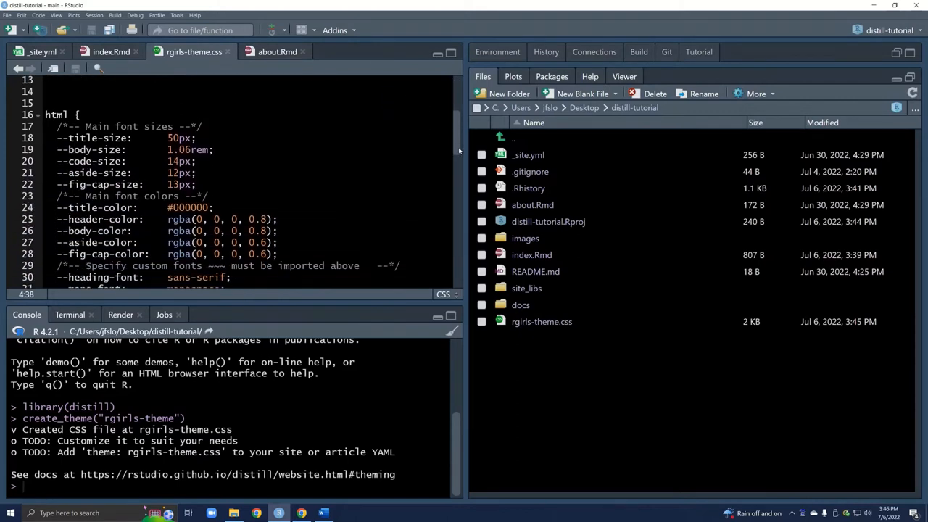
{"action": "scroll", "scroll_direction": "down", "scroll_amount": 3}
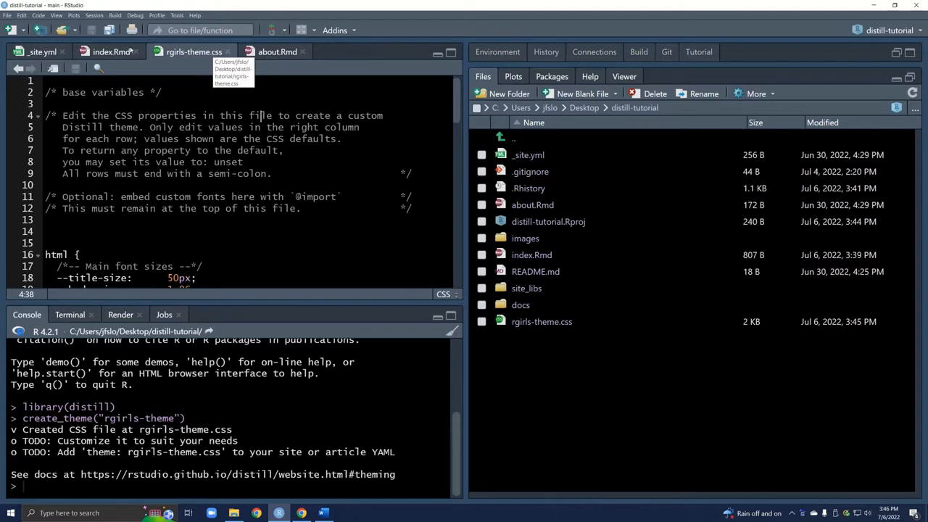
{"action": "mouse_move", "coordinate": [42, 52]}
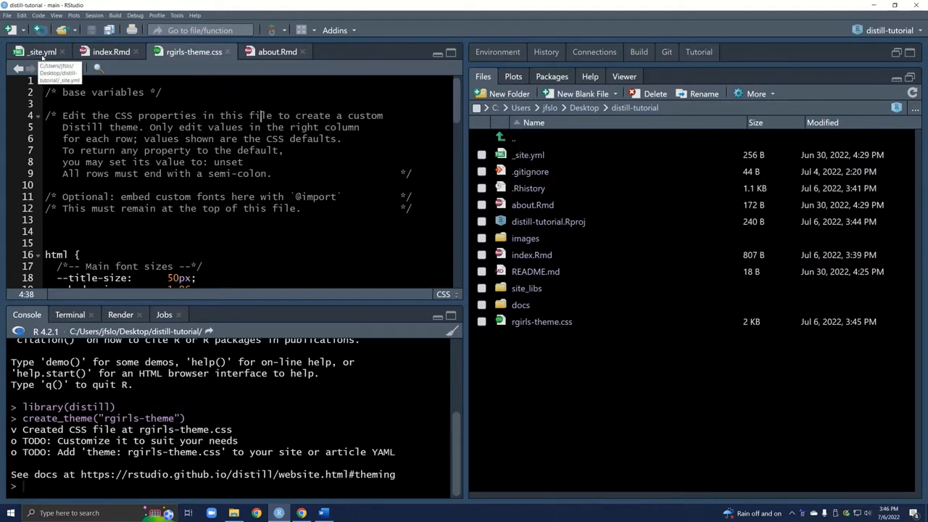
Step: Add theme: rgirls-theme.css under output_dir in _site.yml and save
{"action": "left_click", "coordinate": [42, 52]}
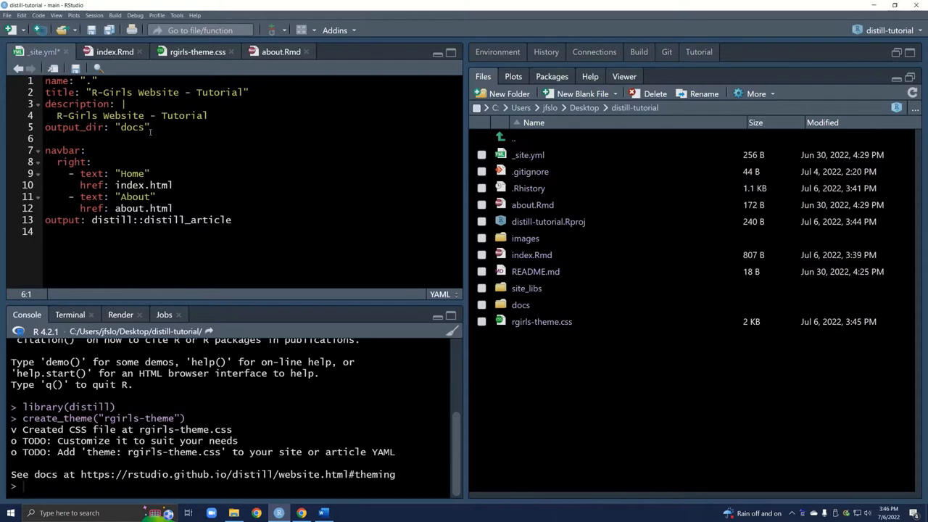
{"action": "type", "text": "the"}
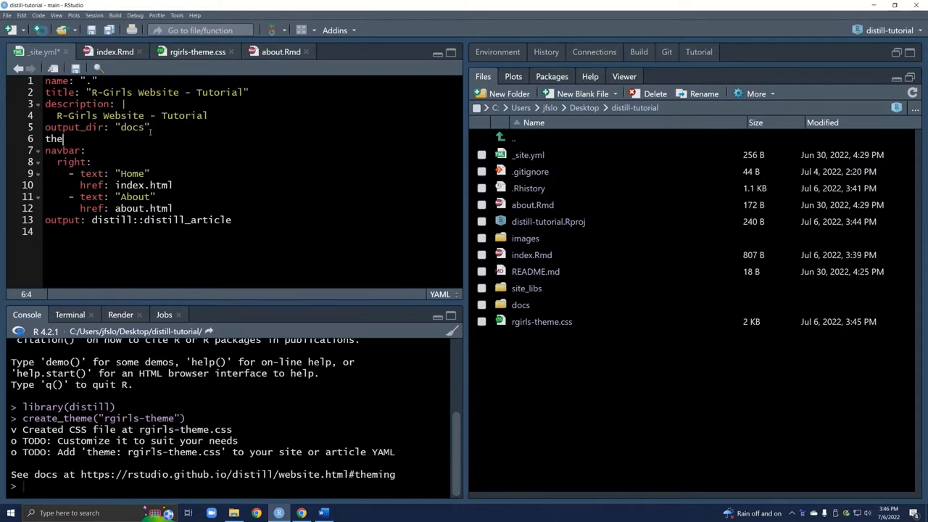
{"action": "type", "text": "me:"}
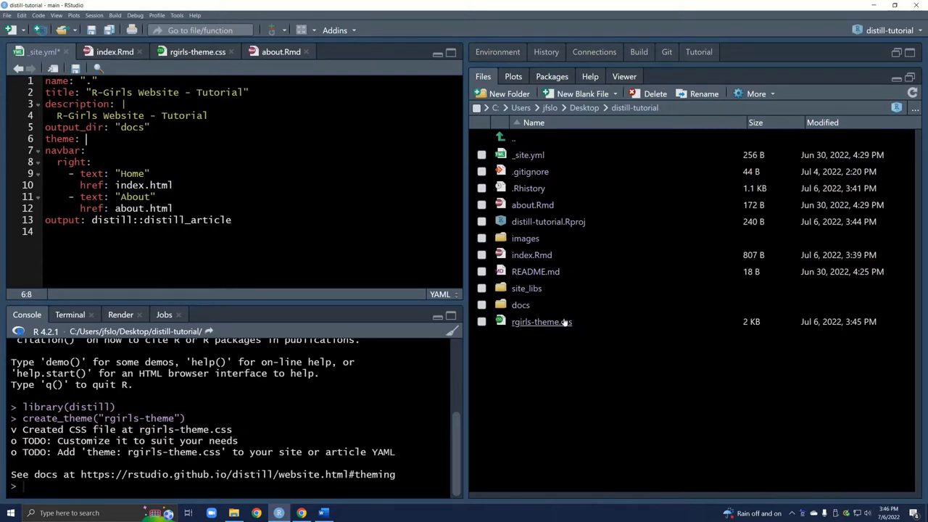
{"action": "type", "text": "rg"}
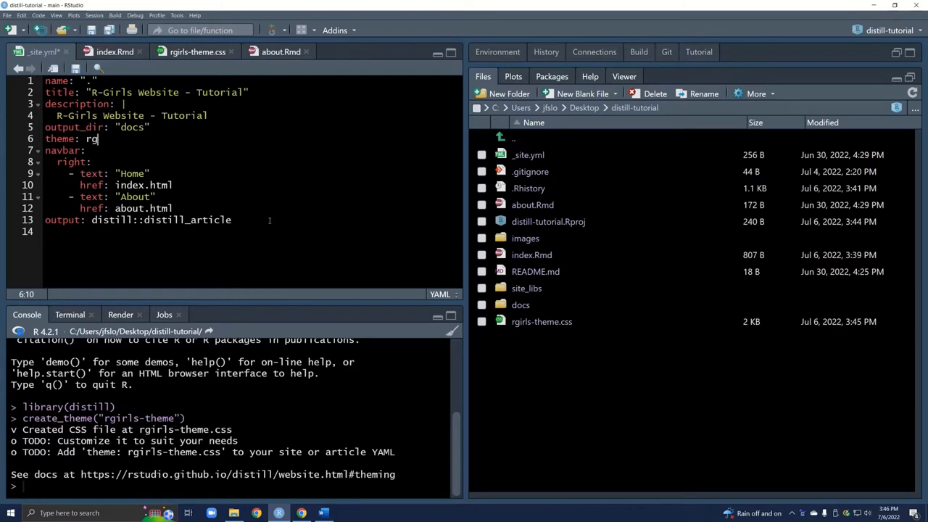
{"action": "type", "text": "irls-theme."}
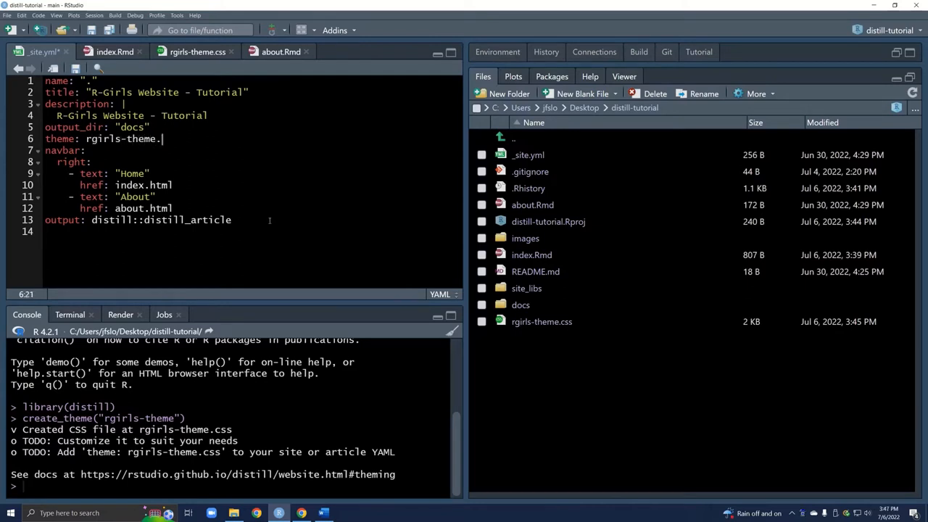
{"action": "type", "text": "css"}
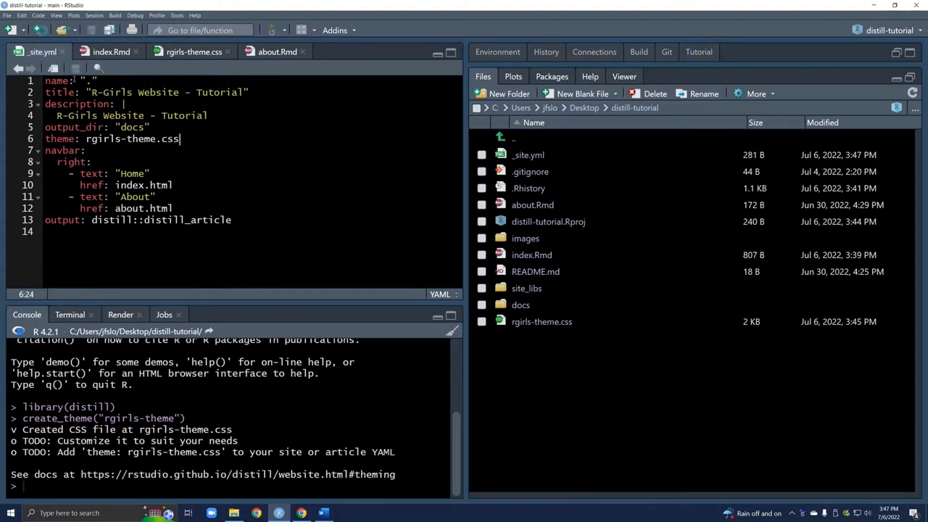
{"action": "mouse_move", "coordinate": [44, 53]}
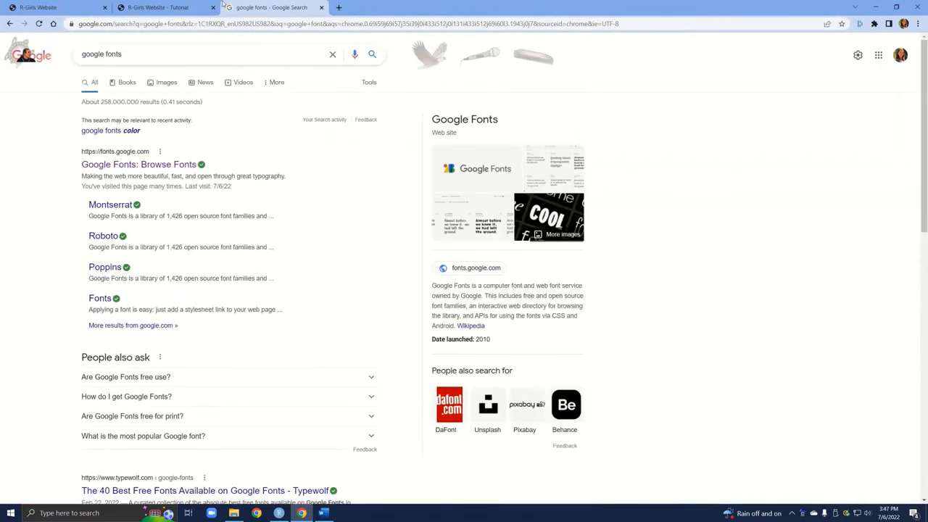
{"action": "left_click", "coordinate": [139, 164]}
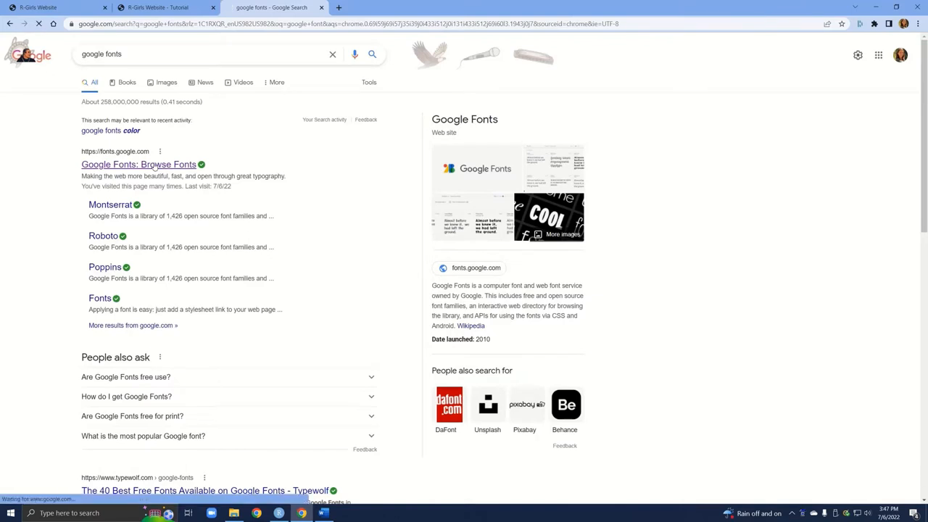
{"action": "left_click", "coordinate": [140, 165]}
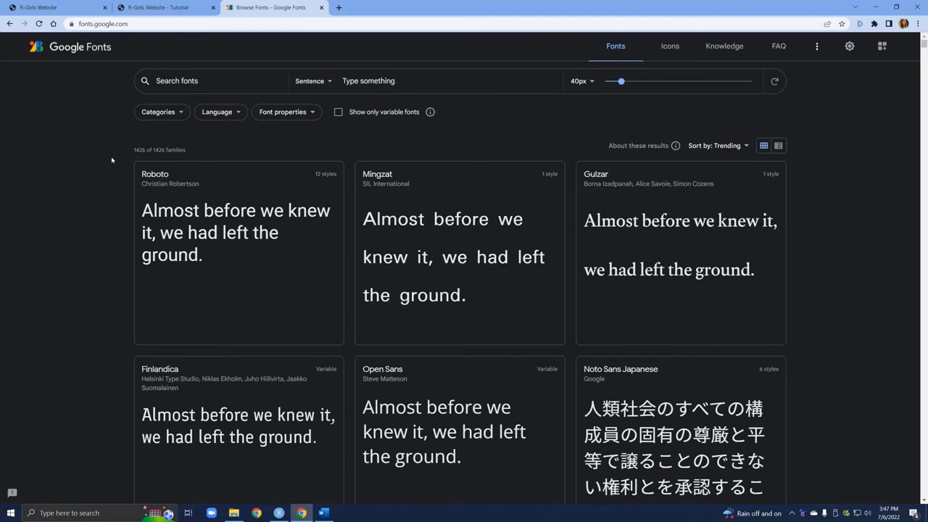
{"action": "mouse_move", "coordinate": [458, 258]}
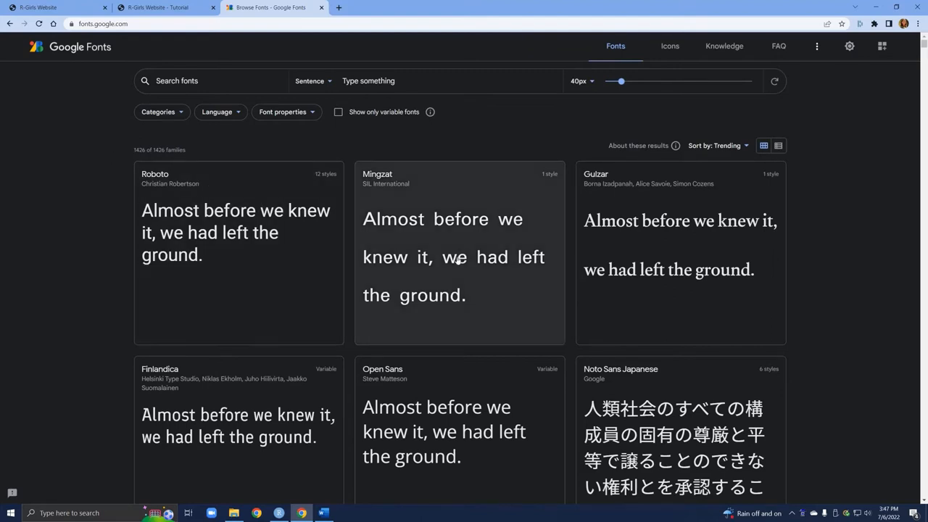
{"action": "scroll", "scroll_direction": "down", "scroll_amount": 3}
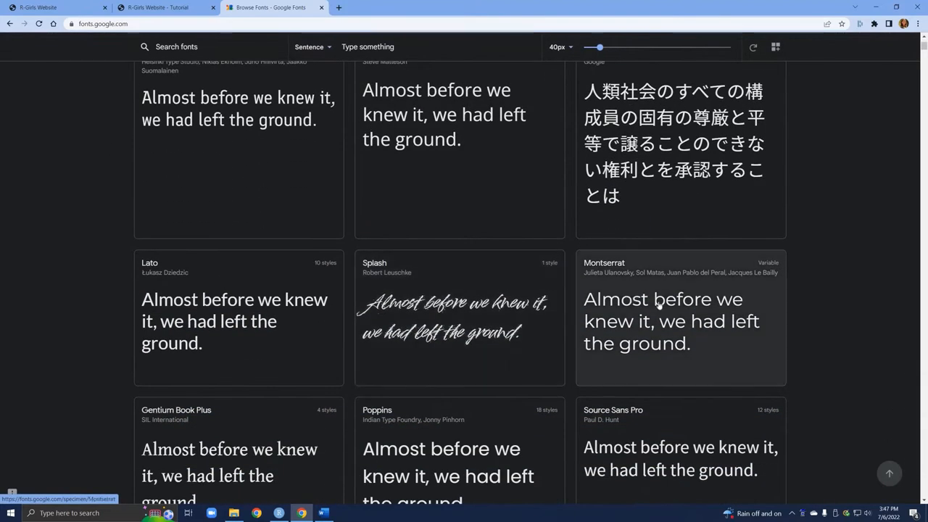
{"action": "scroll", "scroll_direction": "down", "scroll_amount": 3}
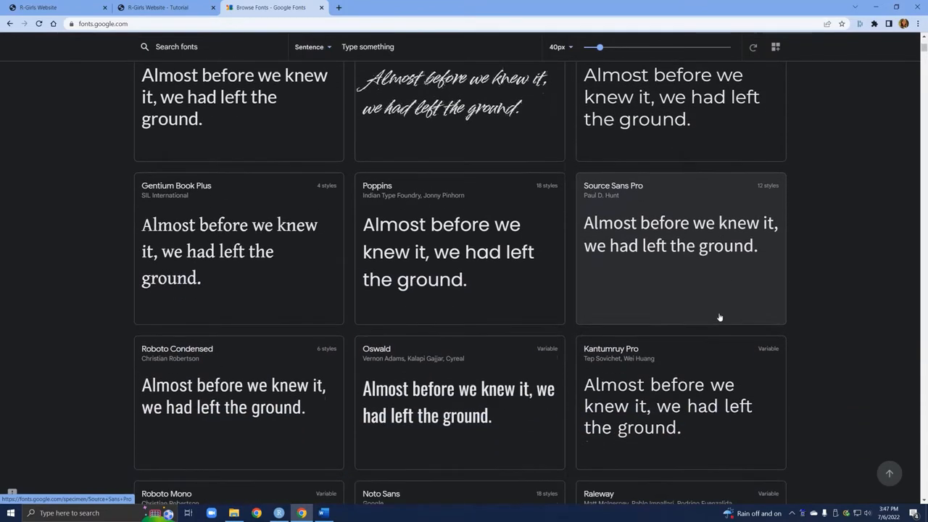
{"action": "scroll", "scroll_direction": "down", "scroll_amount": 3}
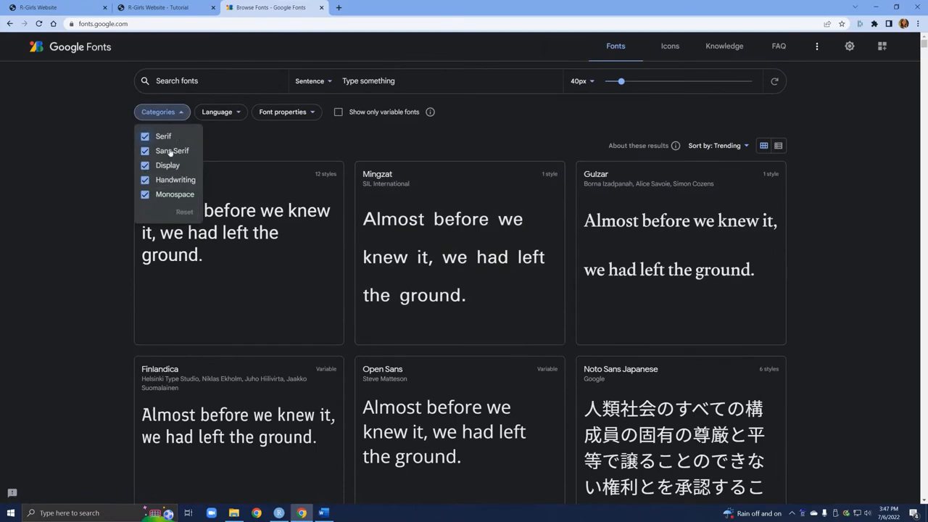
{"action": "left_click", "coordinate": [145, 151]}
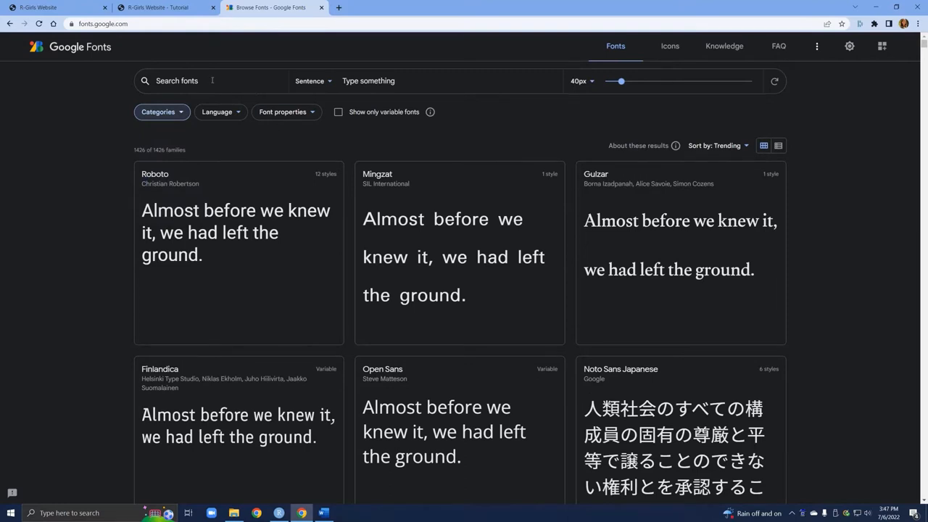
Step: Search 'open sans', open the Open Sans page and add its Regular 400 style
{"action": "left_click", "coordinate": [211, 81]}
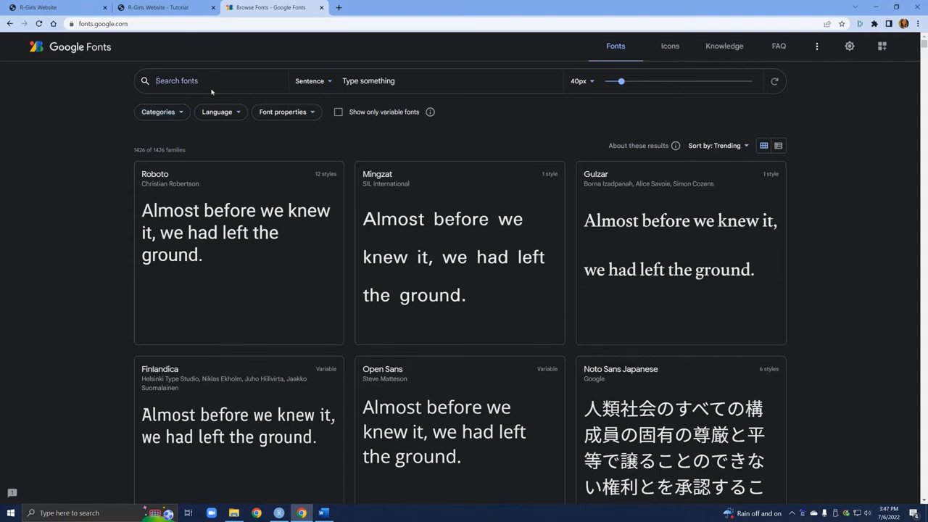
{"action": "type", "text": "open sans"}
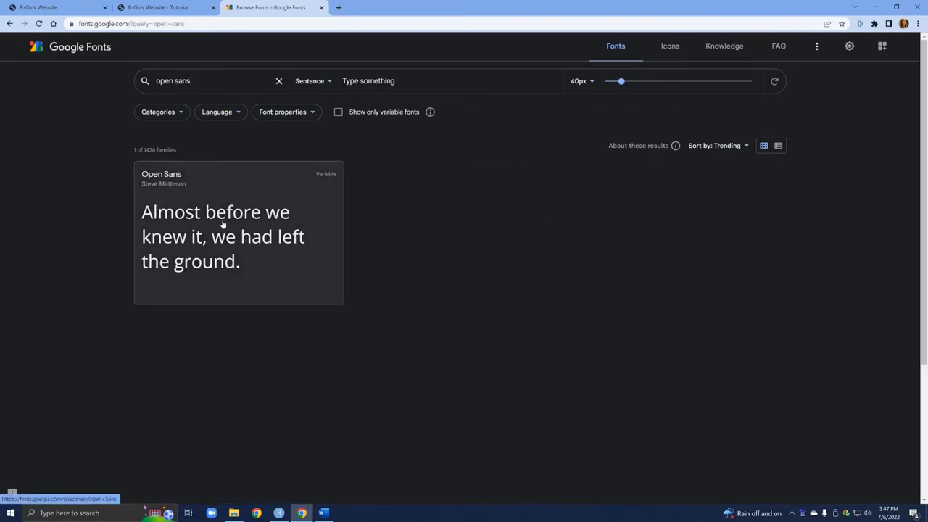
{"action": "mouse_move", "coordinate": [218, 218]}
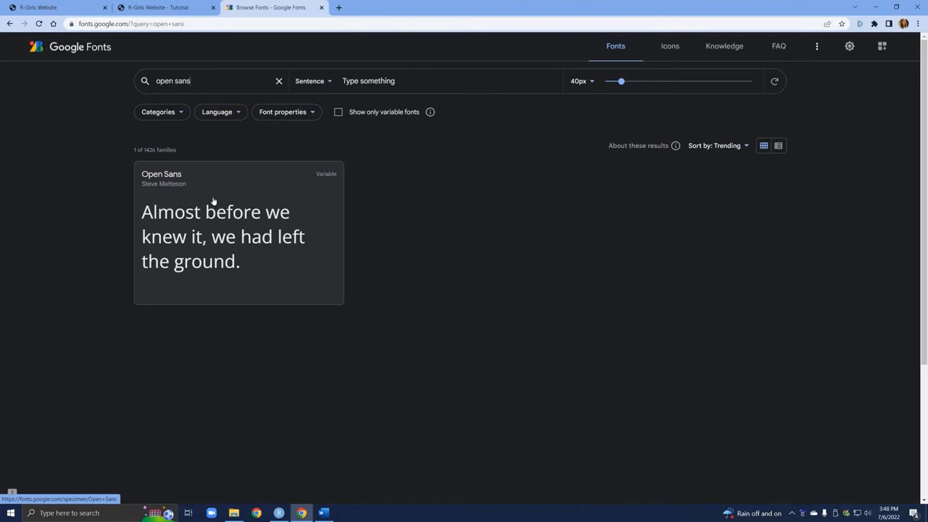
{"action": "left_click", "coordinate": [161, 174]}
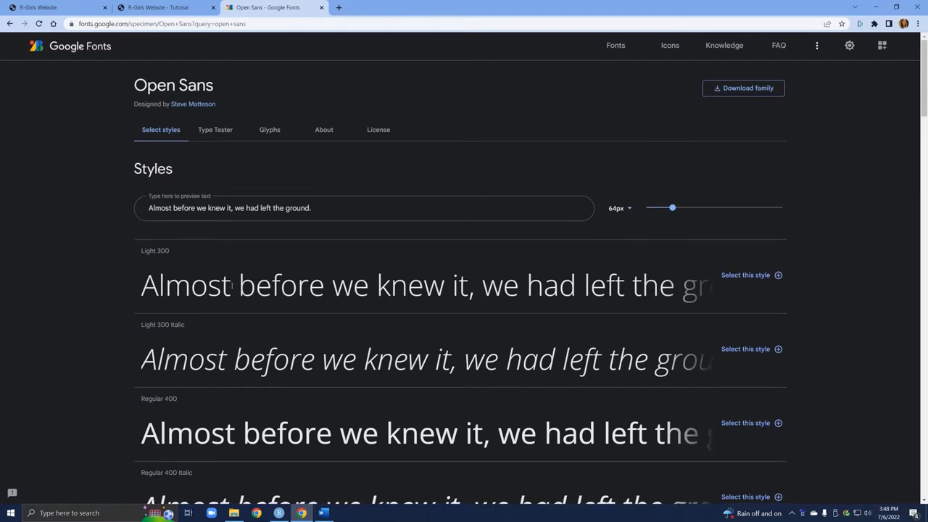
{"action": "scroll", "scroll_direction": "down", "scroll_amount": 3}
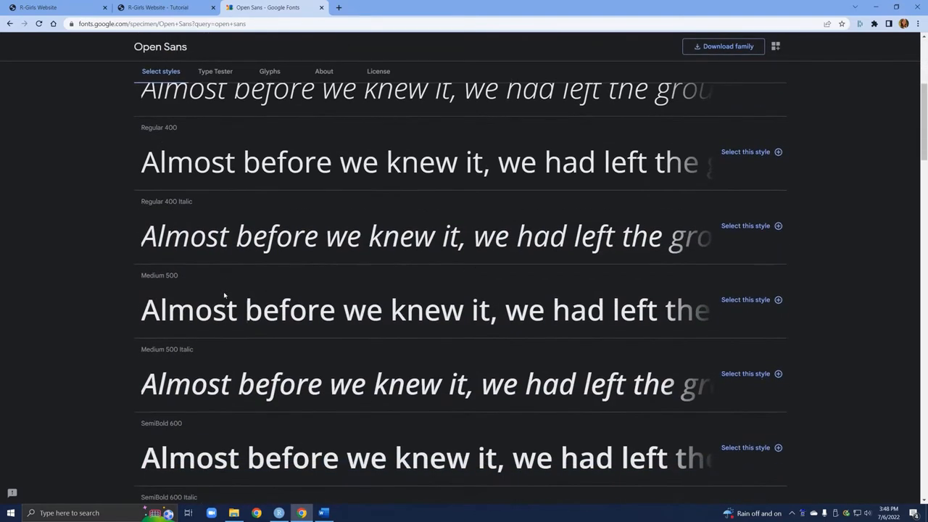
{"action": "mouse_move", "coordinate": [235, 262]}
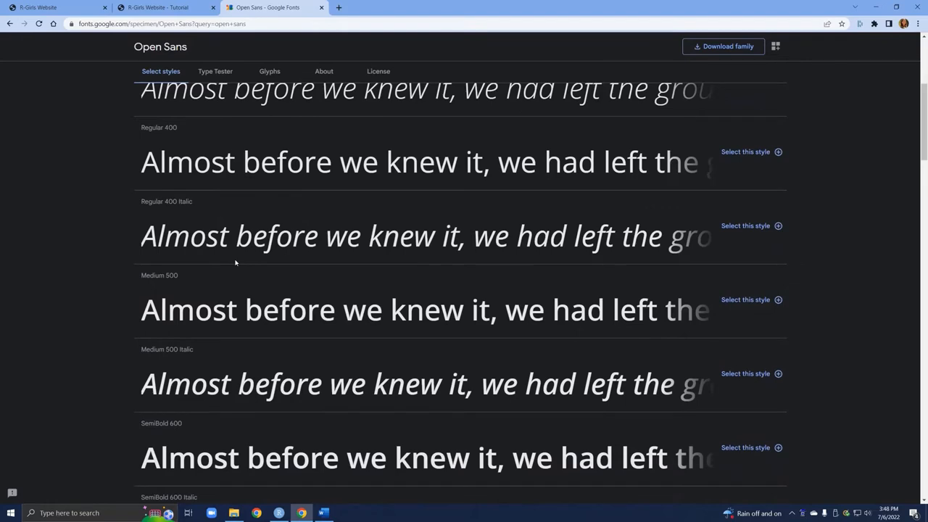
{"action": "scroll", "scroll_direction": "down", "scroll_amount": 3}
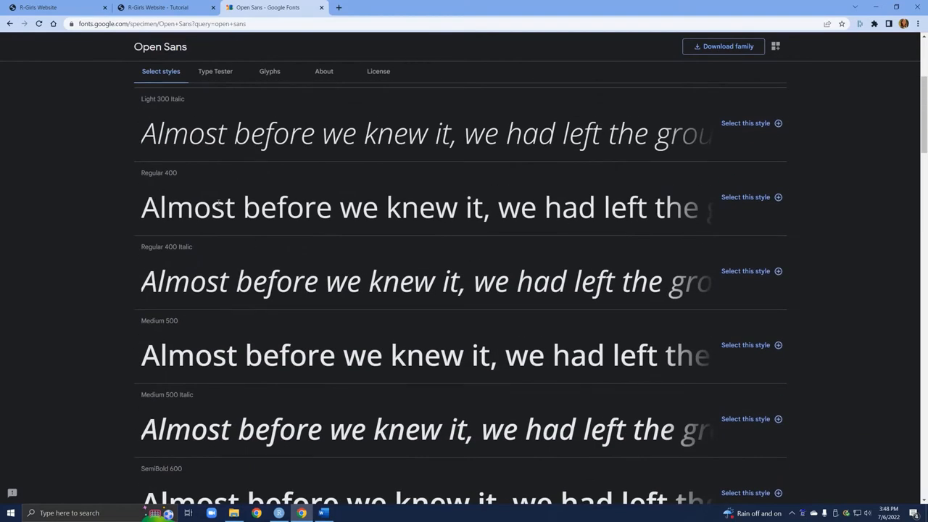
{"action": "double_click", "coordinate": [158, 173]}
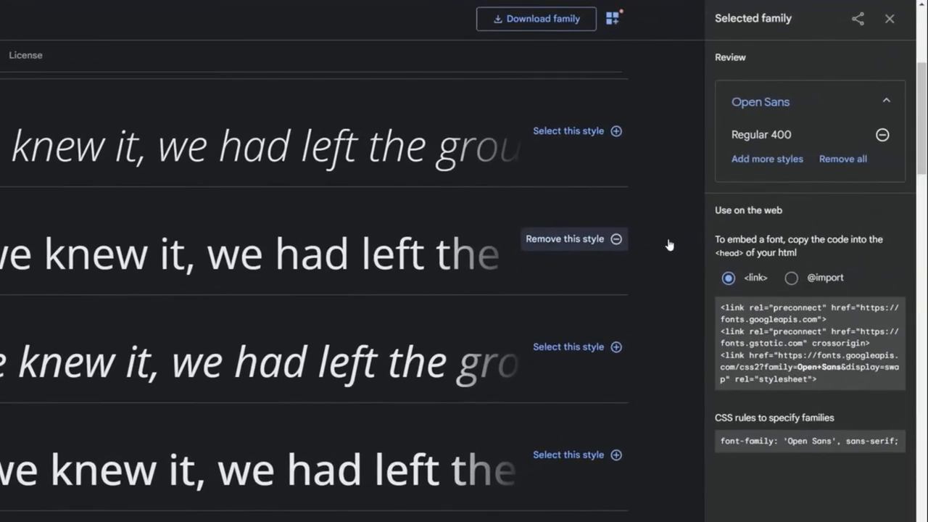
{"action": "mouse_move", "coordinate": [730, 446]}
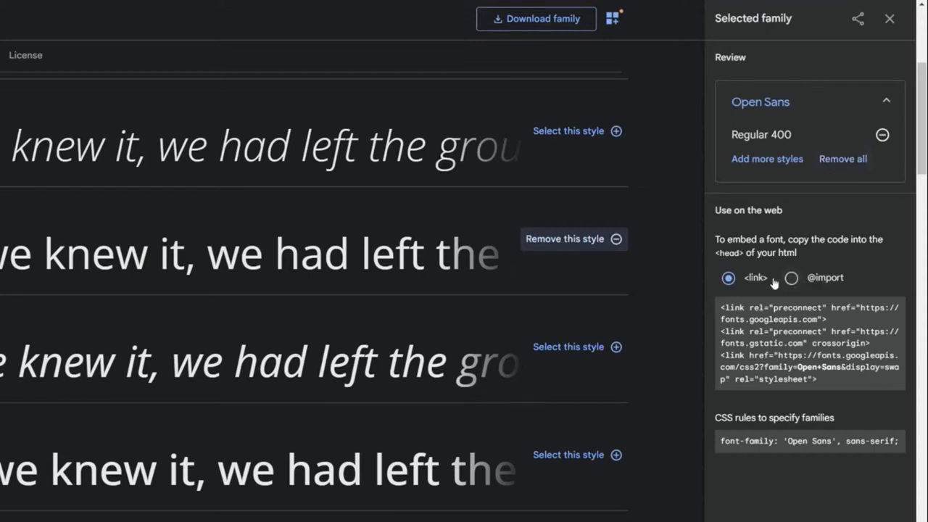
{"action": "left_click", "coordinate": [791, 279]}
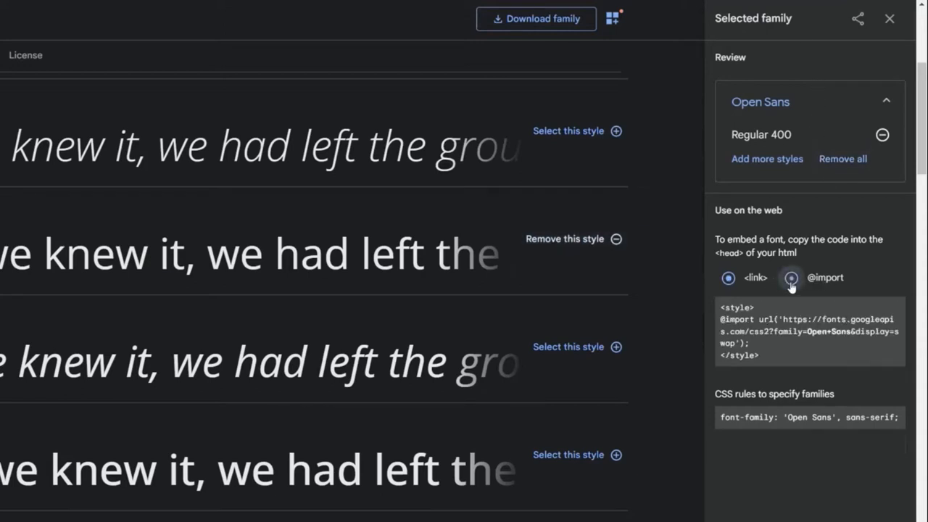
{"action": "left_click", "coordinate": [792, 278]}
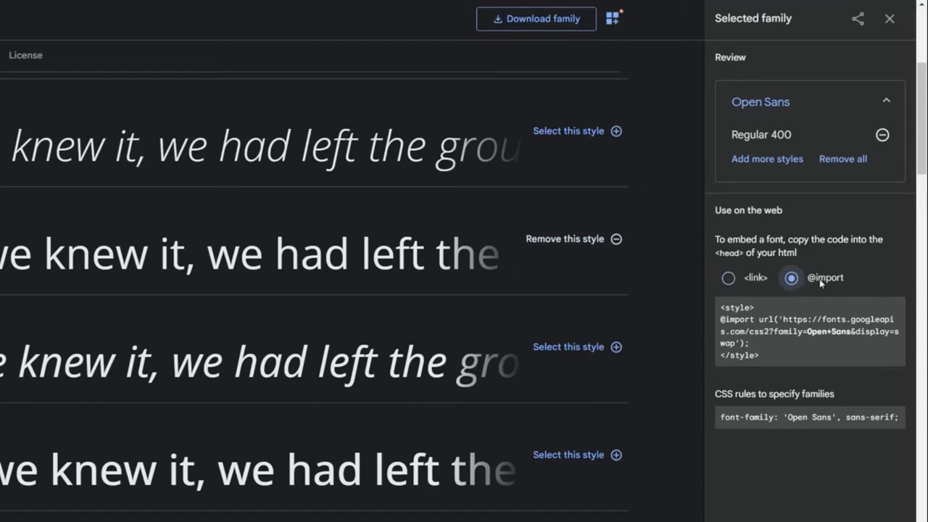
{"action": "mouse_move", "coordinate": [761, 355]}
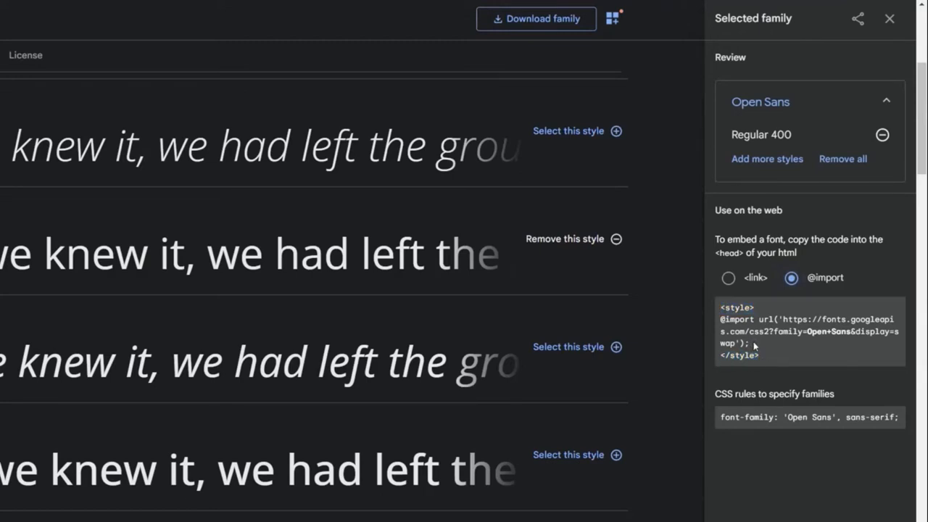
{"action": "triple_click", "coordinate": [806, 330]}
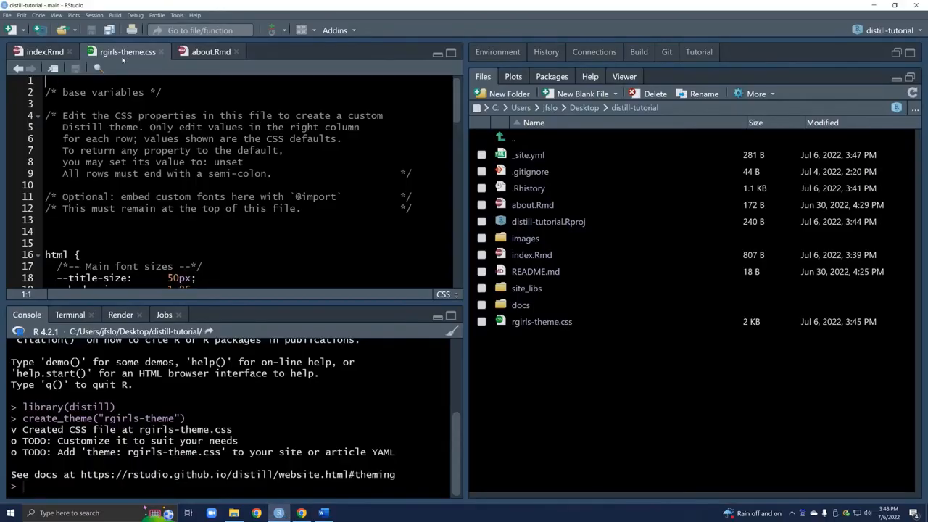
{"action": "mouse_move", "coordinate": [128, 52]}
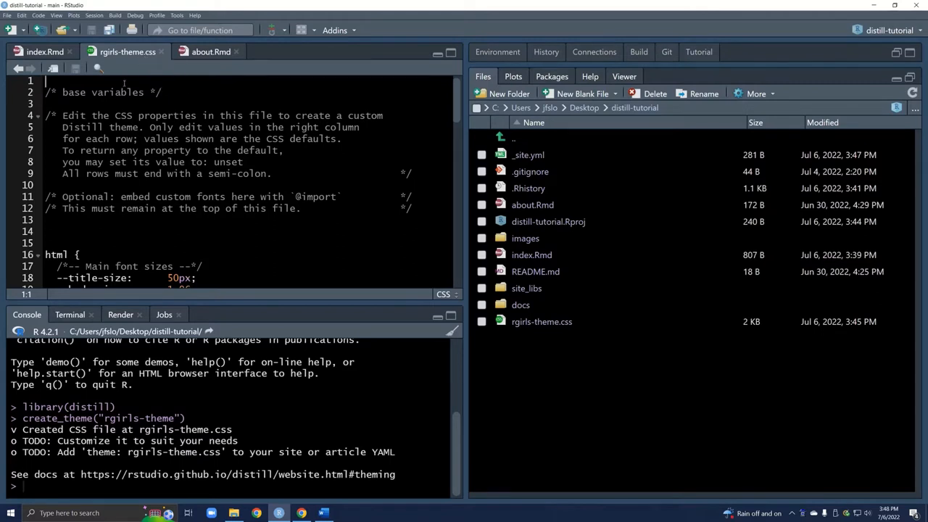
{"action": "type", "text": "@import url('https://fonts.googleapis.com/css2?family=Open+Sans&display=swap');"}
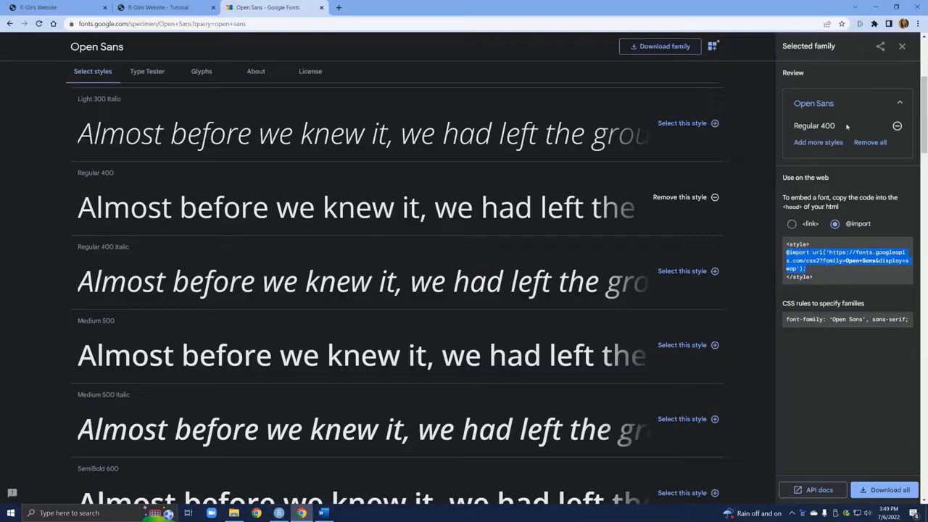
Step: Remove Open Sans, search 'amaranth' and select Amaranth Regular 400
{"action": "left_click", "coordinate": [870, 142]}
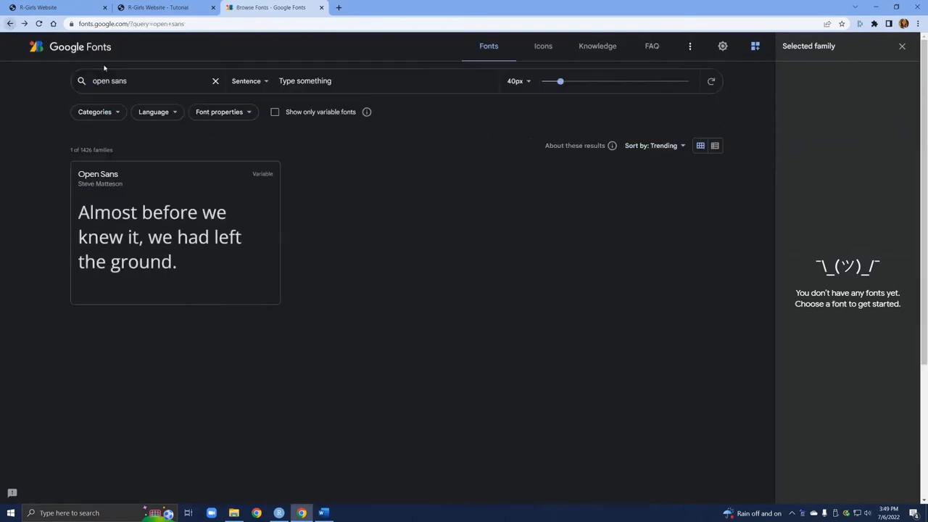
{"action": "triple_click", "coordinate": [110, 81]}
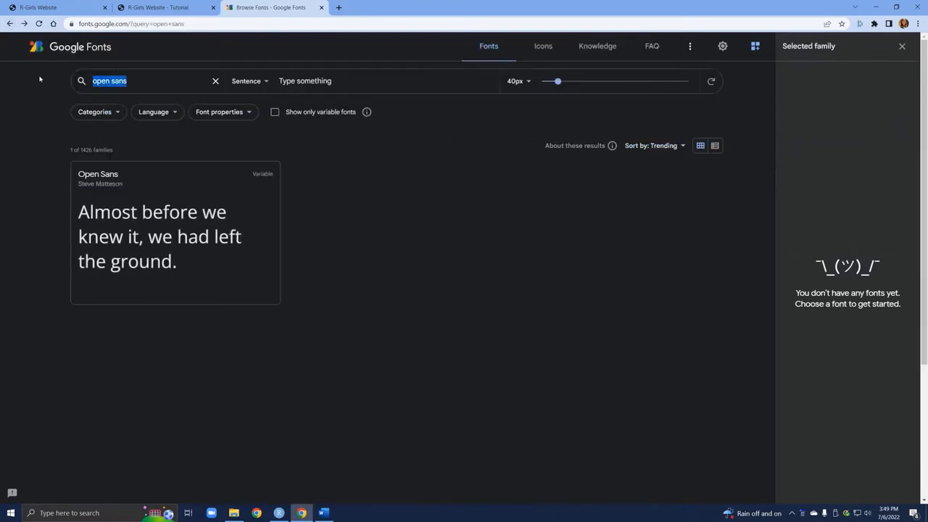
{"action": "type", "text": "amara"}
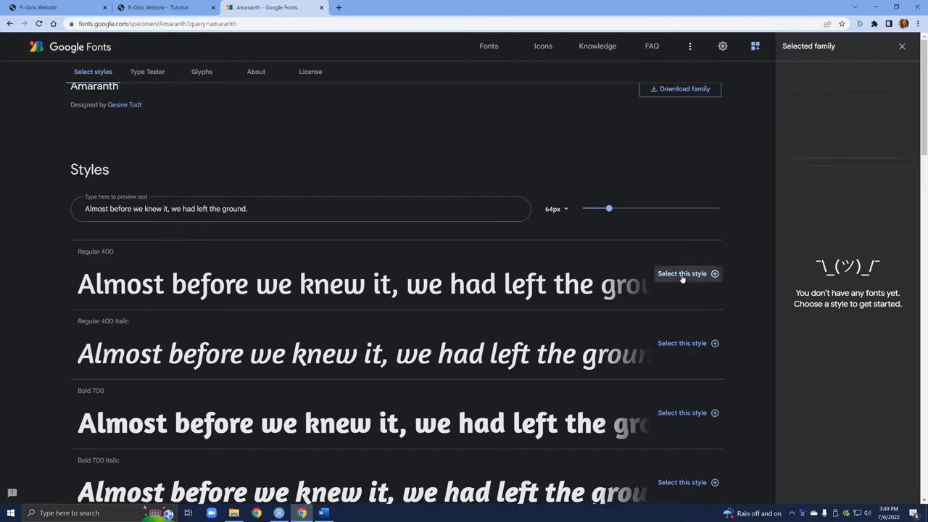
{"action": "left_click", "coordinate": [682, 272]}
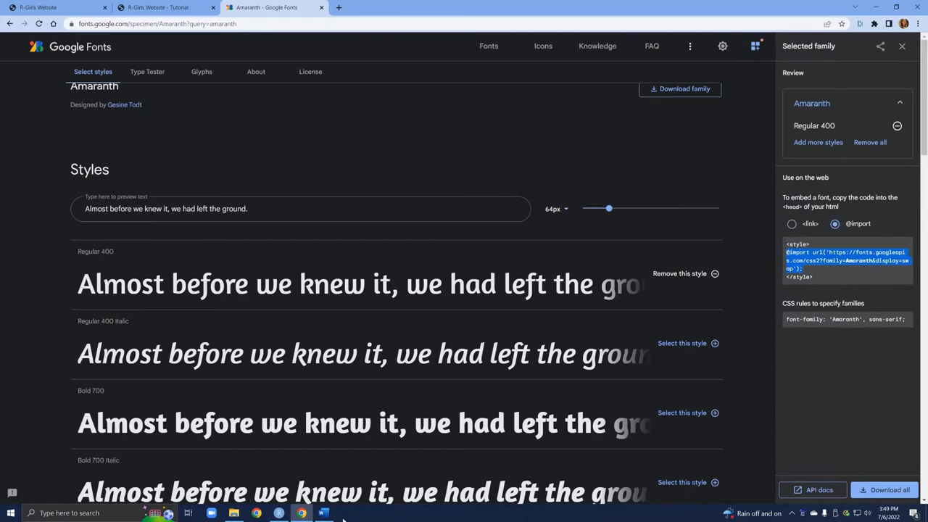
{"action": "left_click", "coordinate": [279, 513]}
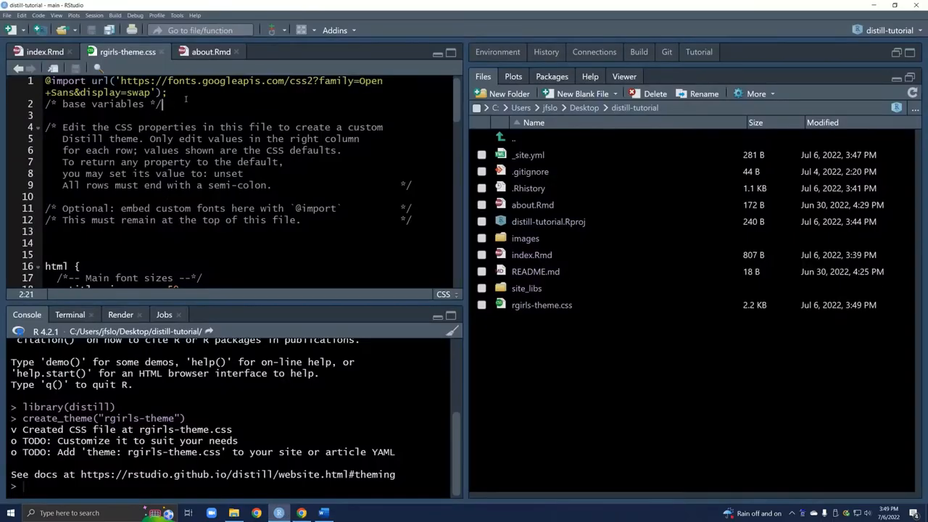
{"action": "type", "text": "@import url('https://fonts.googleapis.com/css2?family=Amaranth&display=swap');"}
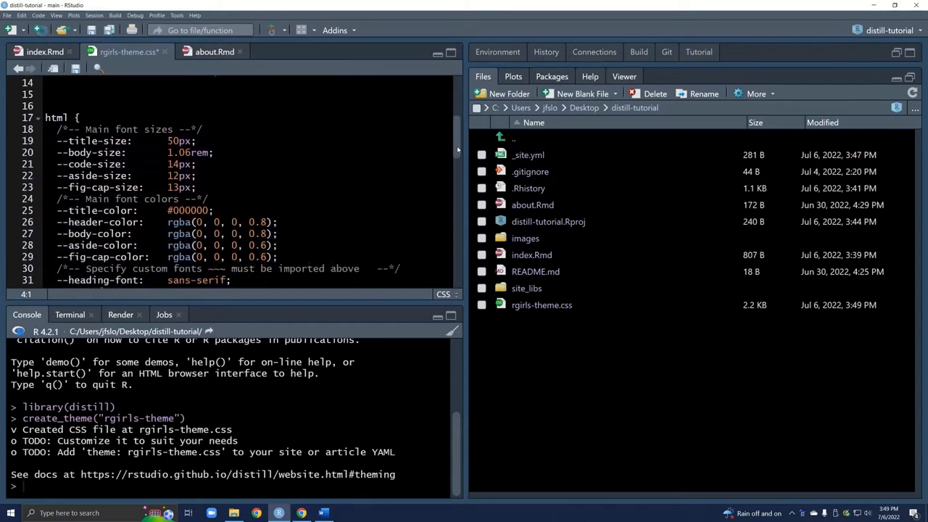
{"action": "scroll", "scroll_direction": "down", "scroll_amount": 3}
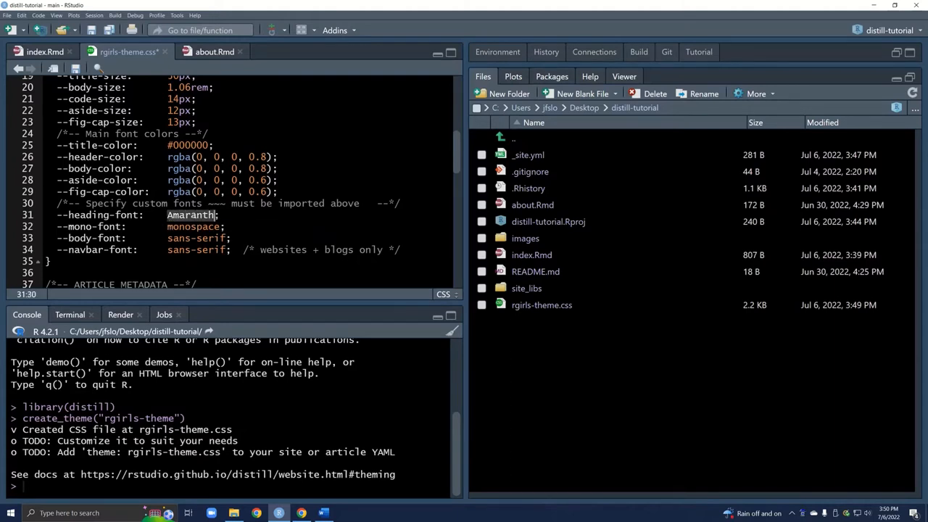
Step: Set the navbar font to Amaranth and the body font to Open Sans, then save the stylesheet
{"action": "type", "text": "Amaranth"}
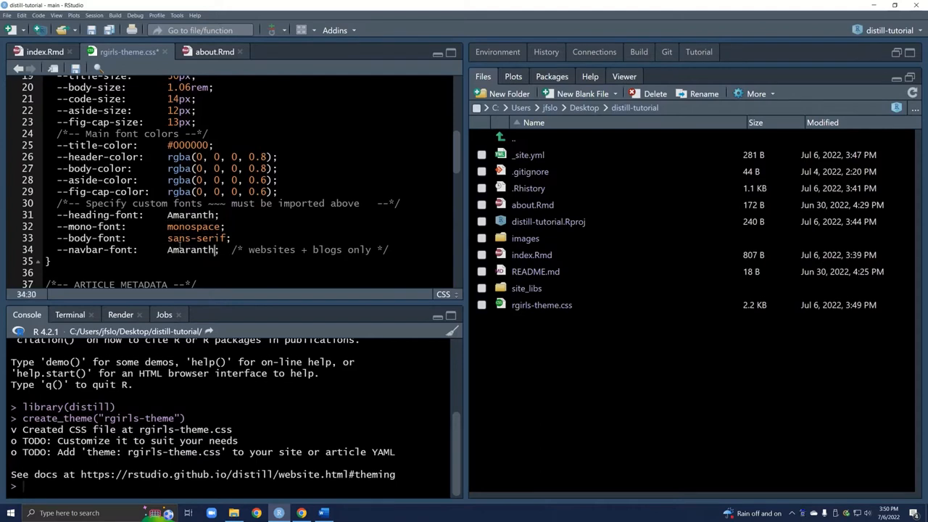
{"action": "double_click", "coordinate": [196, 237]}
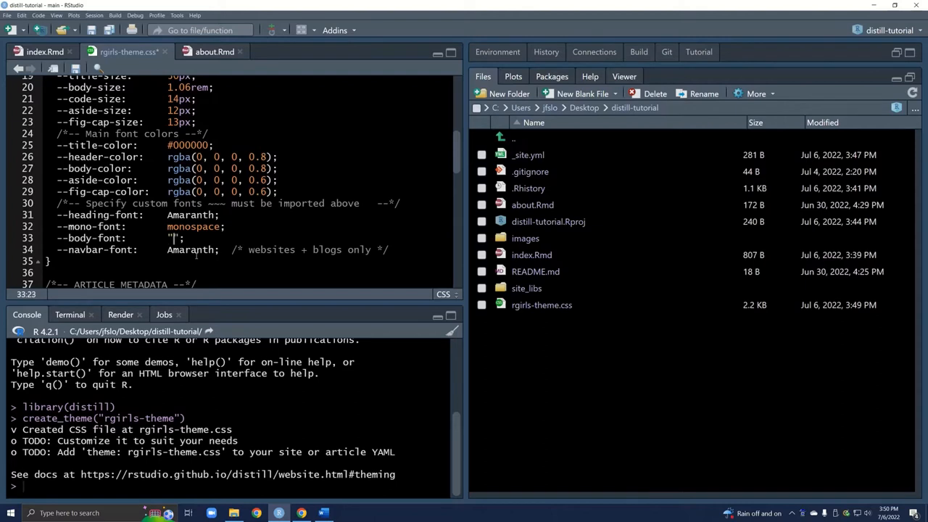
{"action": "type", "text": "Opens"}
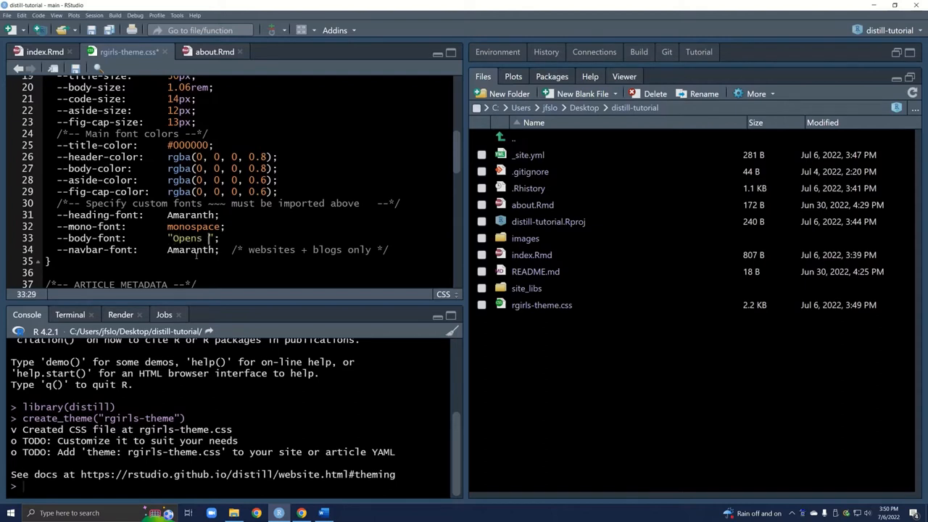
{"action": "type", "text": "Sans"}
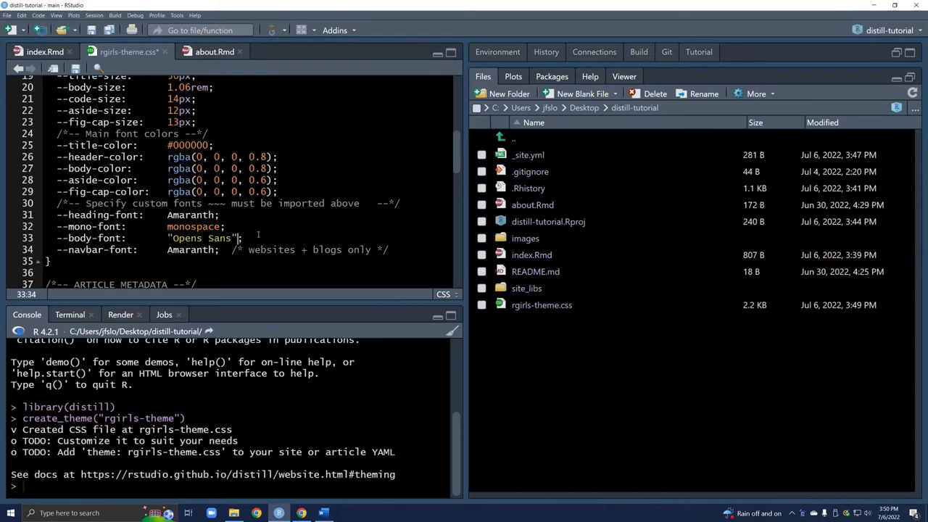
{"action": "key", "text": "ctrl+s"}
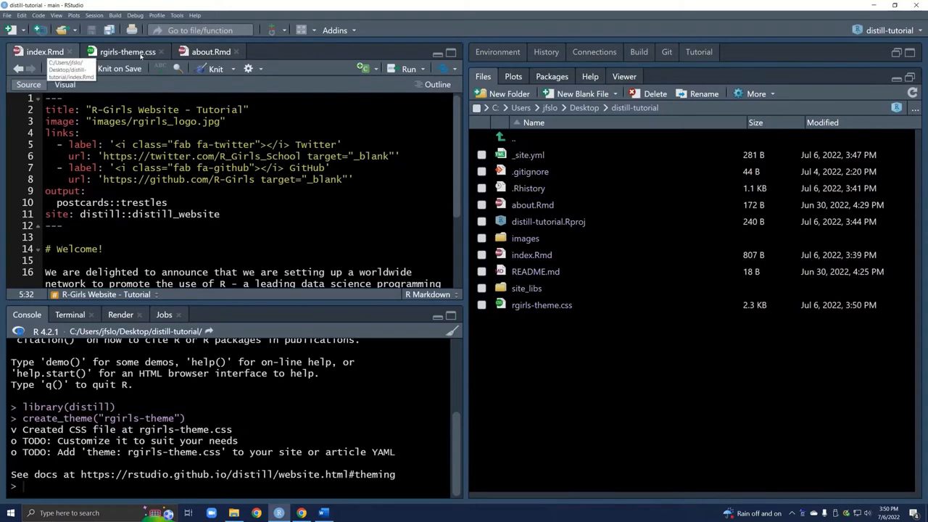
Step: Knit index.Rmd and view the re-rendered site with the new fonts in Chrome
{"action": "left_click", "coordinate": [214, 68]}
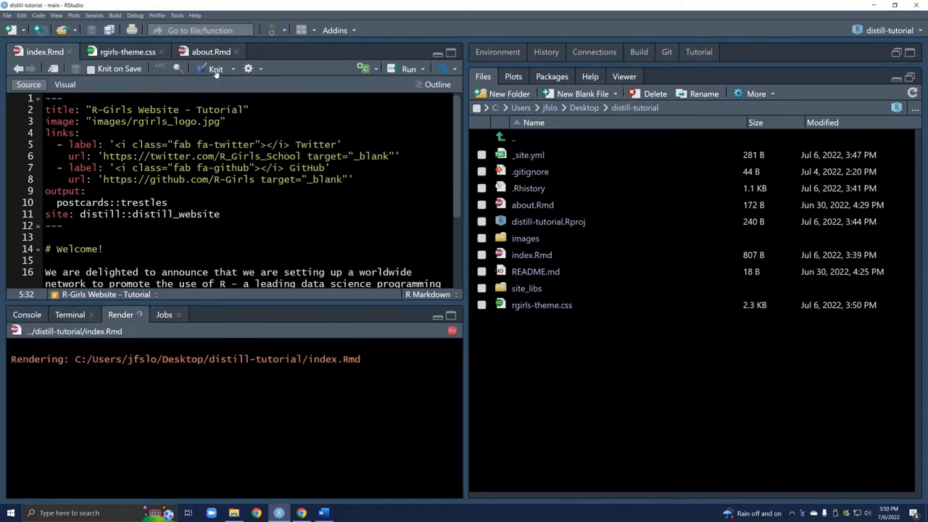
{"action": "left_click", "coordinate": [215, 68]}
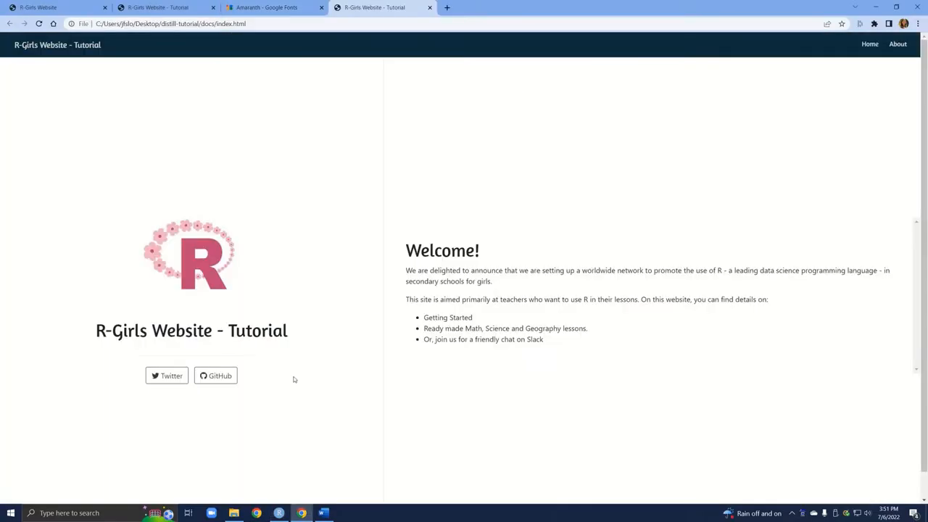
{"action": "triple_click", "coordinate": [191, 330]}
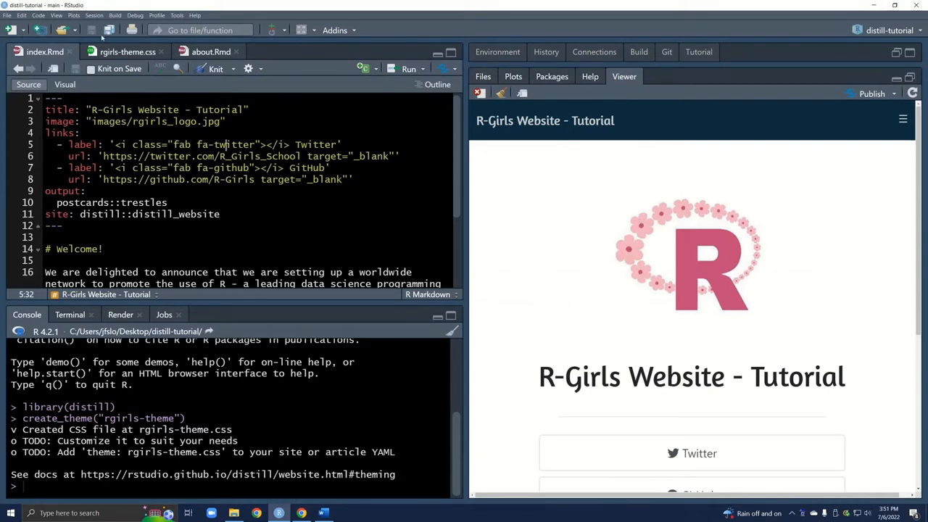
Step: Change the title size to 40px, body size to 18px and code size to 16px in rgirls-theme.css and save
{"action": "left_click", "coordinate": [128, 52]}
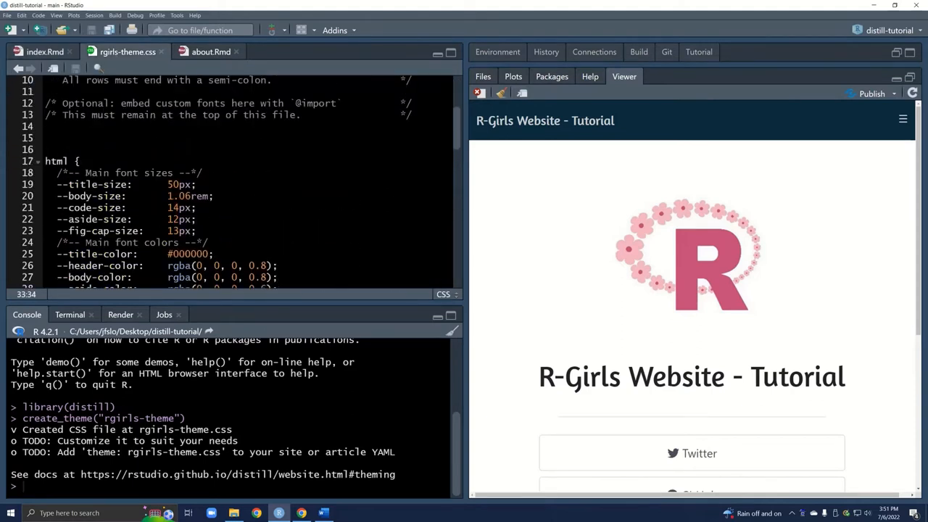
{"action": "double_click", "coordinate": [127, 172]}
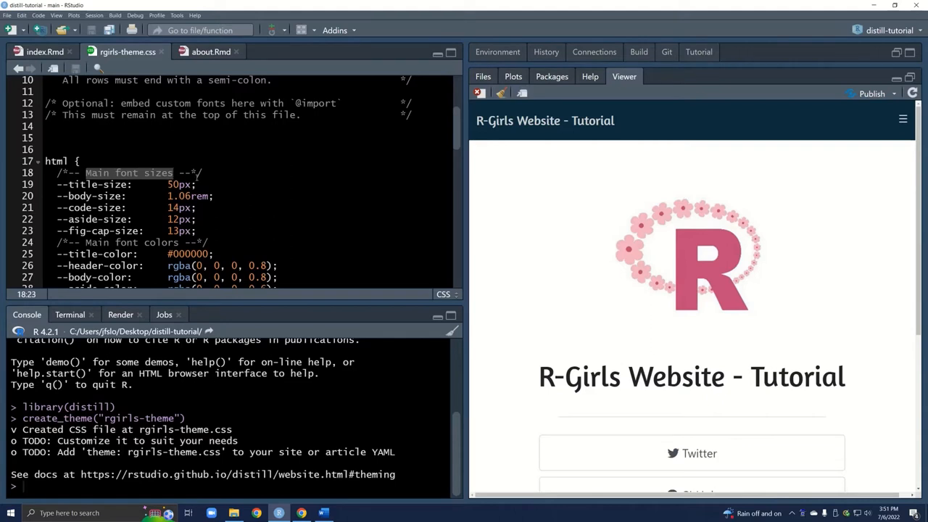
{"action": "mouse_move", "coordinate": [859, 276]}
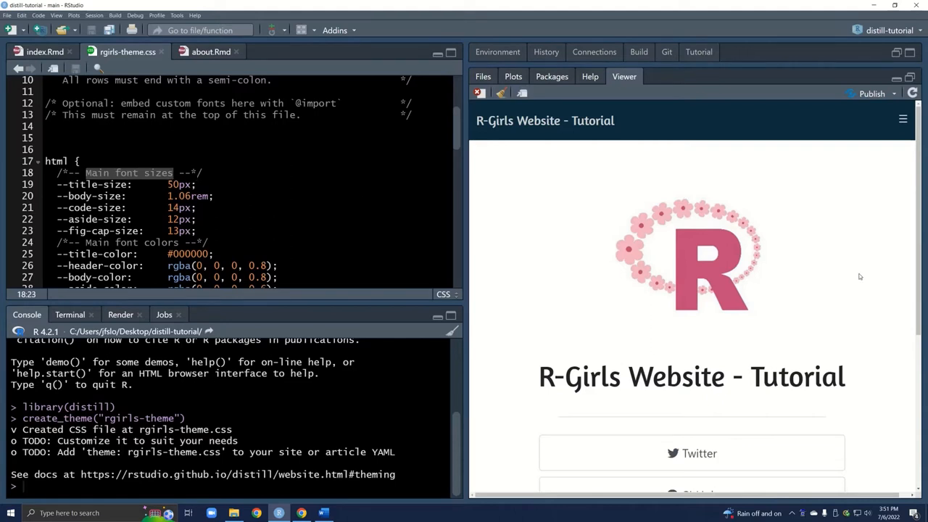
{"action": "left_click", "coordinate": [171, 184]}
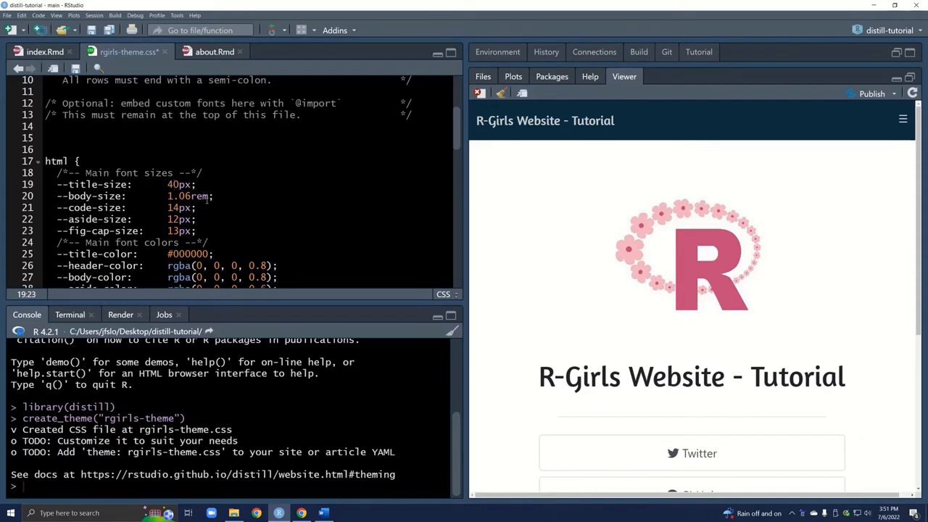
{"action": "double_click", "coordinate": [197, 196]}
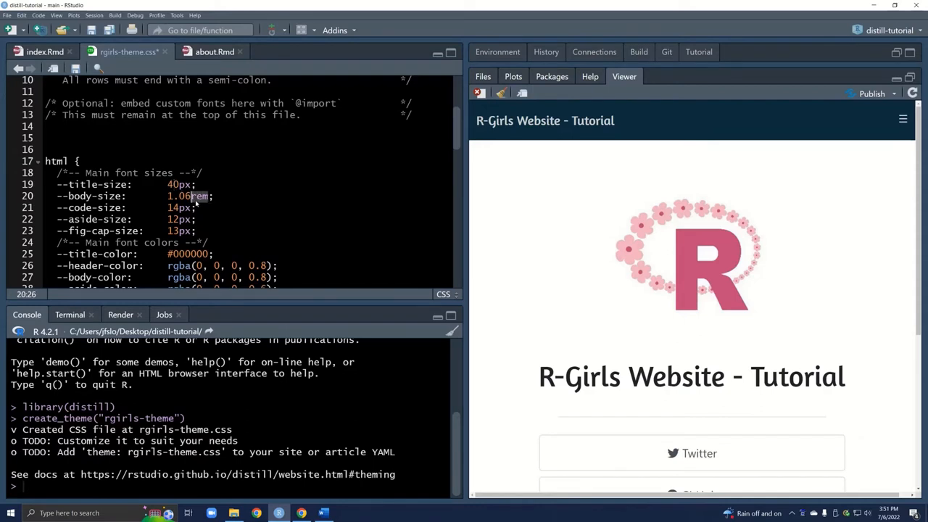
{"action": "key", "text": "Backspace"}
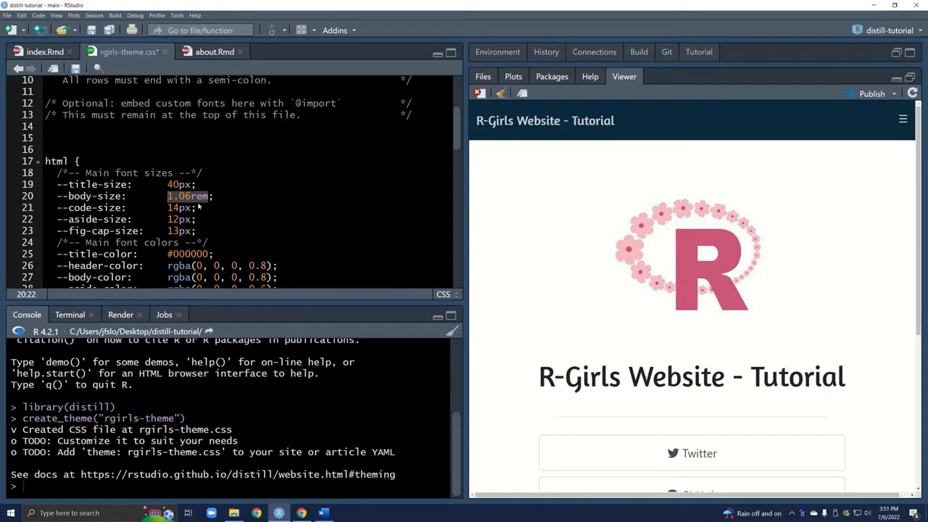
{"action": "type", "text": "18px"}
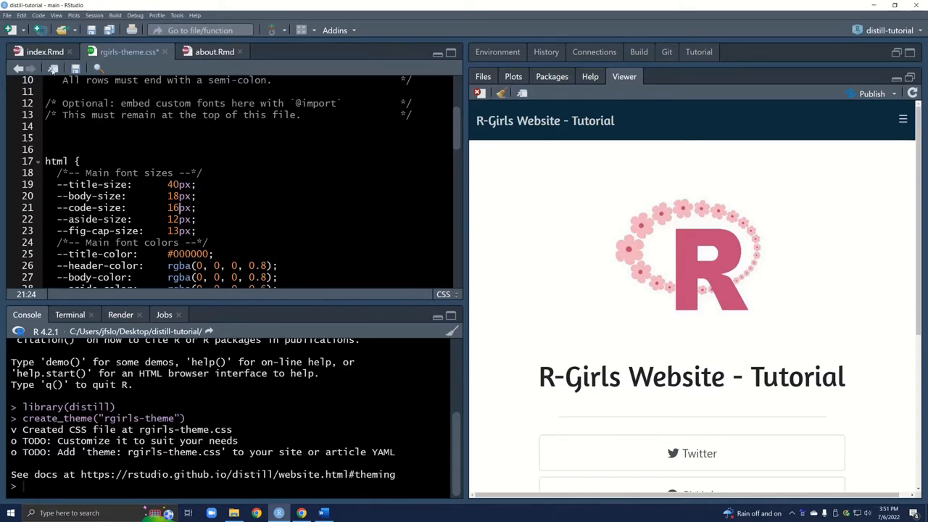
{"action": "left_click", "coordinate": [41, 52]}
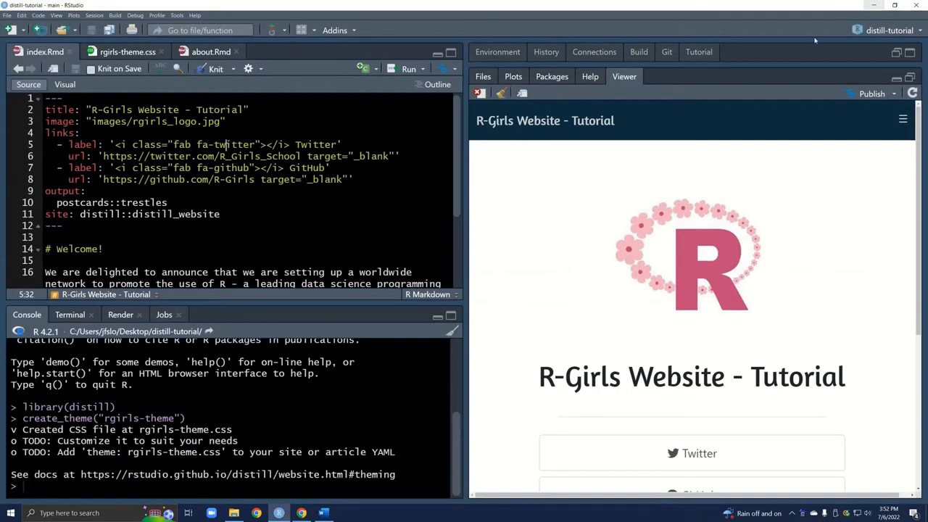
Step: Re-knit the site with the new sizes, check it in Chrome, then go to coolors.co
{"action": "left_click", "coordinate": [128, 53]}
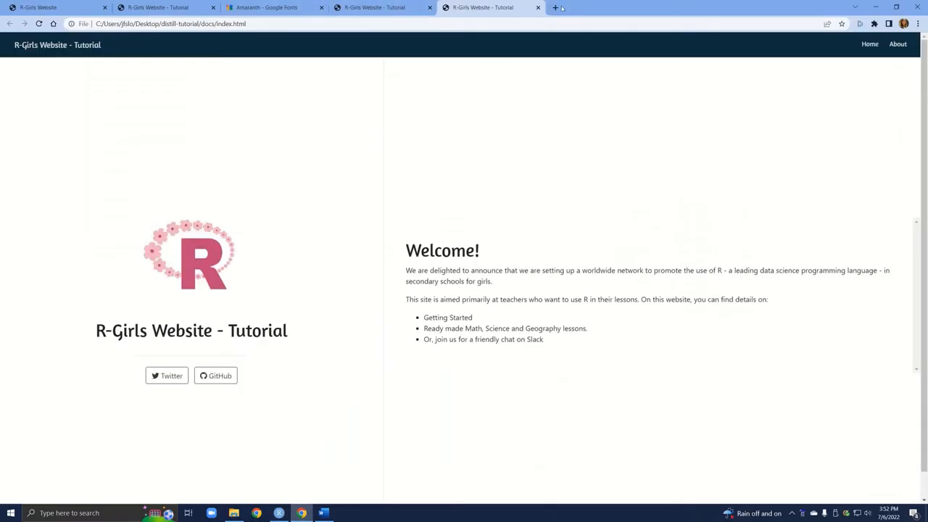
{"action": "type", "text": "coolors.co"}
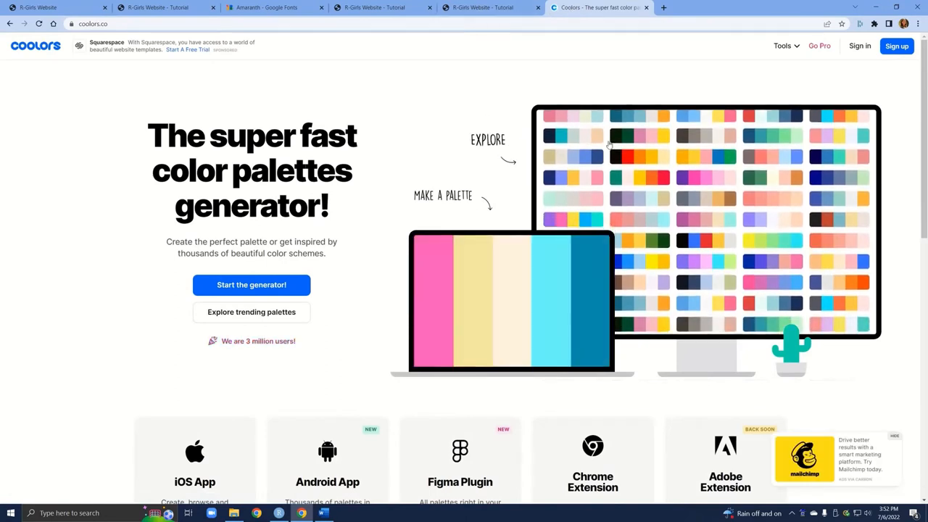
Step: Browse the trending palettes, then start the Coolors generator
{"action": "left_click", "coordinate": [253, 312]}
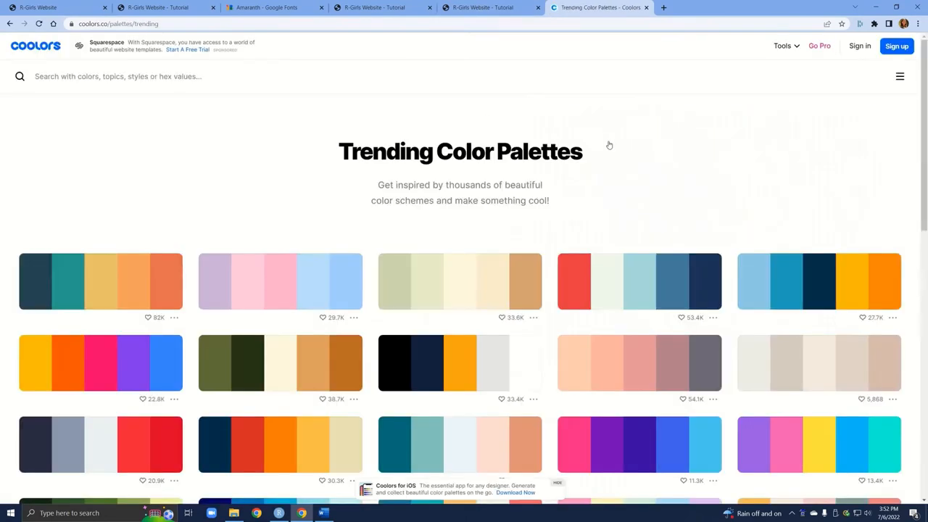
{"action": "scroll", "scroll_direction": "down", "scroll_amount": 3}
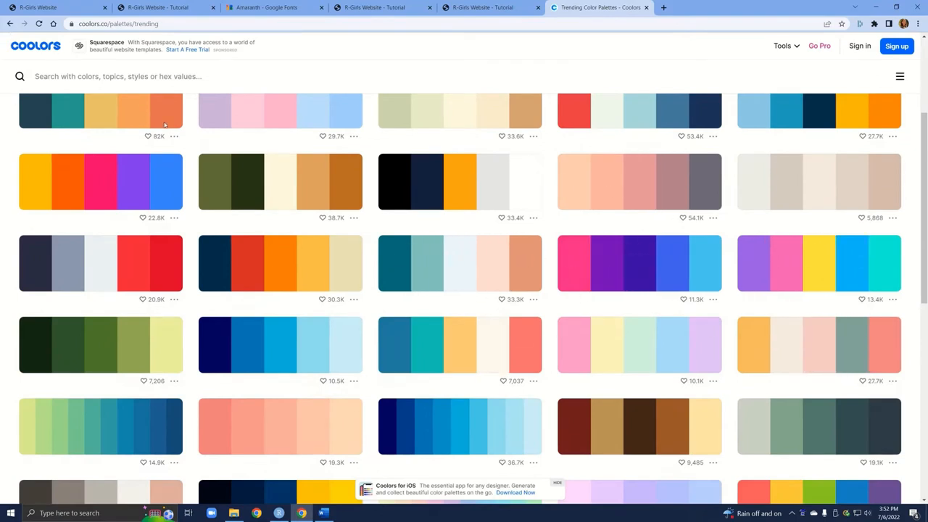
{"action": "left_click", "coordinate": [35, 45]}
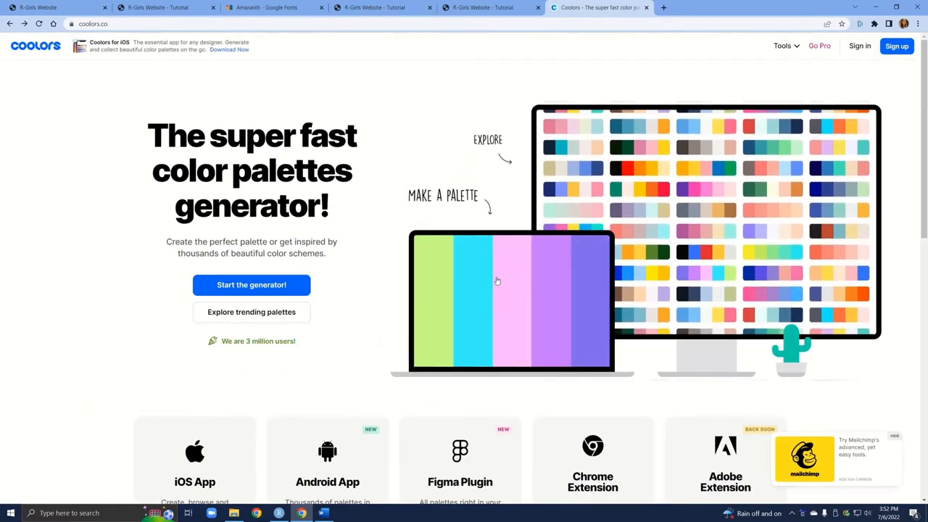
{"action": "left_click", "coordinate": [253, 284]}
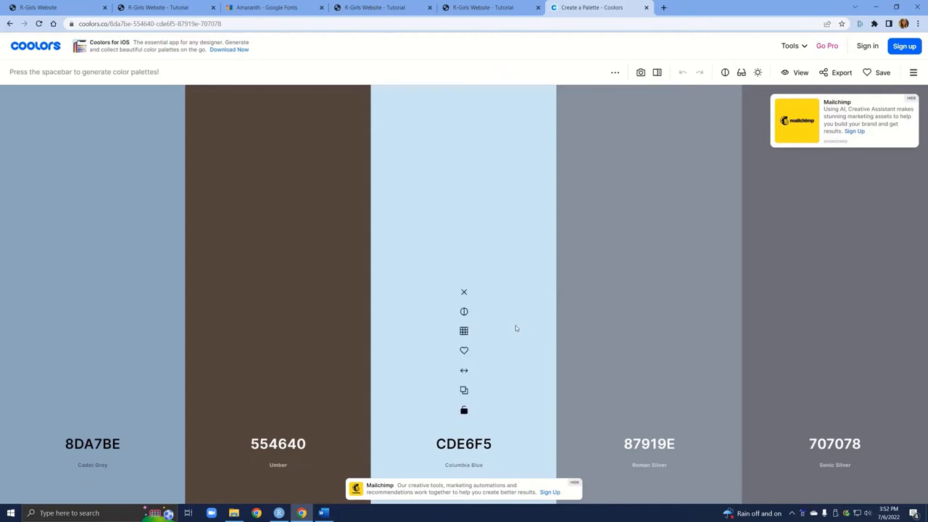
Step: Regenerate palettes, locking 220901, B8B8F3, D7B8F3, B33F62 and CBF3D2 as they appear
{"action": "key", "text": "space"}
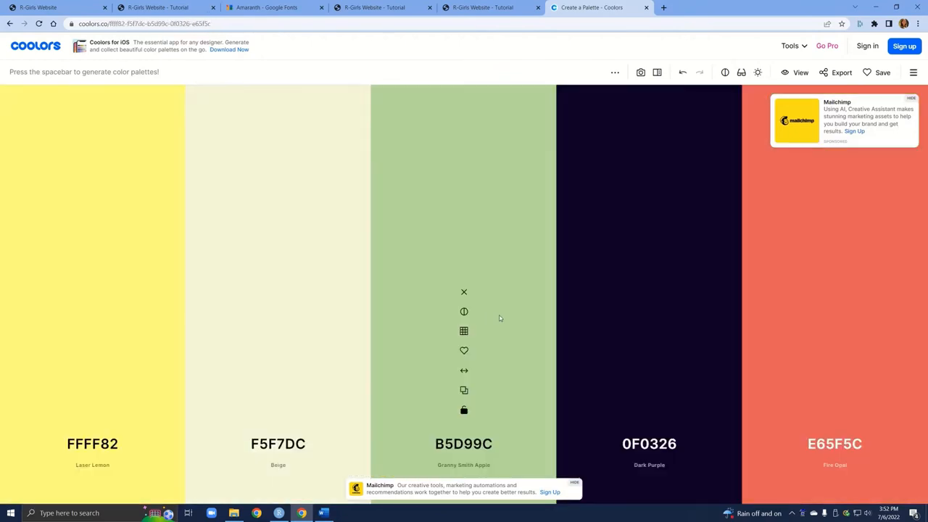
{"action": "key", "text": "space"}
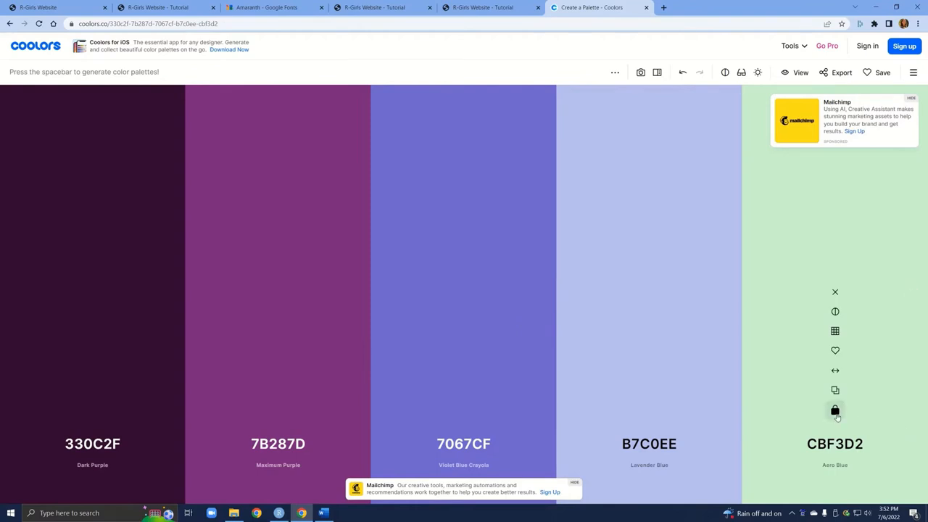
{"action": "key", "text": "space"}
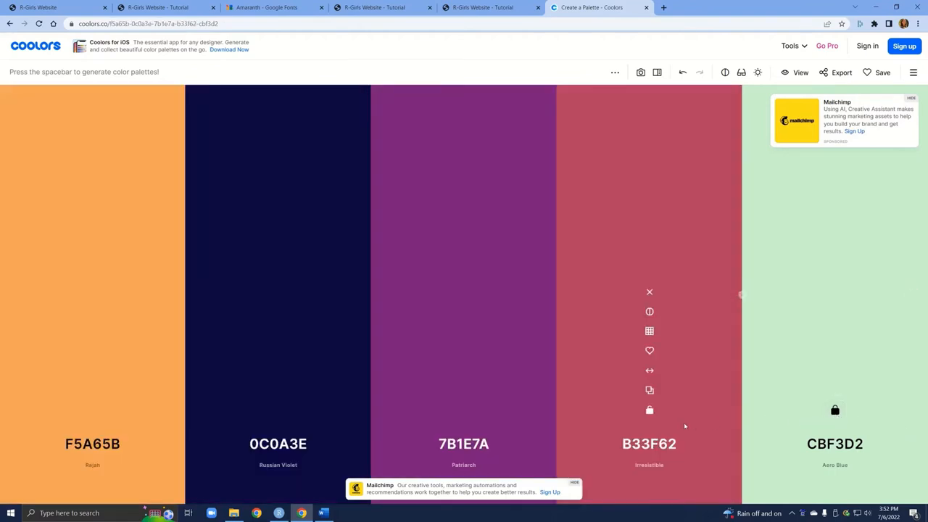
{"action": "key", "text": "space"}
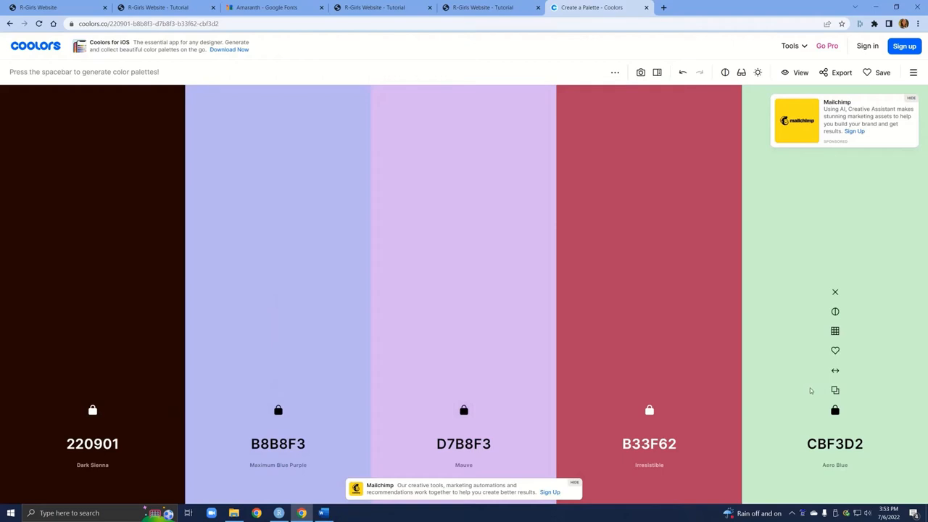
{"action": "mouse_move", "coordinate": [803, 373]}
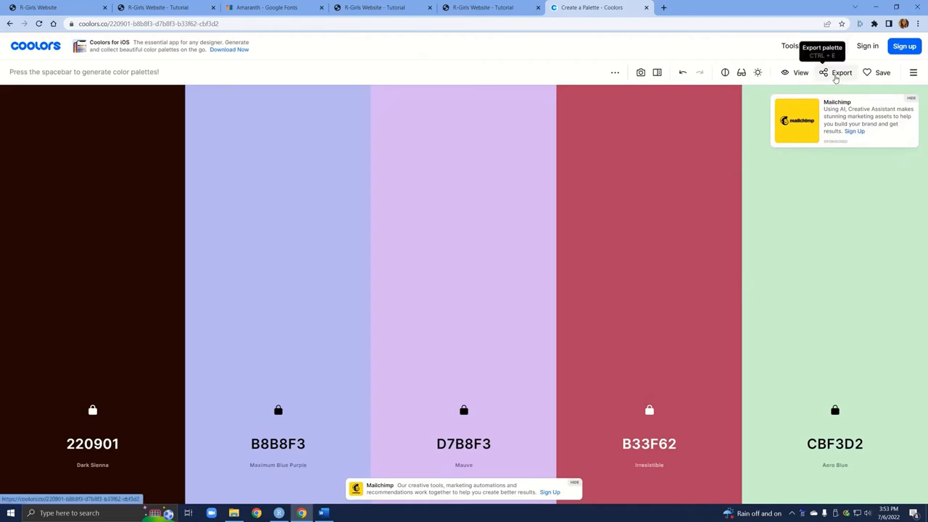
Step: Export the palette as a PDF titled 'test' and open the downloaded file
{"action": "left_click", "coordinate": [841, 73]}
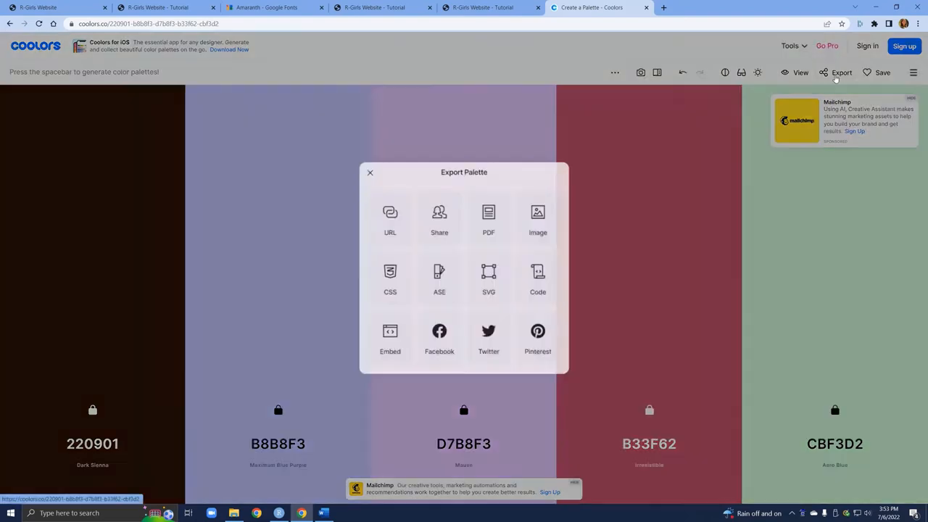
{"action": "left_click", "coordinate": [489, 217]}
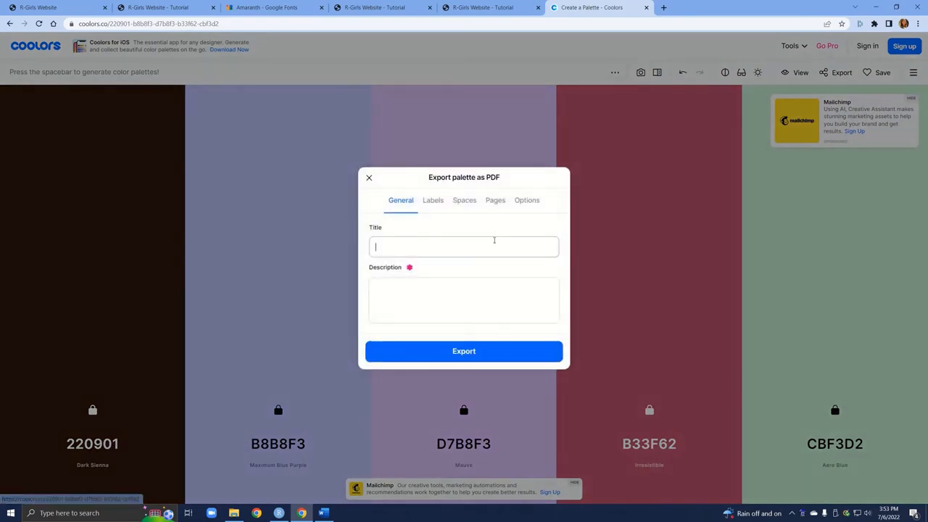
{"action": "left_click", "coordinate": [464, 246]}
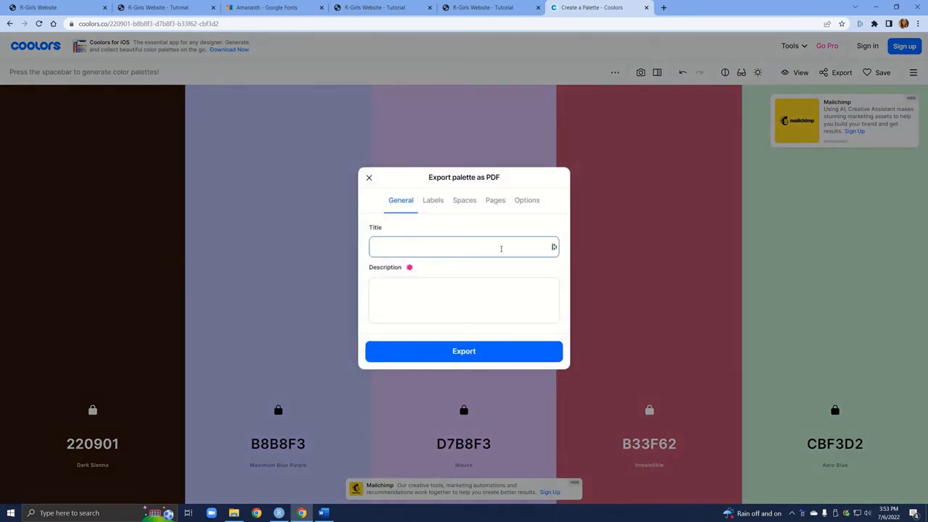
{"action": "type", "text": "test"}
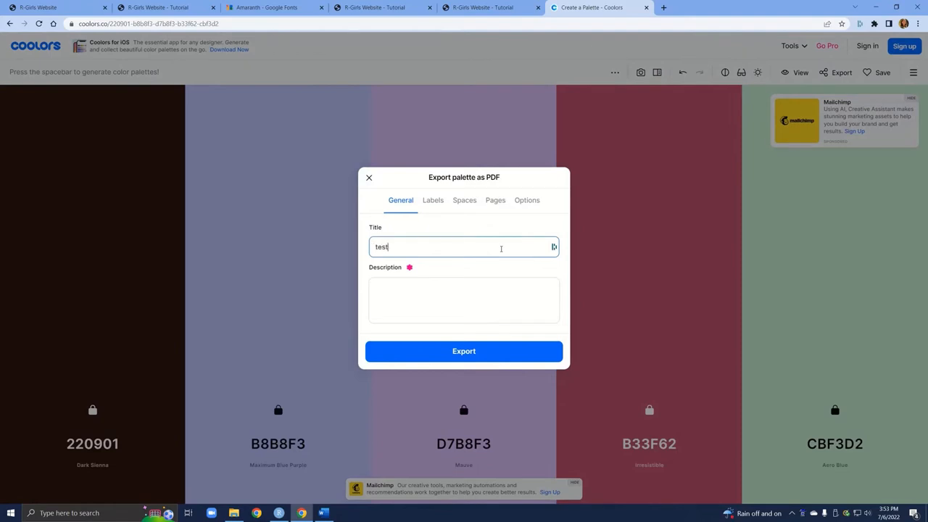
{"action": "left_click", "coordinate": [464, 350]}
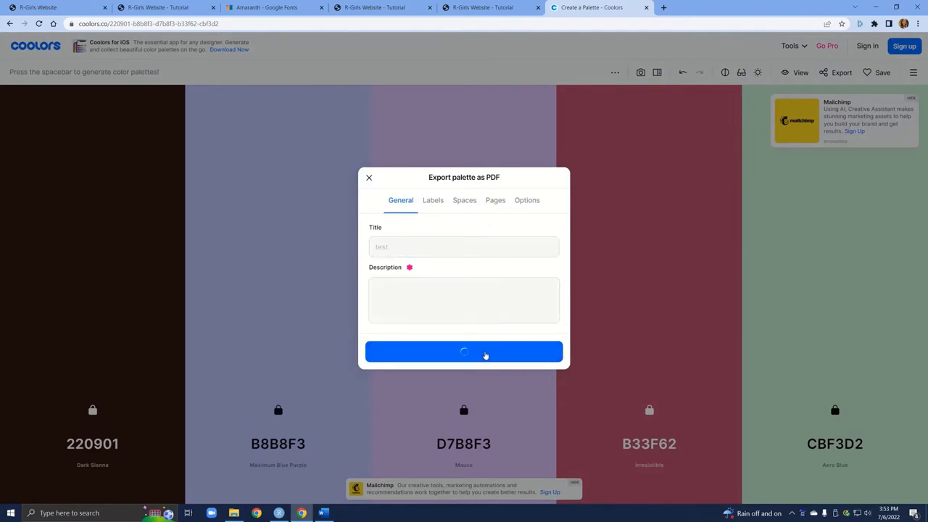
{"action": "left_click", "coordinate": [464, 352]}
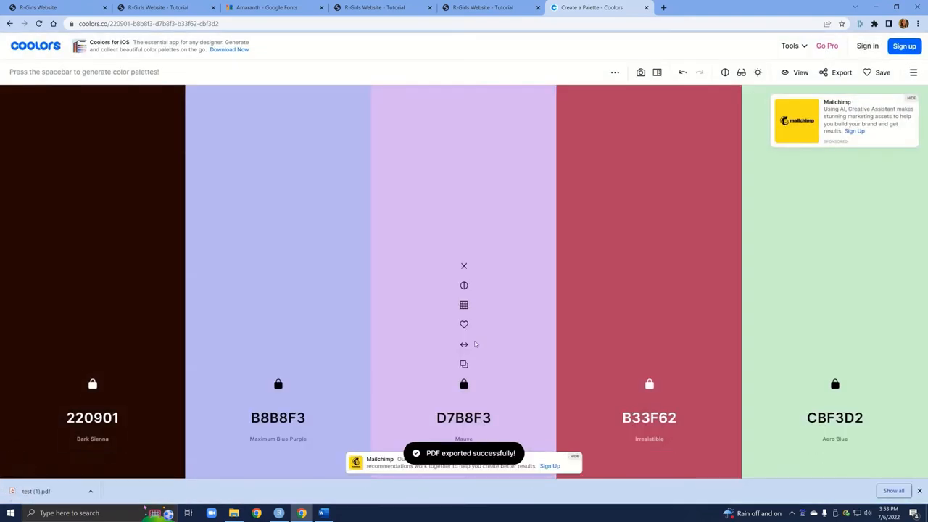
{"action": "left_click", "coordinate": [49, 490]}
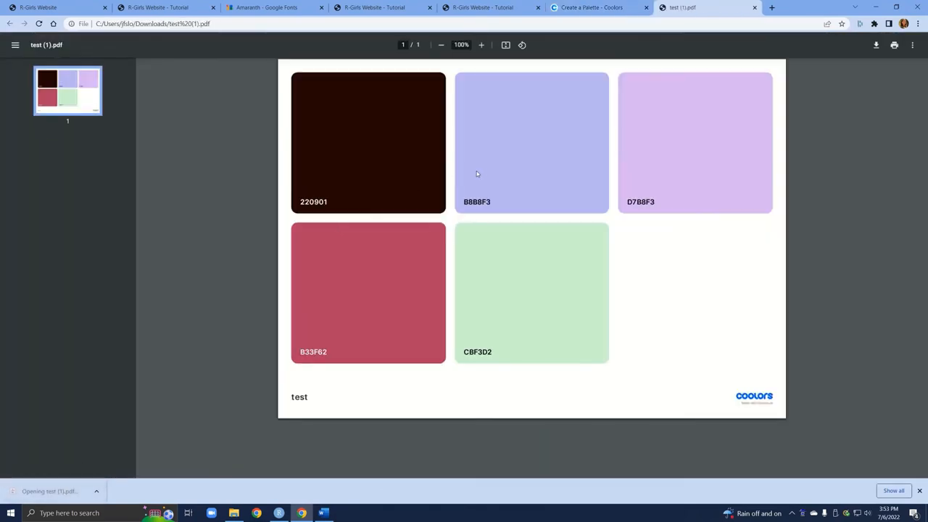
{"action": "mouse_move", "coordinate": [374, 216]}
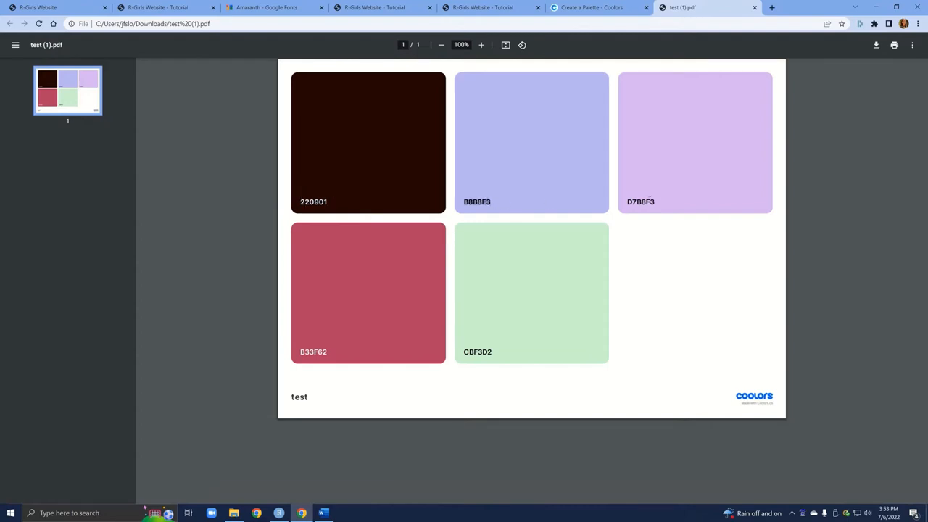
{"action": "mouse_move", "coordinate": [544, 354]}
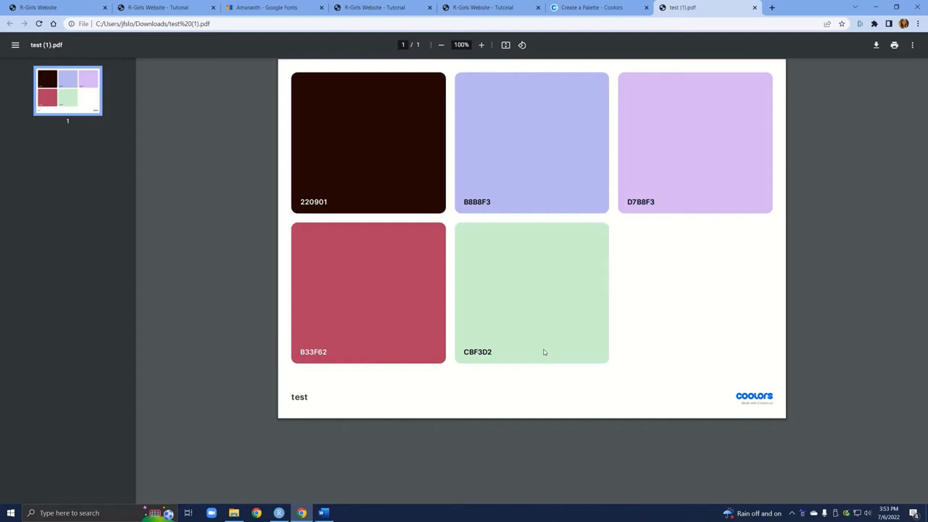
{"action": "mouse_move", "coordinate": [727, 3]}
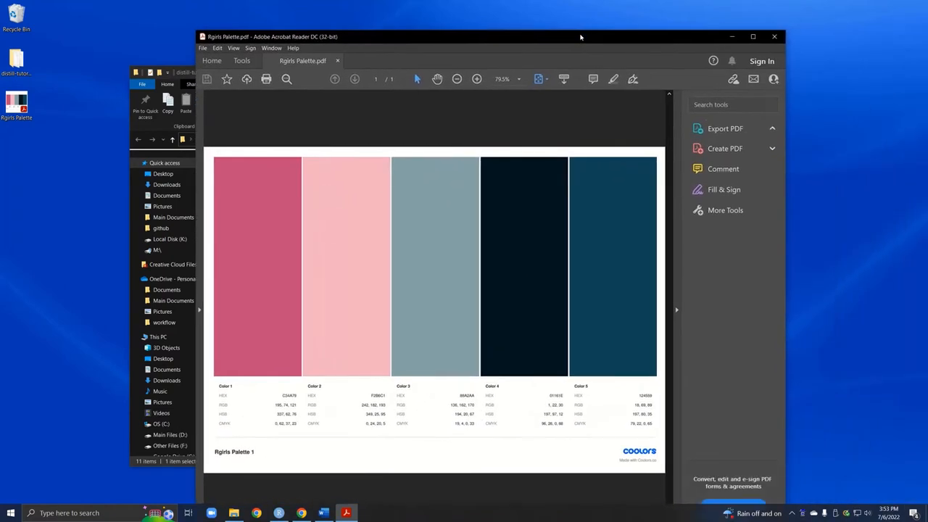
Step: Zoom the palette PDF to 150% full screen and select Color 1's hex value C34A79
{"action": "left_click", "coordinate": [725, 127]}
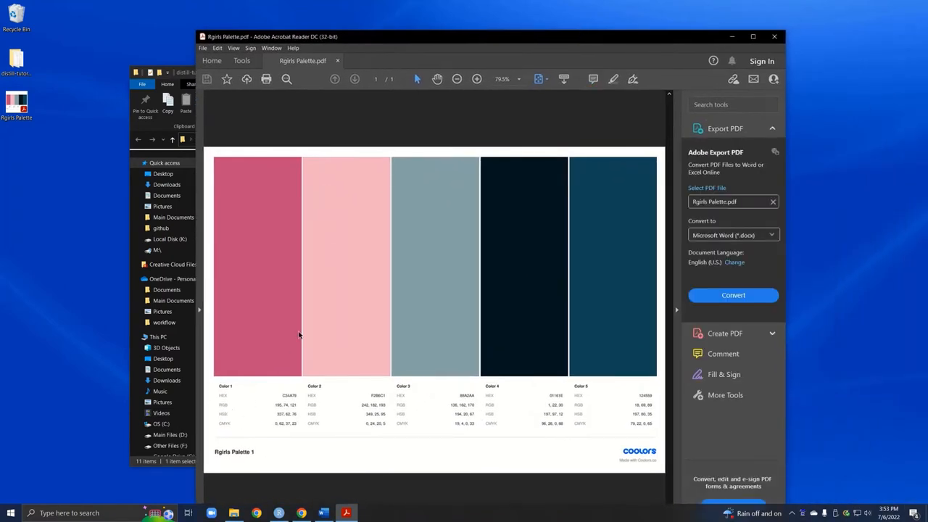
{"action": "left_click", "coordinate": [476, 78]}
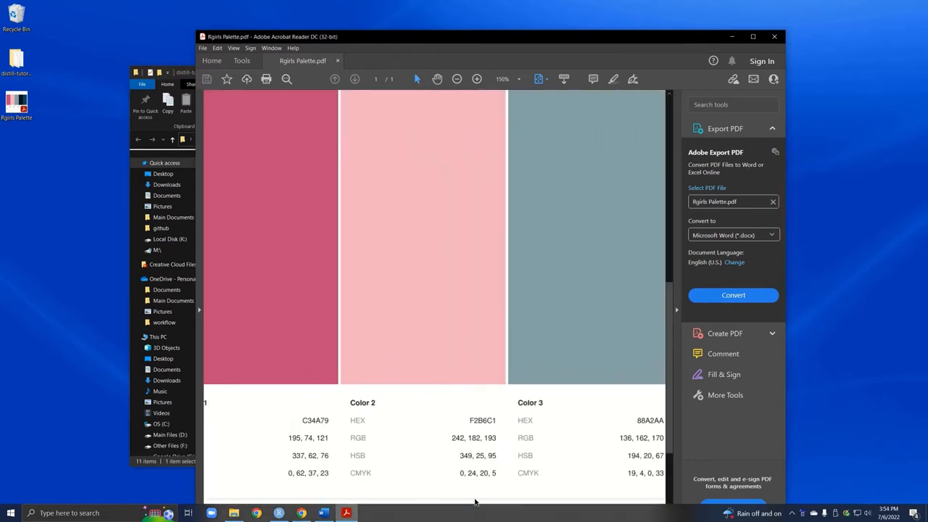
{"action": "left_click", "coordinate": [752, 36]}
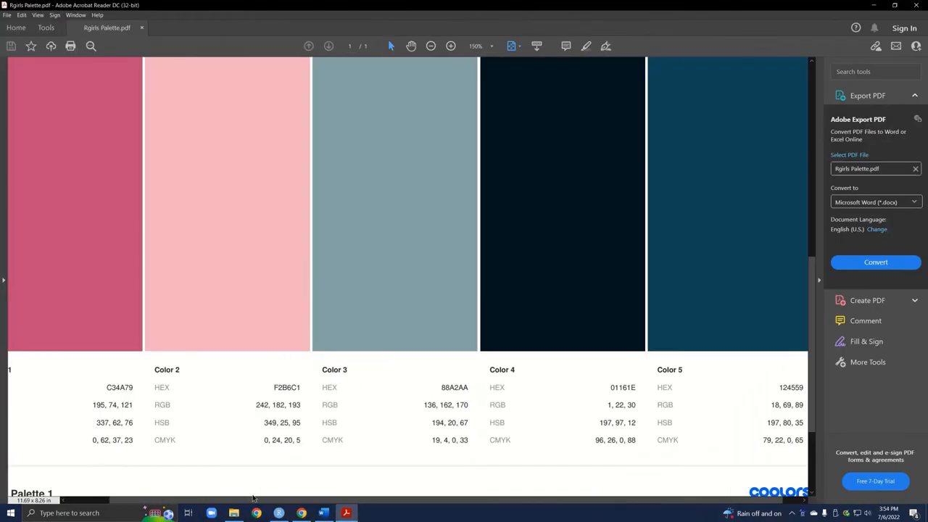
{"action": "scroll", "scroll_direction": "right", "scroll_amount": 3}
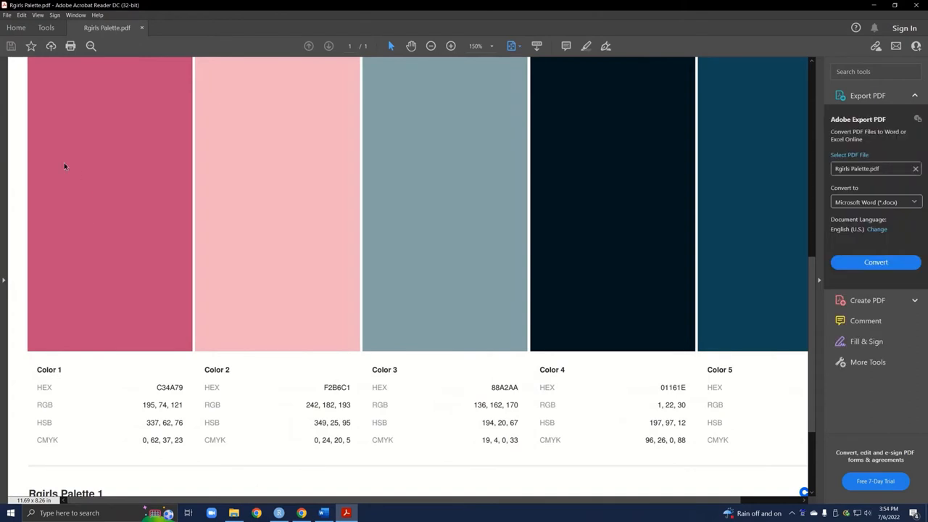
{"action": "double_click", "coordinate": [168, 387]}
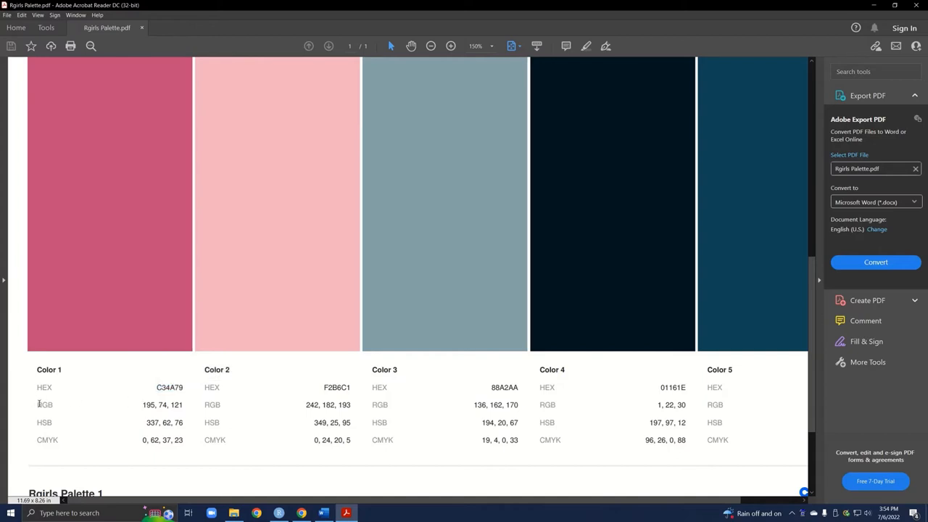
{"action": "double_click", "coordinate": [162, 405]}
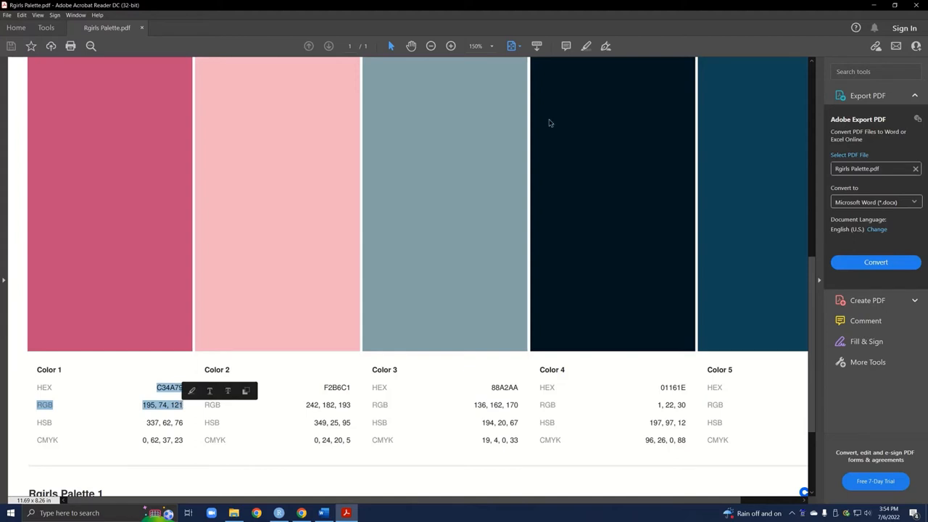
{"action": "mouse_move", "coordinate": [597, 345]}
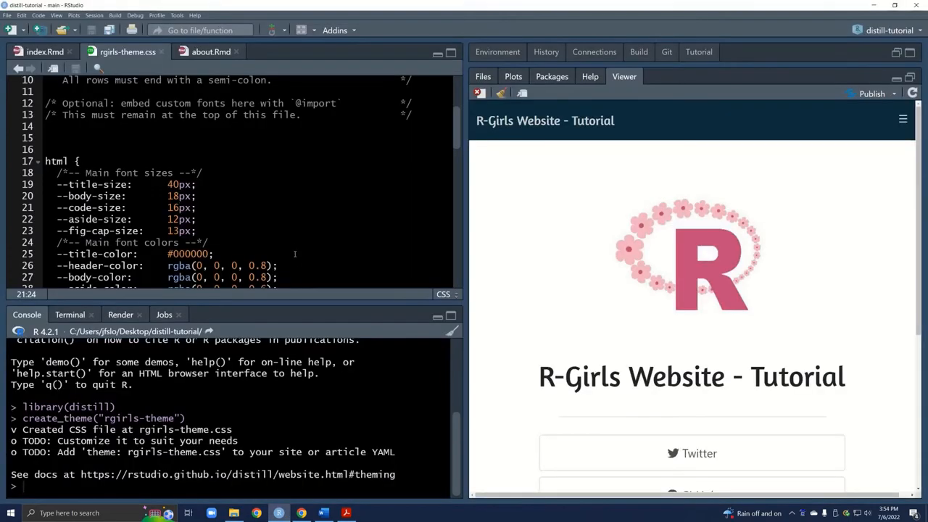
Step: Replace the main font colour values with #01161E, checking against the palette PDF
{"action": "scroll", "scroll_direction": "down", "scroll_amount": 3}
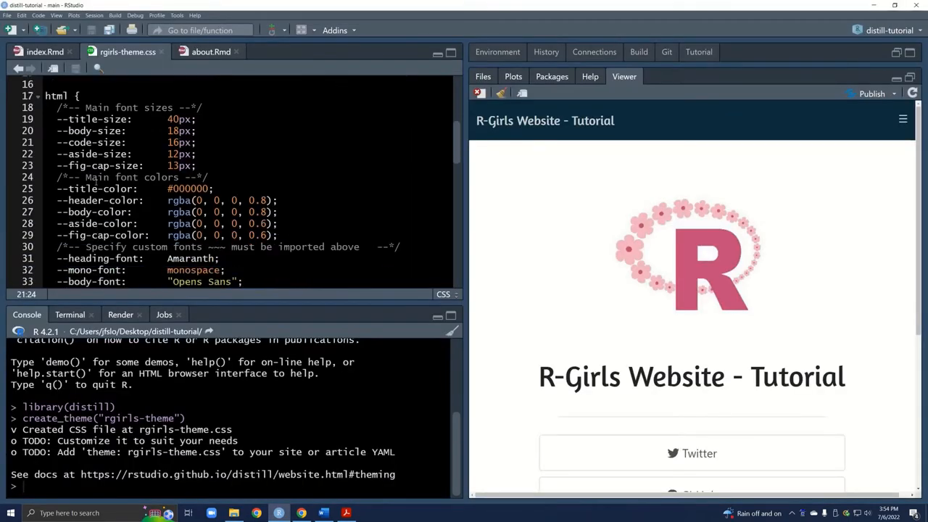
{"action": "double_click", "coordinate": [123, 177]}
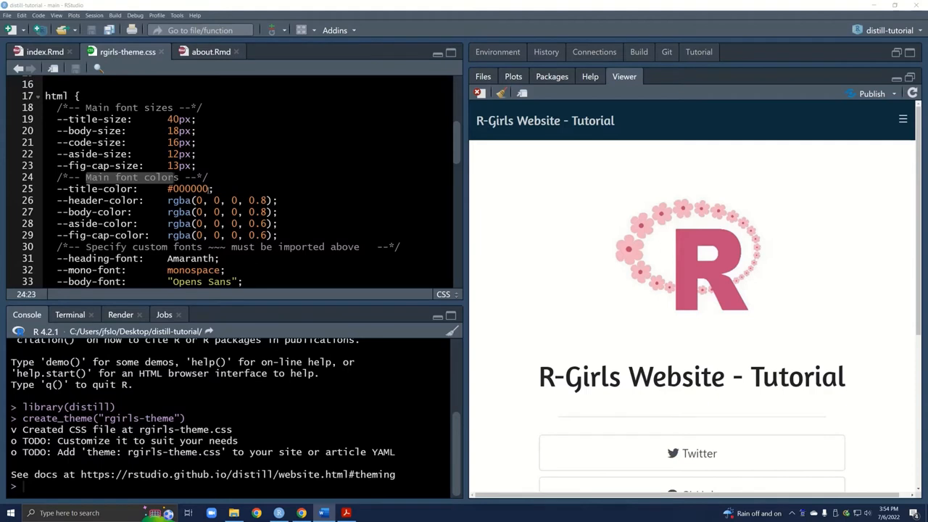
{"action": "type", "text": "01161E"}
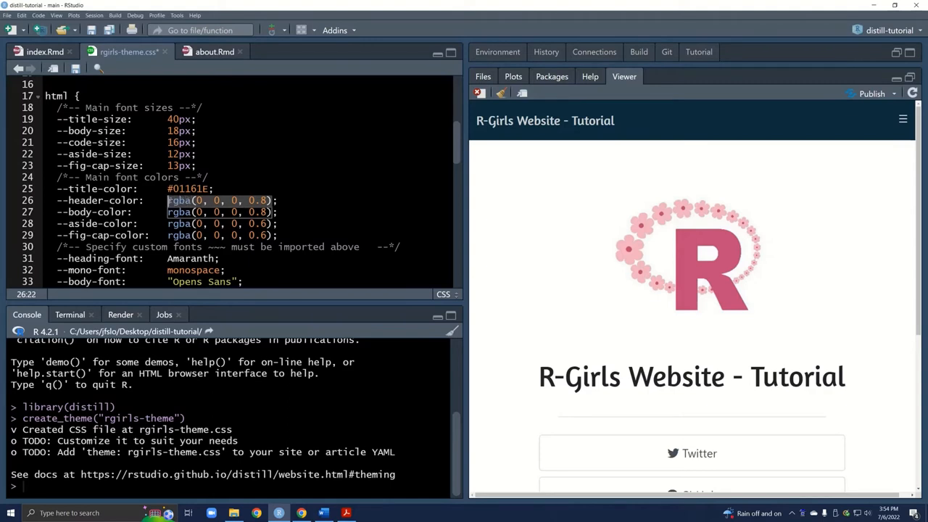
{"action": "left_click", "coordinate": [345, 513]}
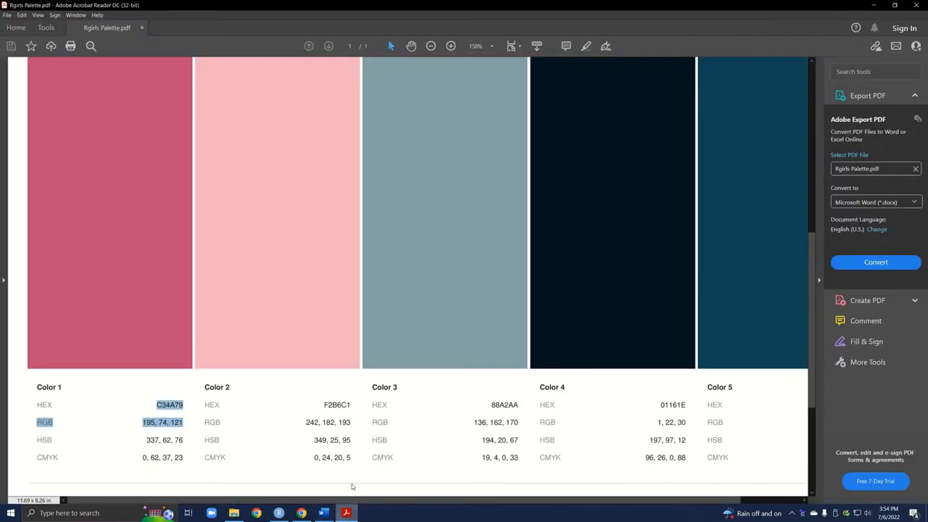
{"action": "scroll", "scroll_direction": "right", "scroll_amount": 3}
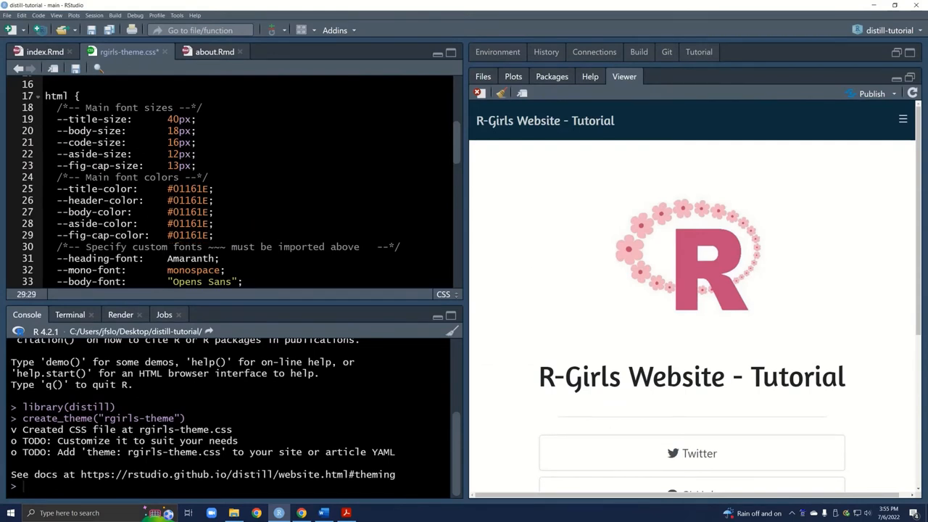
Step: Scroll to .distill-site-header and change its --title-size from 18px to 22px
{"action": "scroll", "scroll_direction": "down", "scroll_amount": 3}
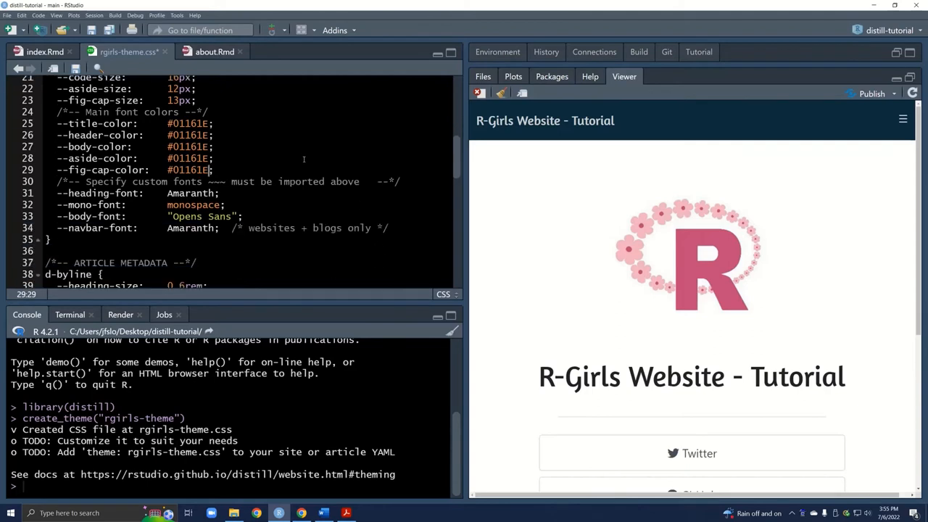
{"action": "scroll", "scroll_direction": "down", "scroll_amount": 3}
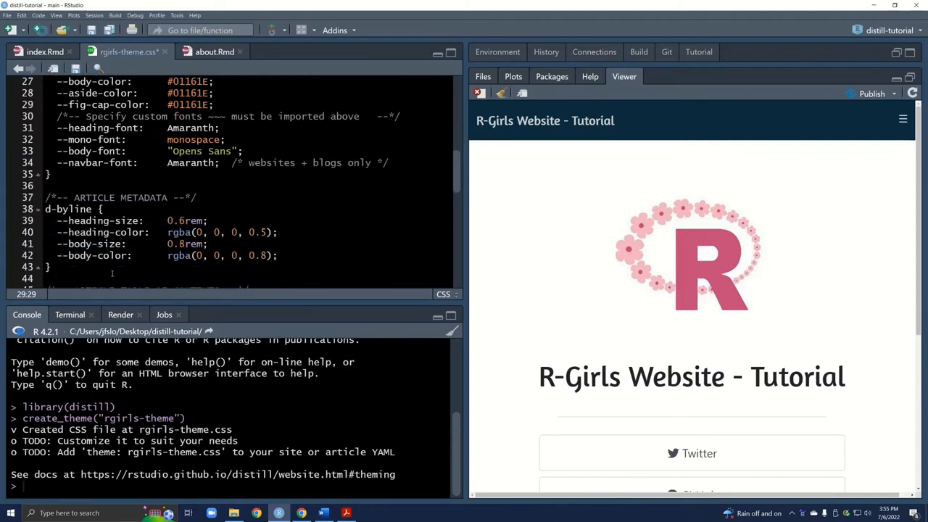
{"action": "scroll", "scroll_direction": "down", "scroll_amount": 3}
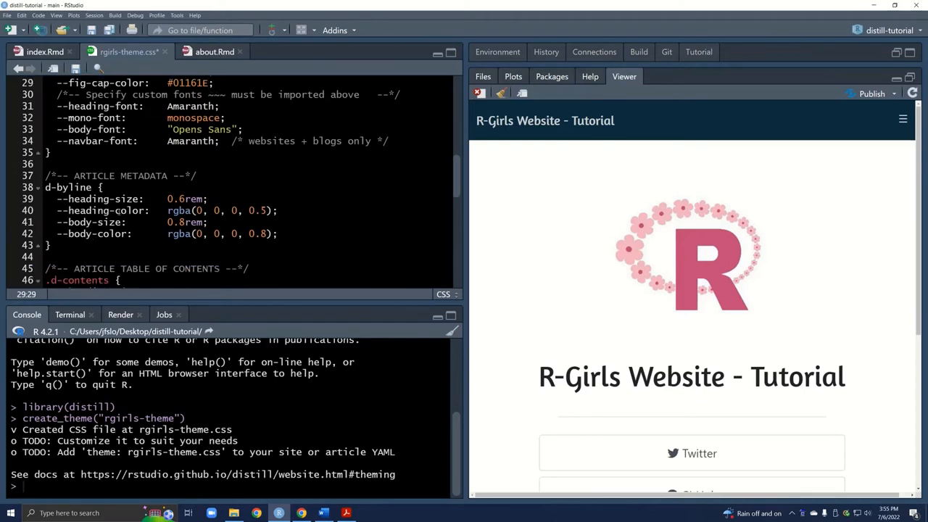
{"action": "scroll", "scroll_direction": "down", "scroll_amount": 3}
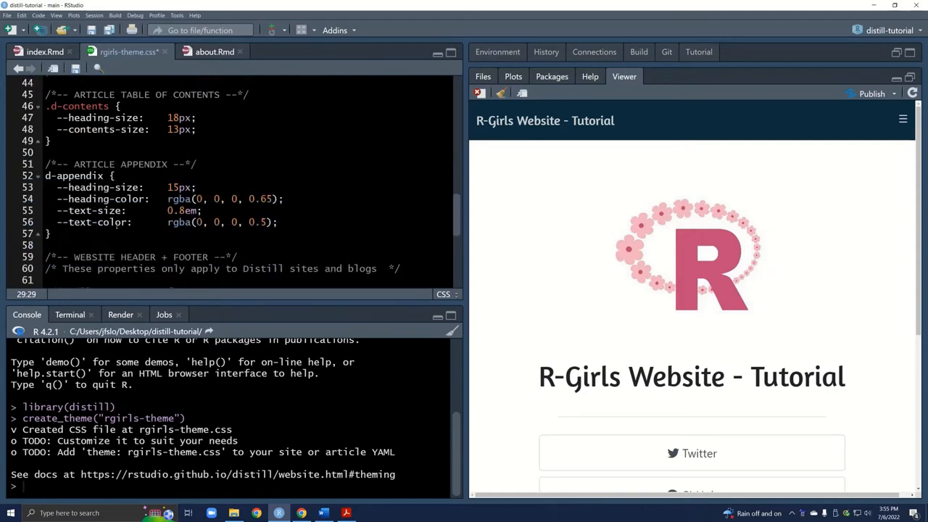
{"action": "scroll", "scroll_direction": "down", "scroll_amount": 3}
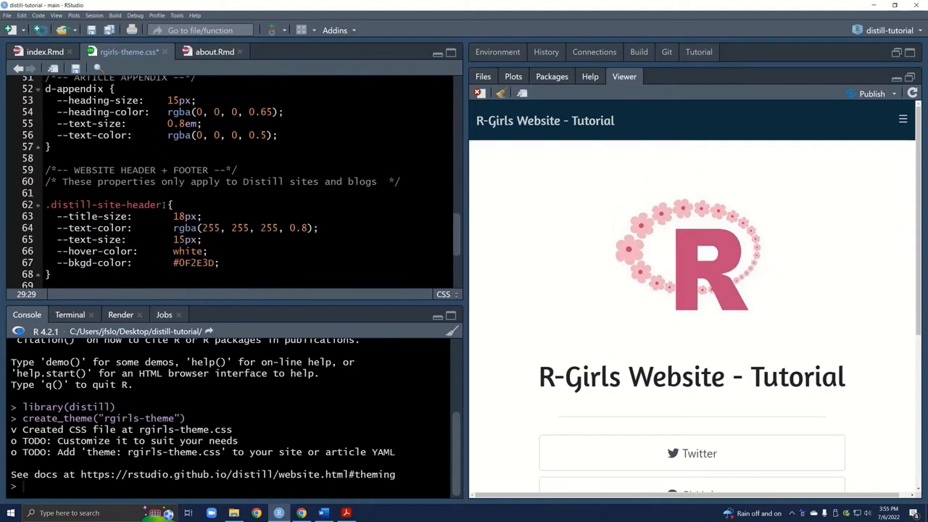
{"action": "double_click", "coordinate": [108, 204]}
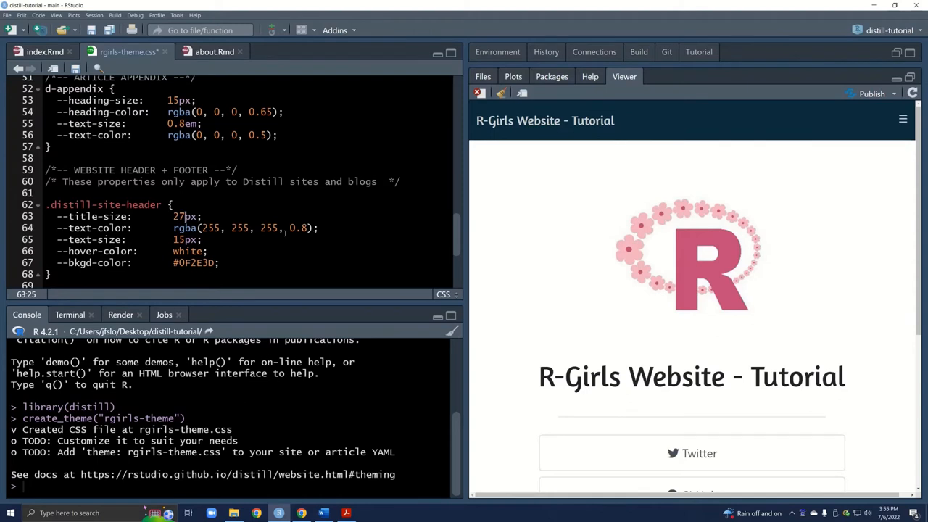
Step: Set header title 27px, text 25px and background #C34A79, then view the pink header in Chrome
{"action": "left_click", "coordinate": [186, 240]}
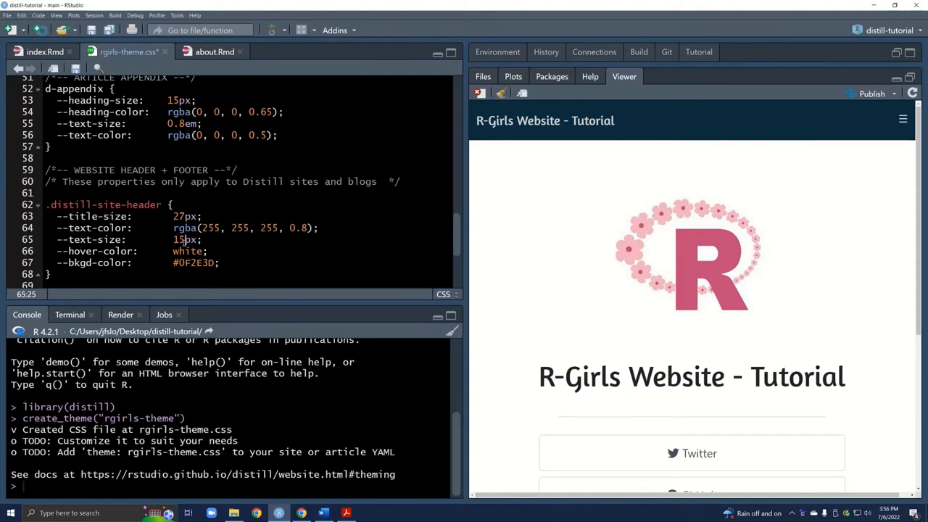
{"action": "double_click", "coordinate": [180, 239]}
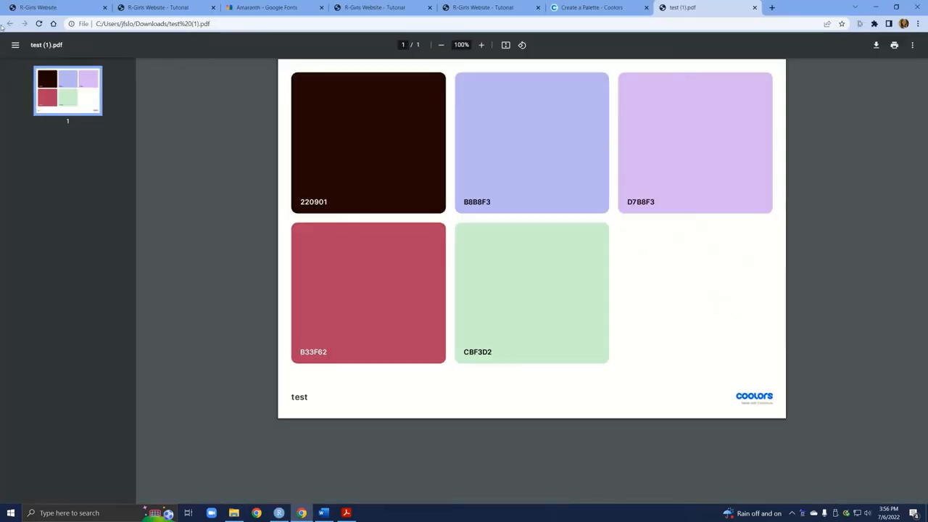
{"action": "left_click", "coordinate": [55, 7]}
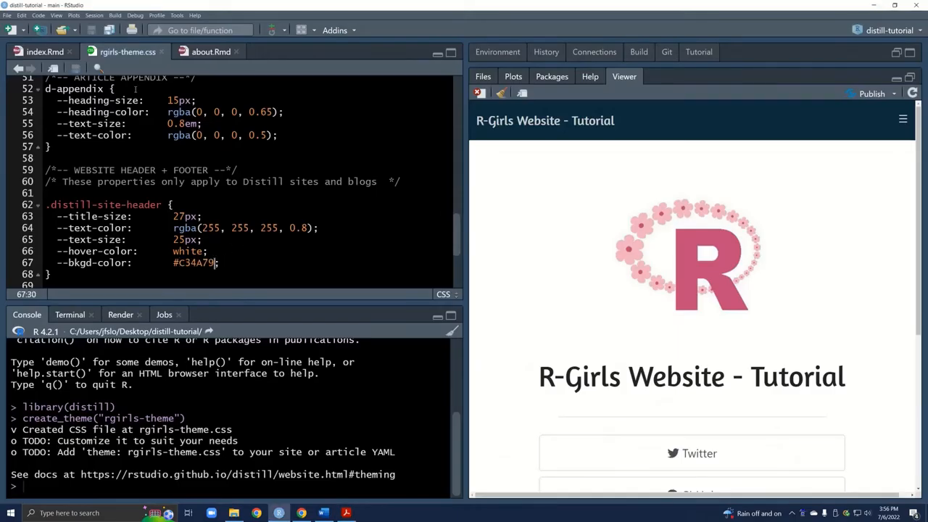
{"action": "left_click", "coordinate": [41, 53]}
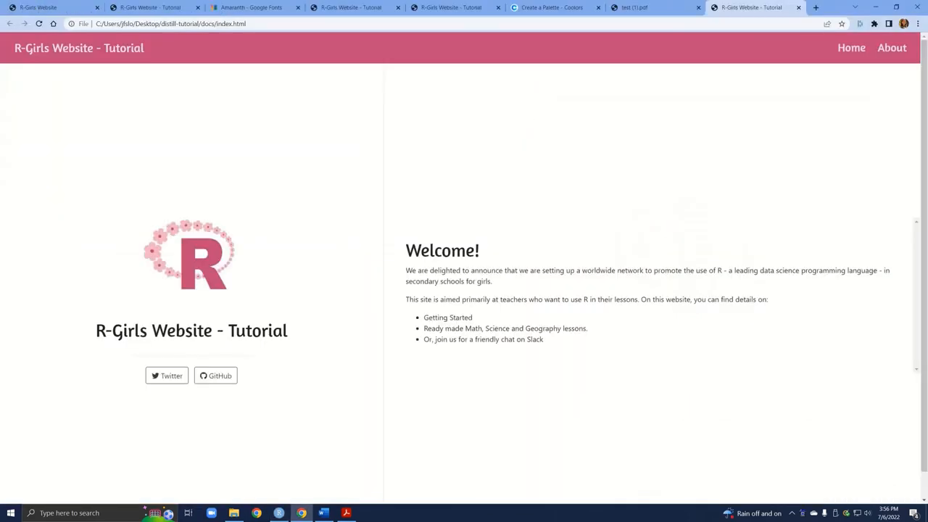
{"action": "mouse_move", "coordinate": [168, 50]}
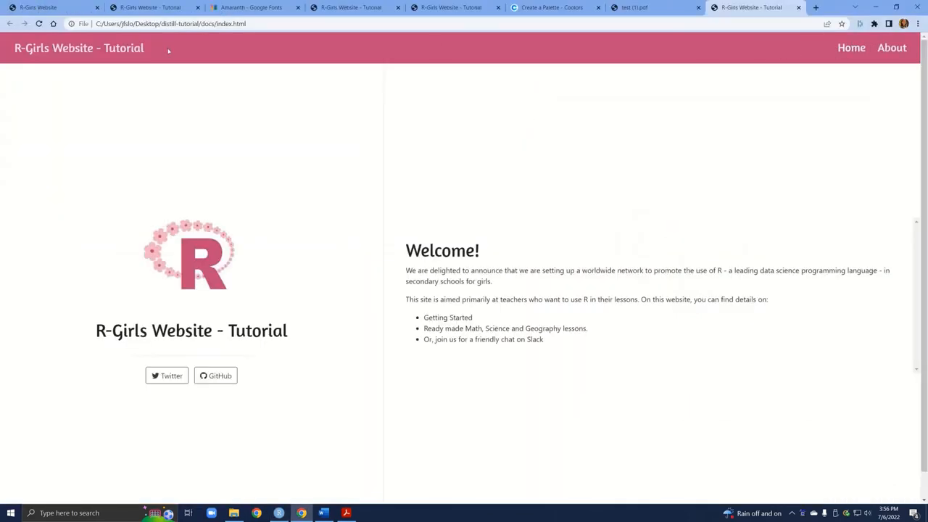
{"action": "mouse_move", "coordinate": [200, 272]}
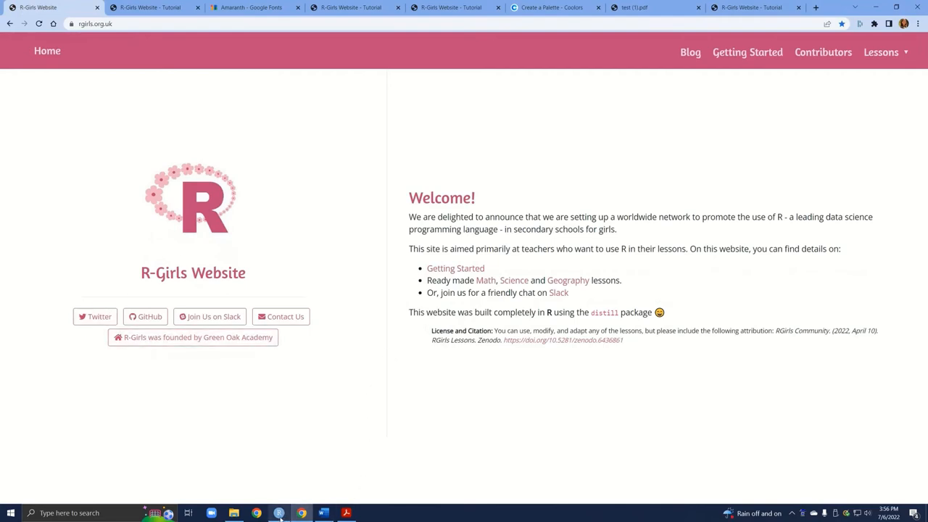
Step: Return from the live R-Girls site in Chrome to index.Rmd in RStudio
{"action": "left_click", "coordinate": [279, 513]}
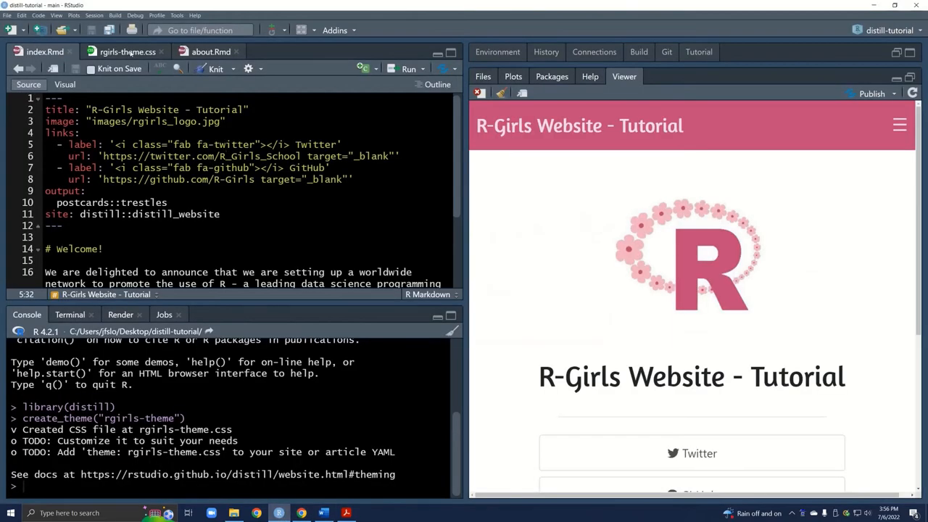
Step: Review the header settings in rgirls-theme.css before checking the live site
{"action": "left_click", "coordinate": [127, 53]}
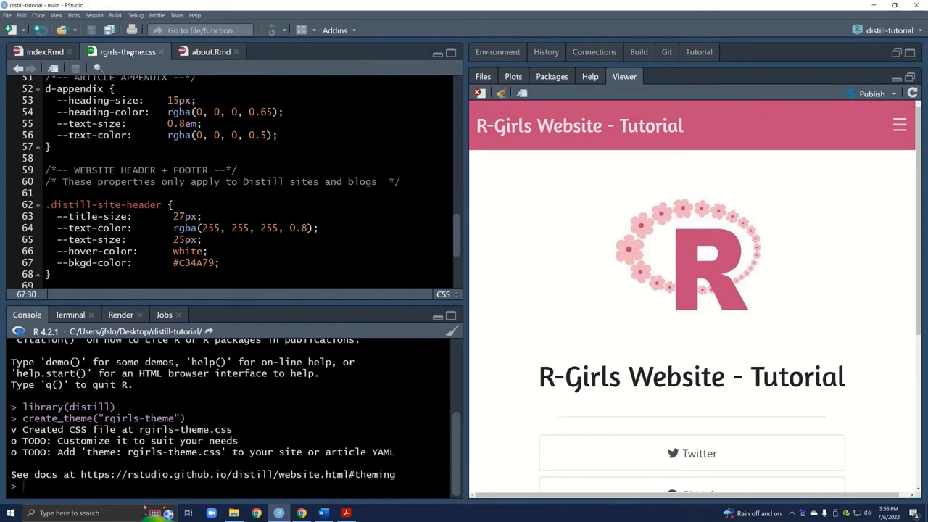
{"action": "scroll", "scroll_direction": "down", "scroll_amount": 3}
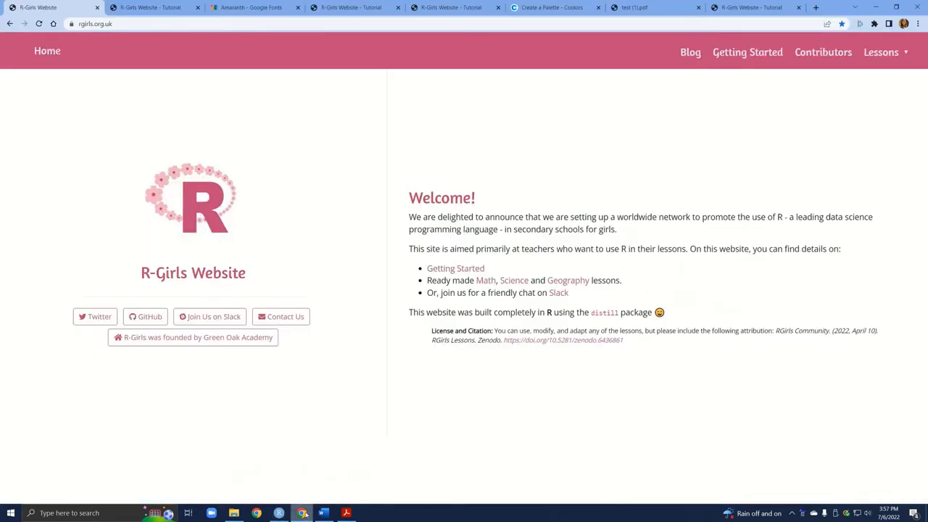
{"action": "mouse_move", "coordinate": [324, 227]}
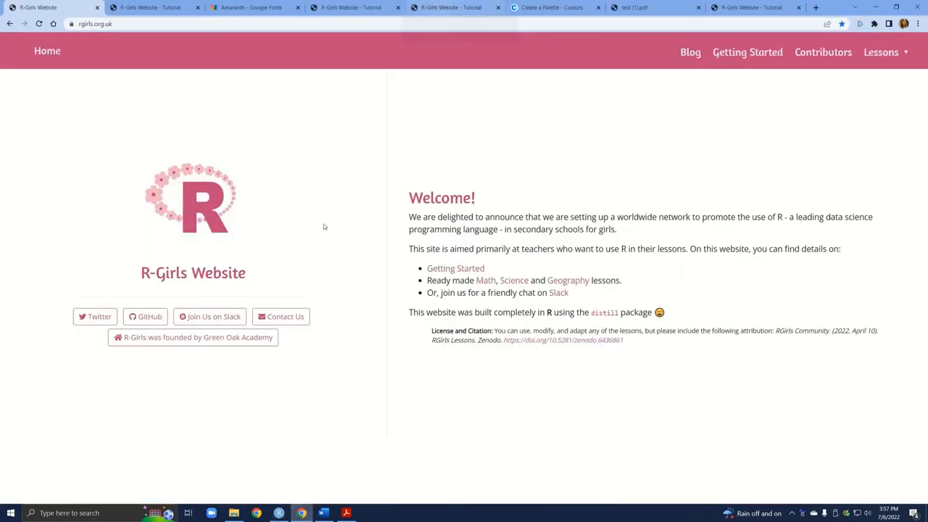
Step: Open rgirls-theme.css in the R-Girls/website repository on GitHub
{"action": "left_click", "coordinate": [145, 316]}
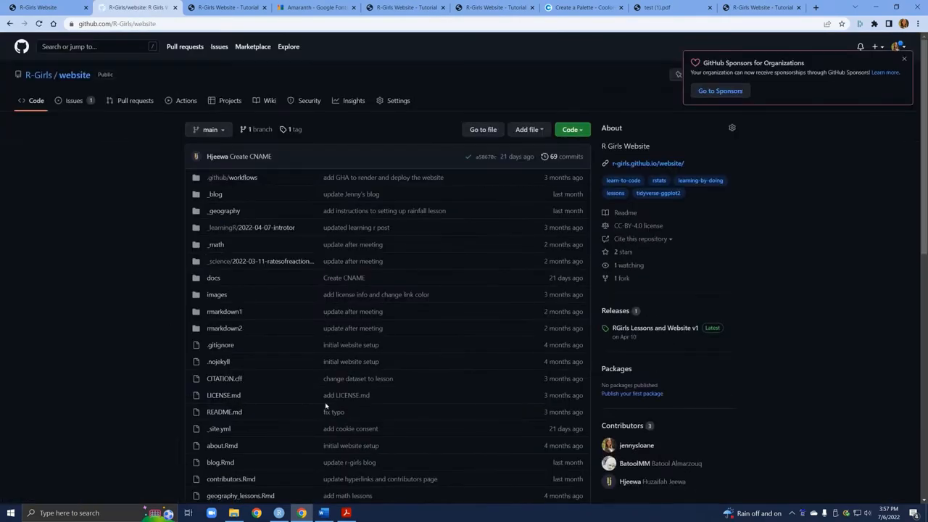
{"action": "scroll", "scroll_direction": "down", "scroll_amount": 3}
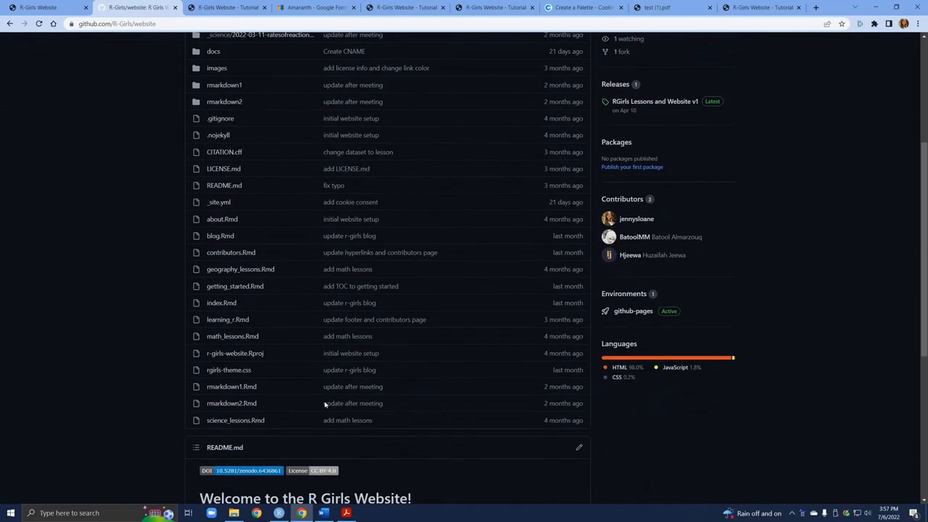
{"action": "scroll", "scroll_direction": "down", "scroll_amount": 3}
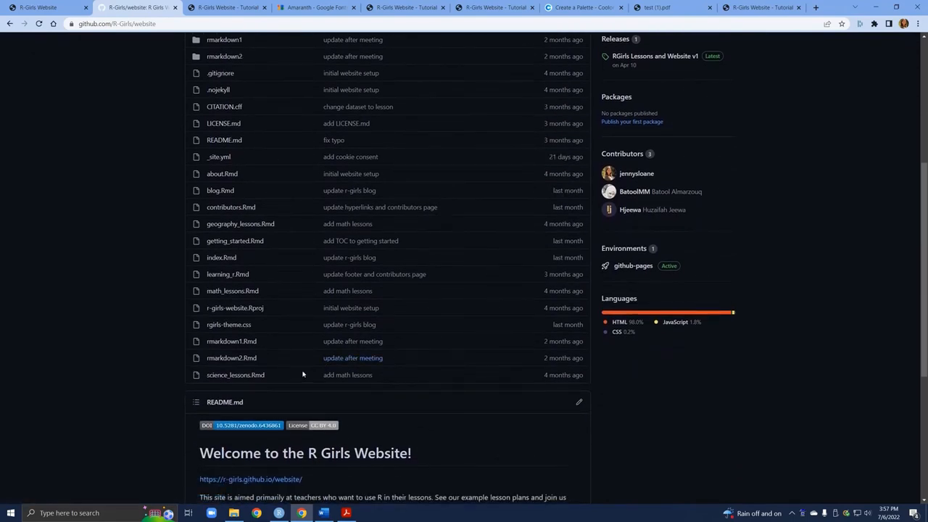
{"action": "mouse_move", "coordinate": [301, 371]}
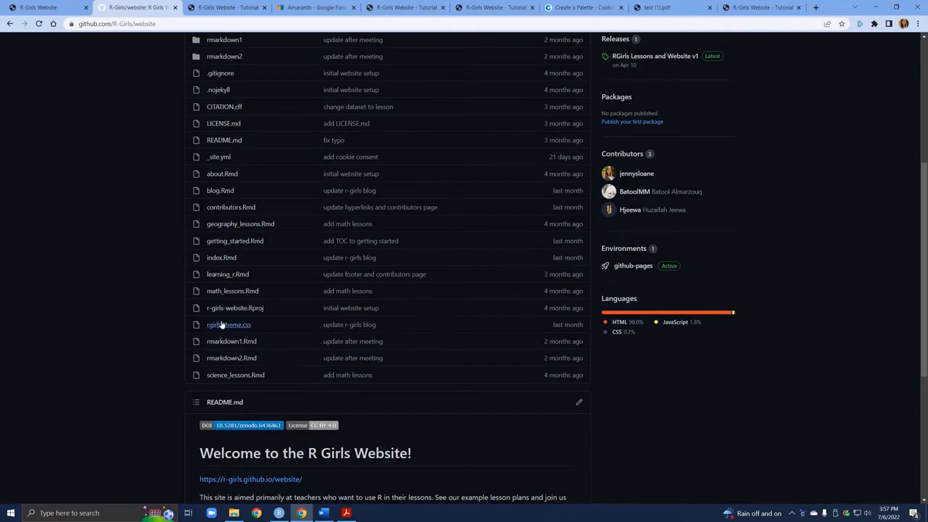
{"action": "mouse_move", "coordinate": [229, 325]}
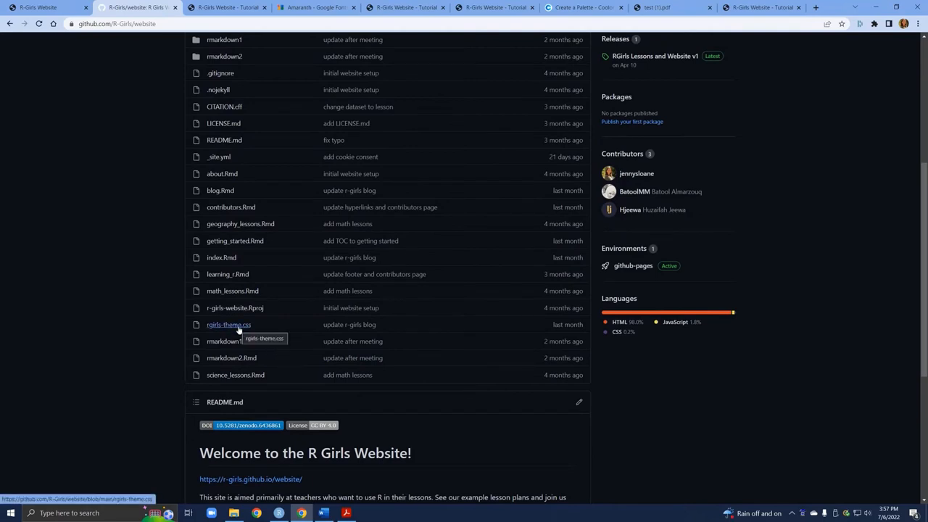
{"action": "left_click", "coordinate": [229, 325]}
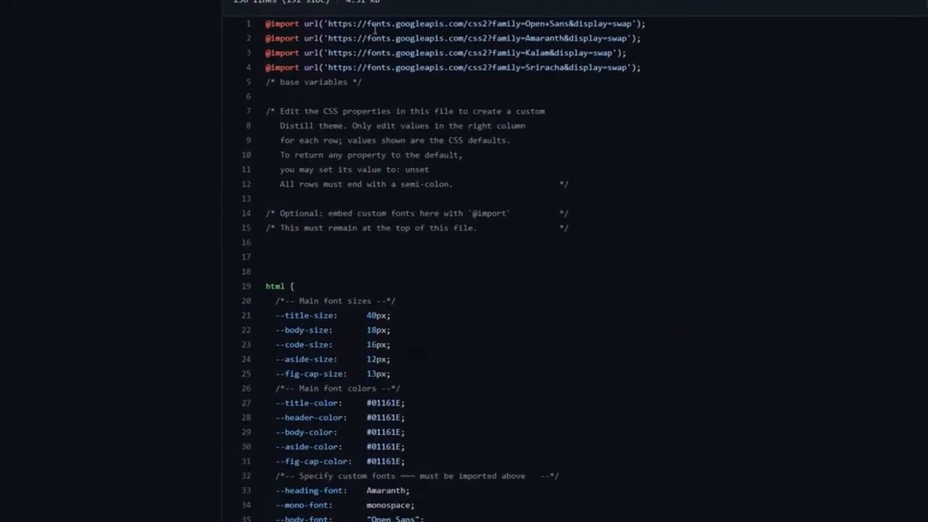
Step: Locate the reference h1 rule with colour #C34A79 and 36px size in GitHub's CSS
{"action": "scroll", "scroll_direction": "down", "scroll_amount": 3}
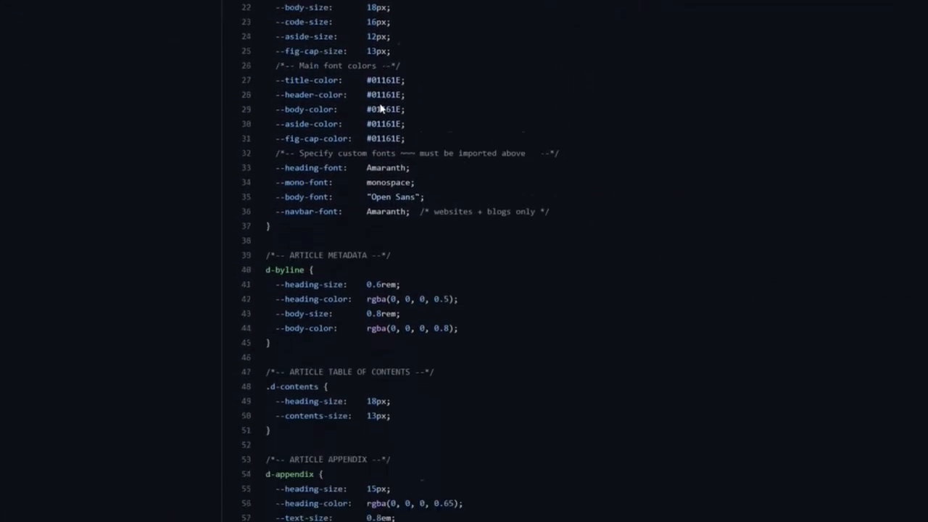
{"action": "scroll", "scroll_direction": "down", "scroll_amount": 3}
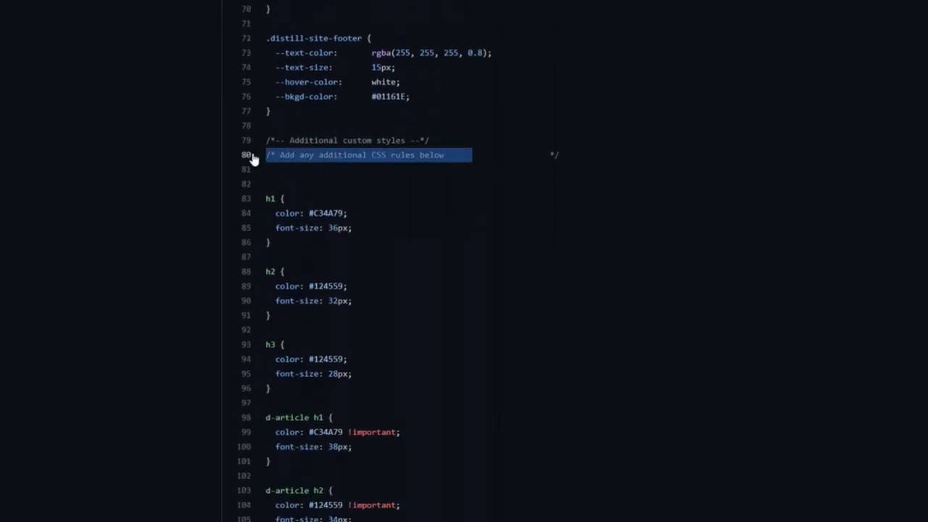
{"action": "mouse_move", "coordinate": [292, 182]}
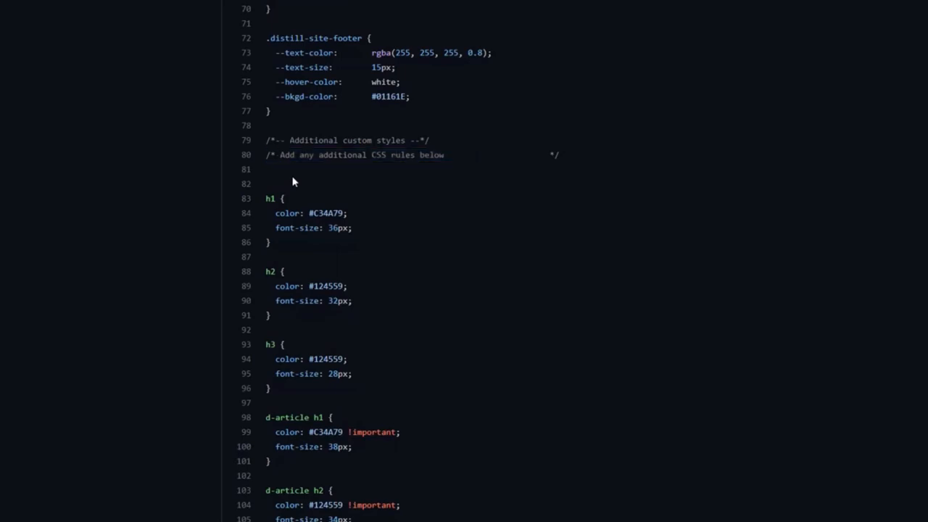
{"action": "mouse_move", "coordinate": [297, 183]}
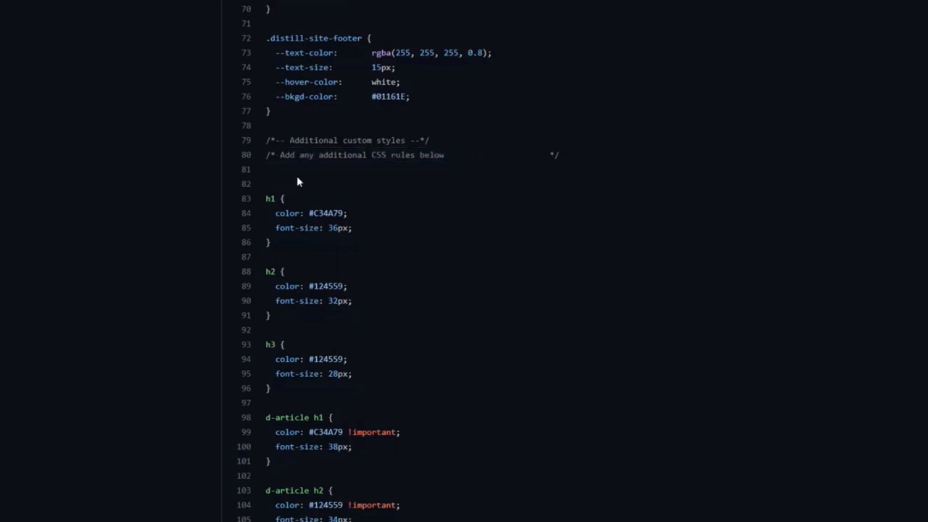
{"action": "scroll", "scroll_direction": "down", "scroll_amount": 3}
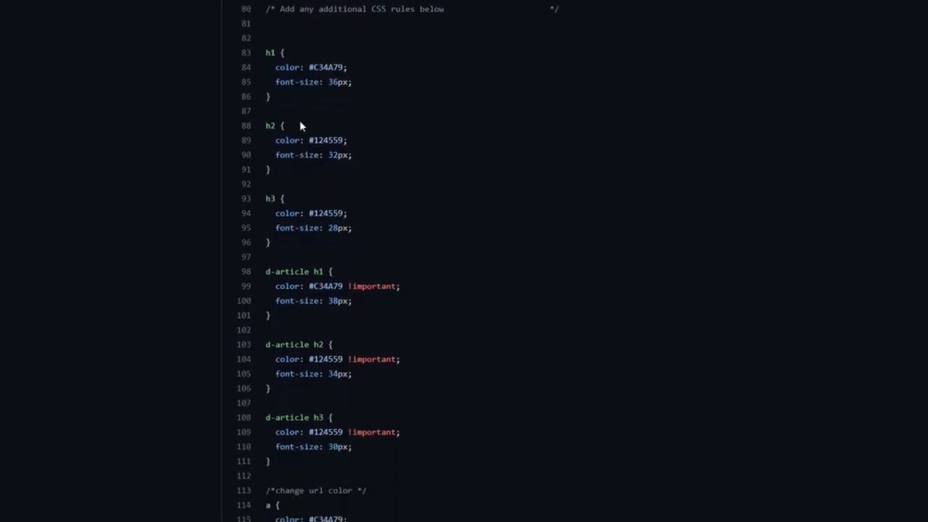
{"action": "mouse_move", "coordinate": [282, 104]}
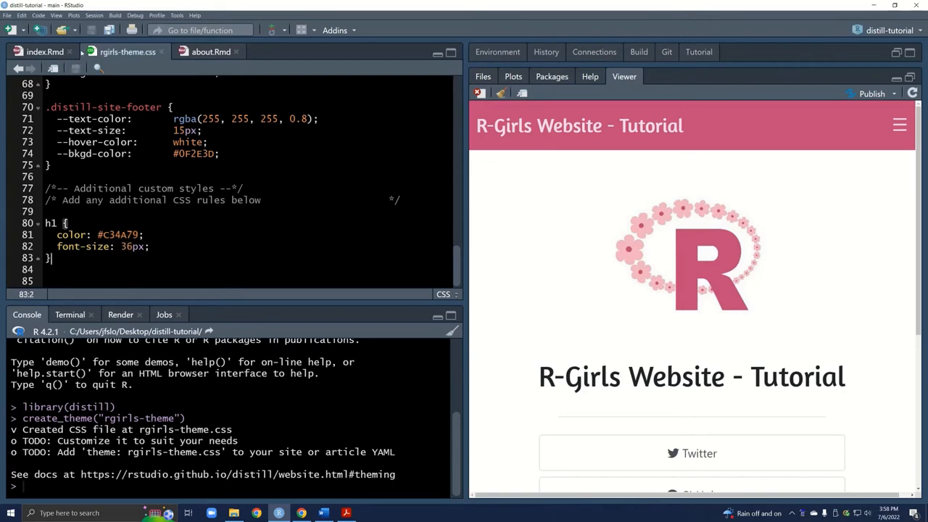
Step: Re-knit index.Rmd so the site title shows in pink #C34A79, then go back to rgirls-theme.css
{"action": "left_click", "coordinate": [44, 52]}
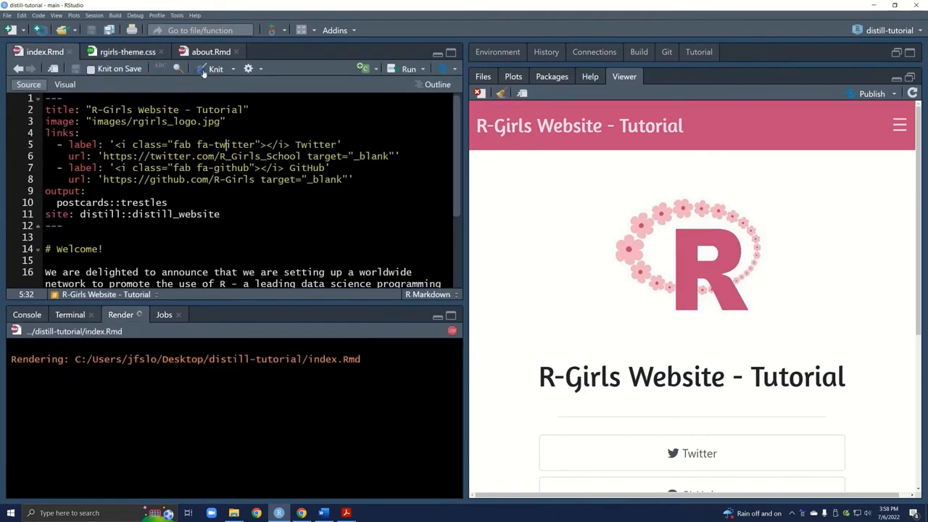
{"action": "left_click", "coordinate": [26, 313]}
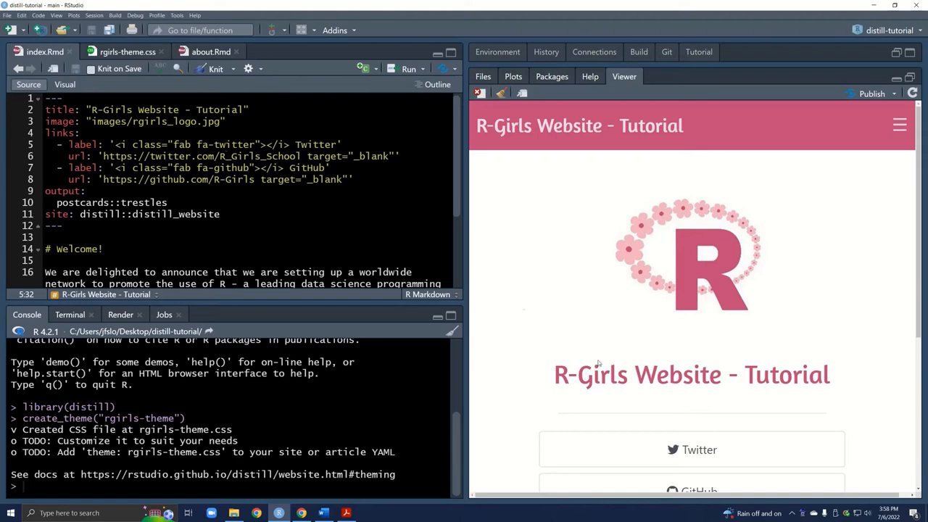
{"action": "left_click", "coordinate": [127, 52]}
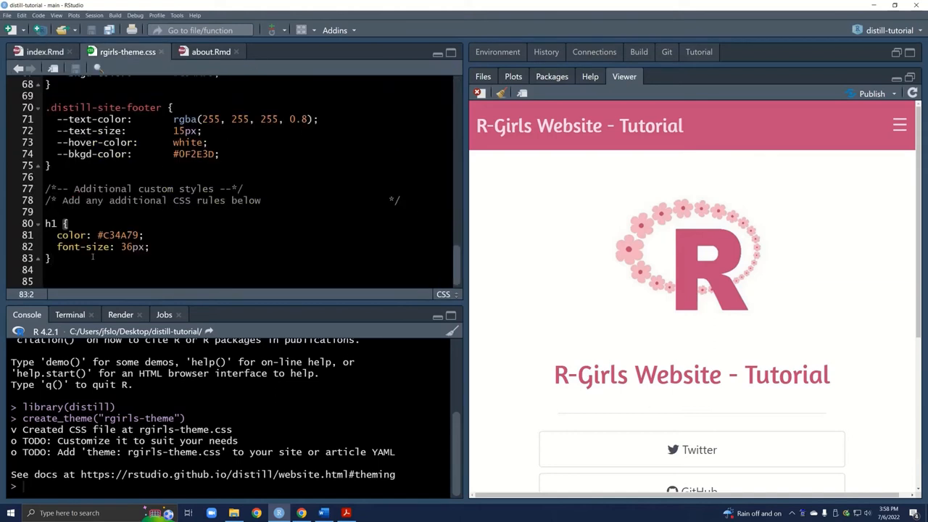
{"action": "mouse_move", "coordinate": [597, 444]}
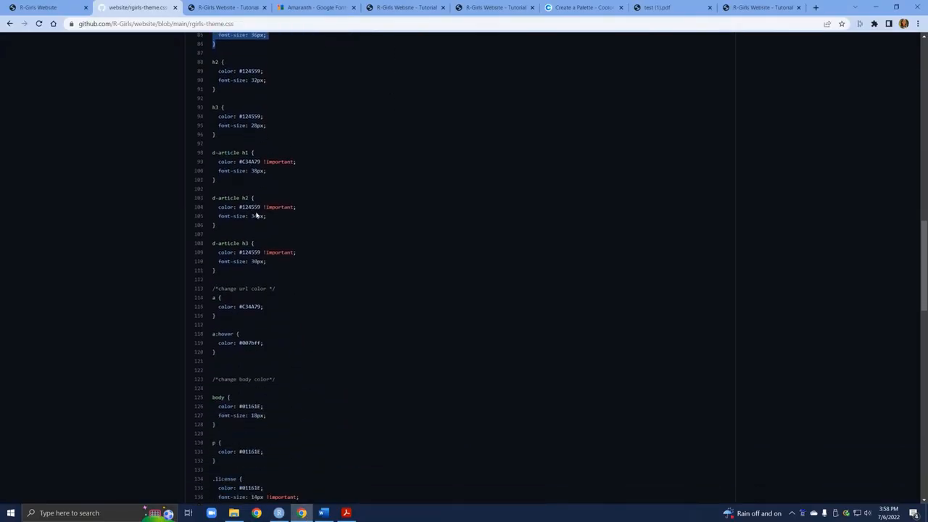
Step: Find the reference .btn-outline-dark rules using rgba(195, 74, 121) on GitHub
{"action": "scroll", "scroll_direction": "down", "scroll_amount": 3}
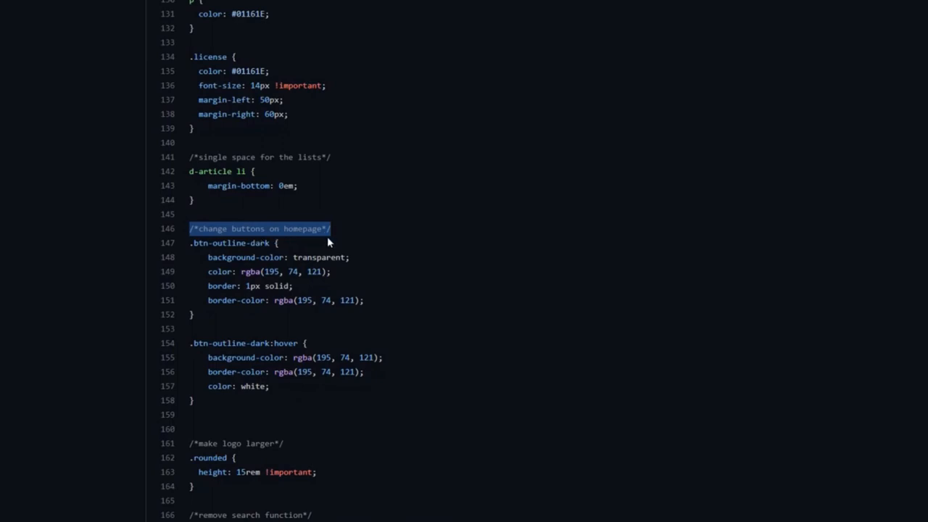
{"action": "mouse_move", "coordinate": [293, 307]}
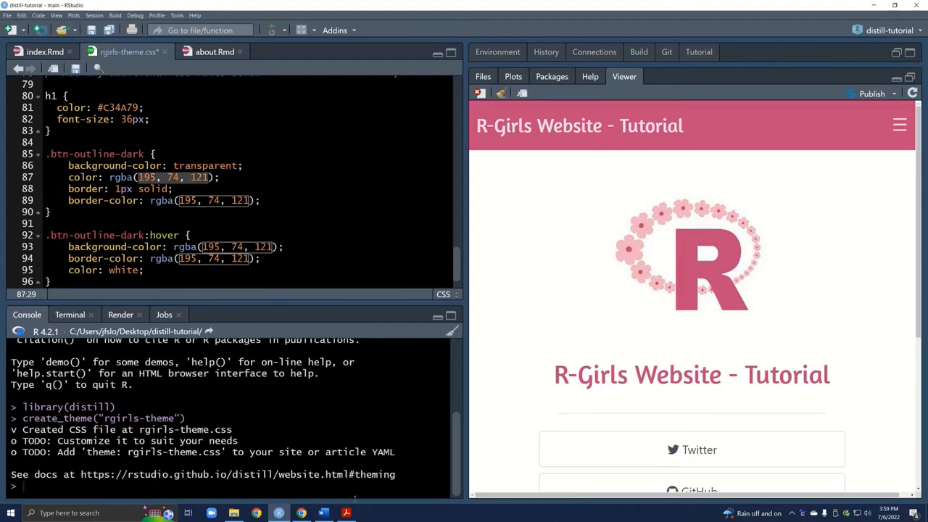
Step: Keep the pasted .btn-outline-dark and hover rules in rgirls-theme.css and return to index.Rmd
{"action": "left_click", "coordinate": [346, 513]}
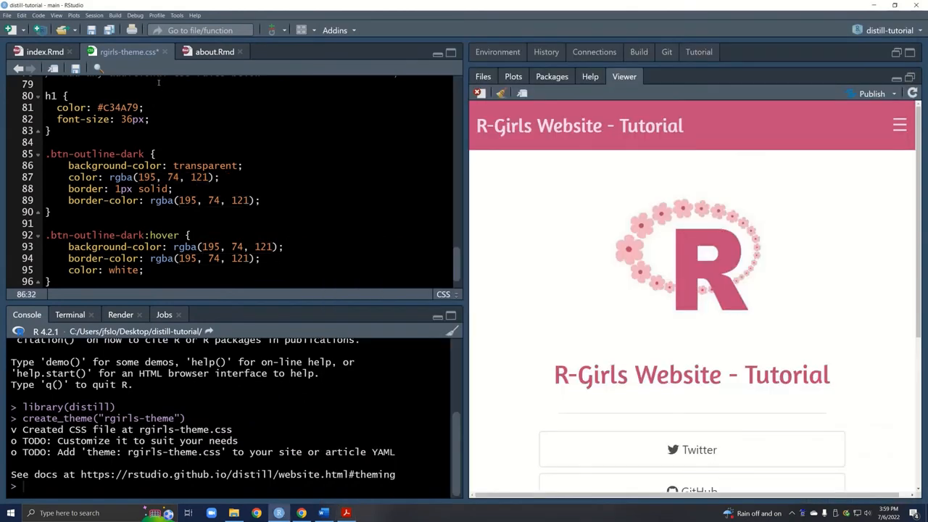
{"action": "left_click", "coordinate": [44, 52]}
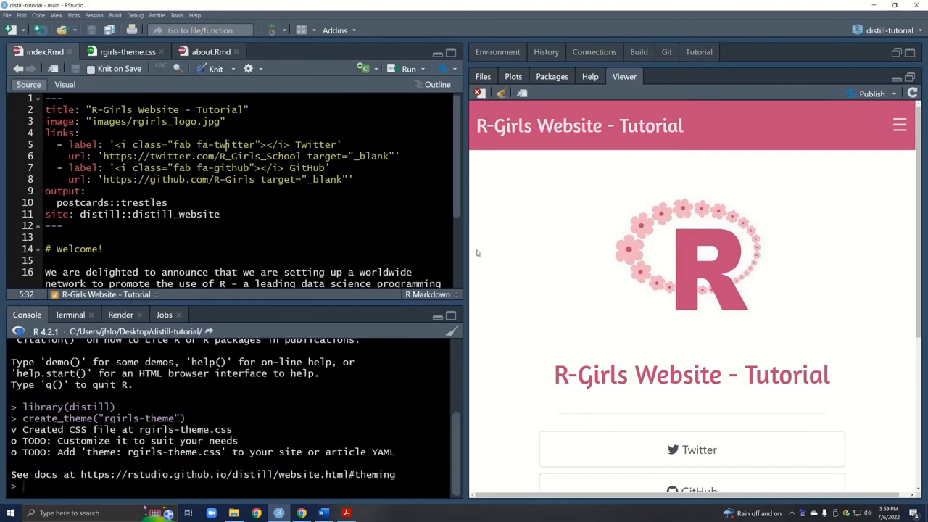
{"action": "mouse_move", "coordinate": [734, 397]}
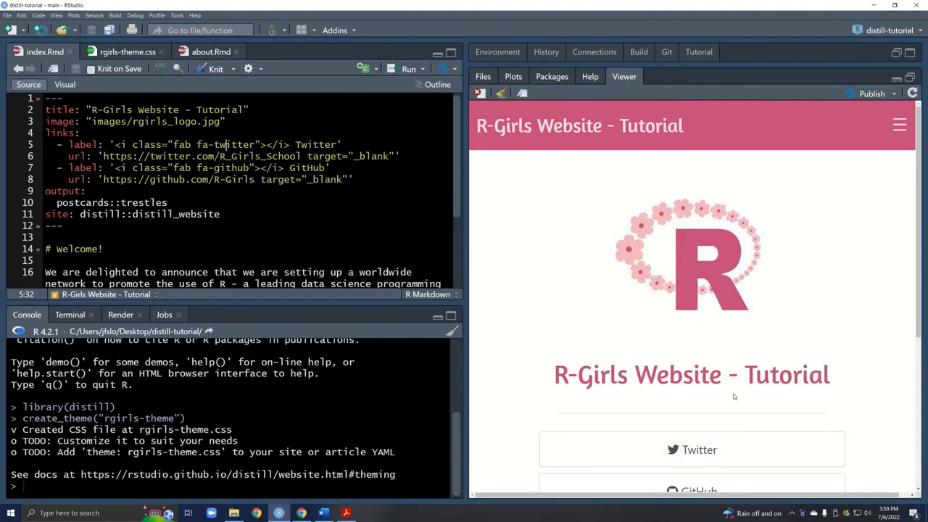
{"action": "mouse_move", "coordinate": [730, 449]}
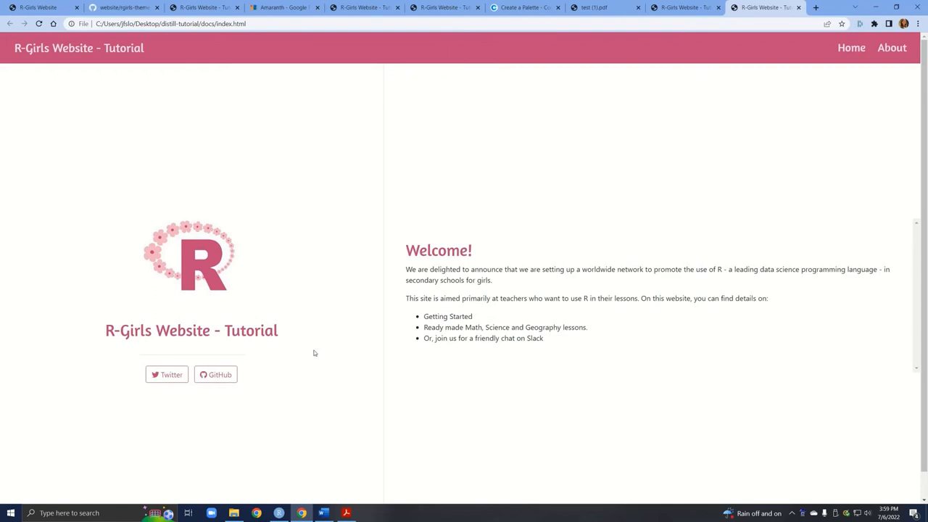
{"action": "mouse_move", "coordinate": [215, 403]}
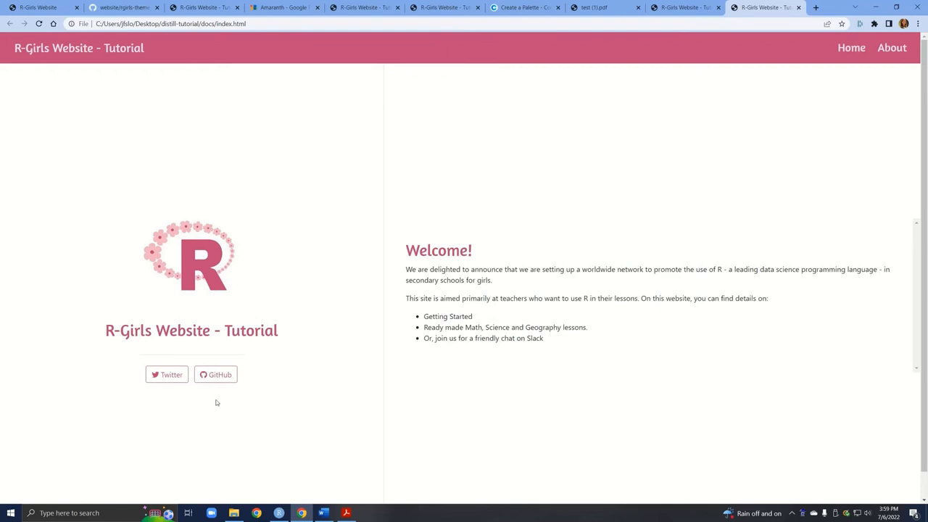
{"action": "mouse_move", "coordinate": [183, 389]}
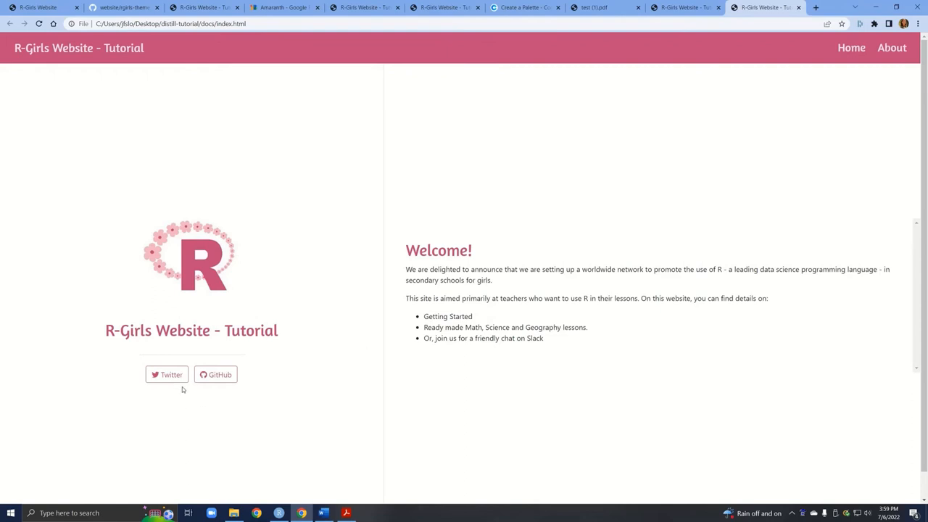
{"action": "mouse_move", "coordinate": [214, 374]}
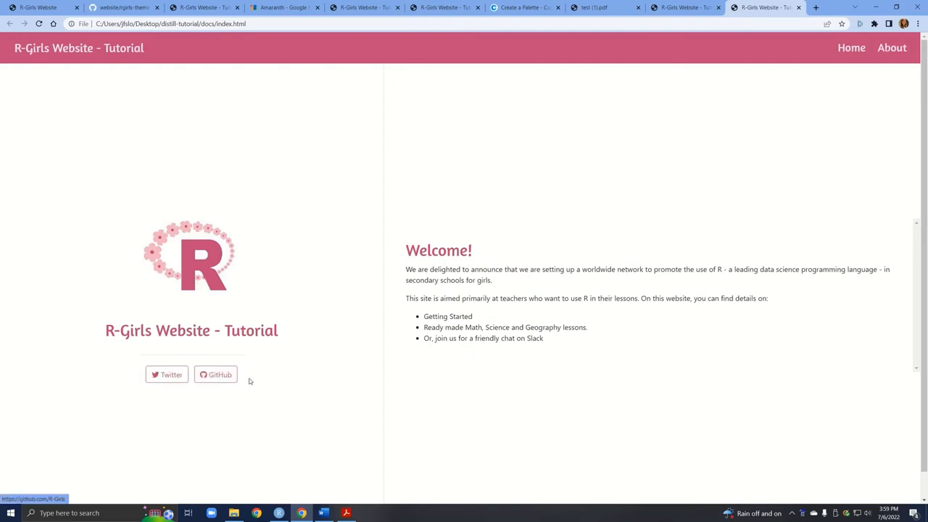
{"action": "mouse_move", "coordinate": [167, 374]}
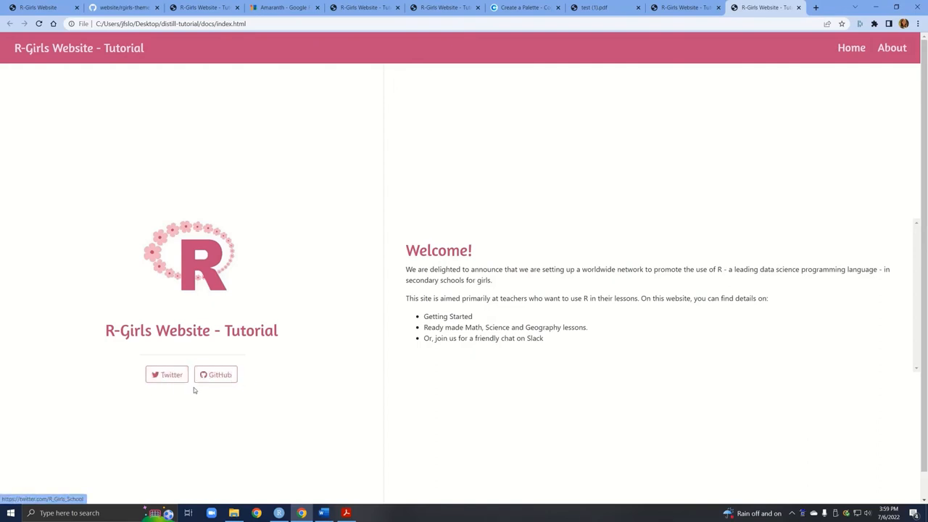
{"action": "mouse_move", "coordinate": [215, 374]}
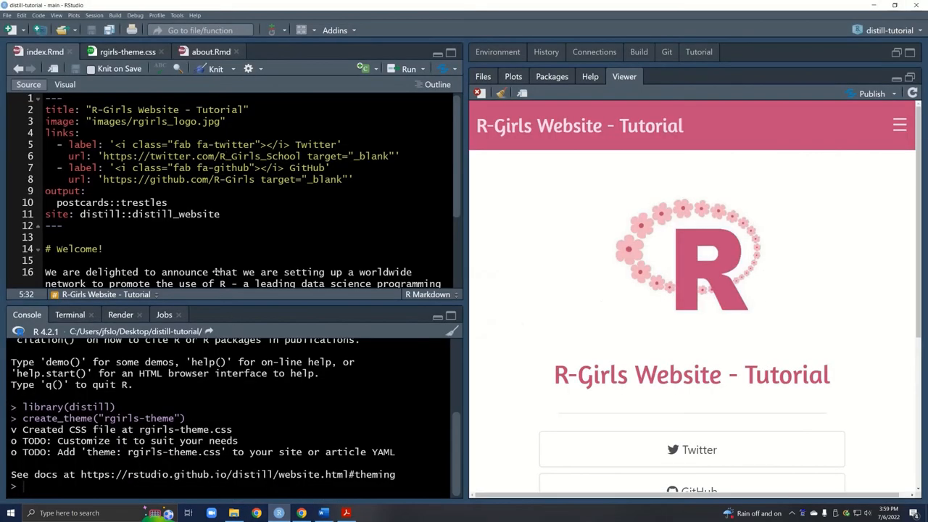
Step: Select the .btn-outline-dark selector in rgirls-theme.css for checking
{"action": "left_click", "coordinate": [128, 52]}
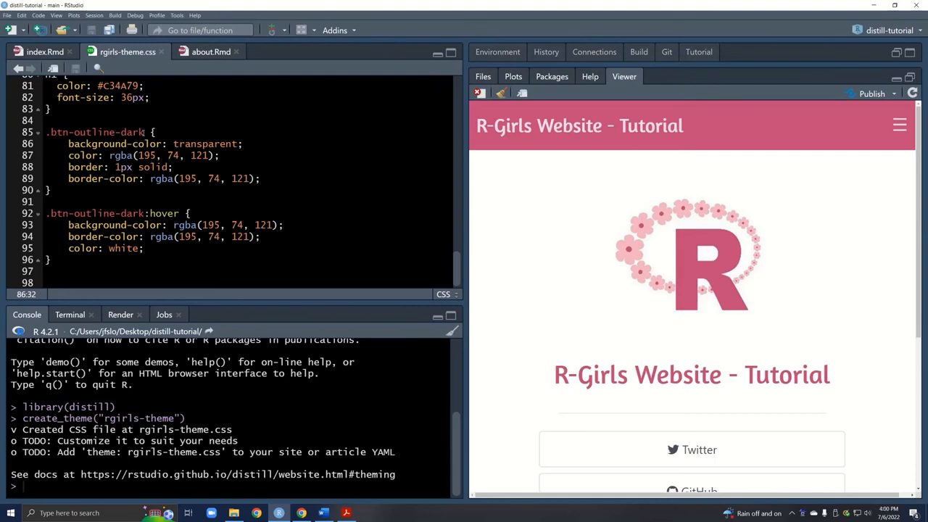
{"action": "double_click", "coordinate": [96, 132]}
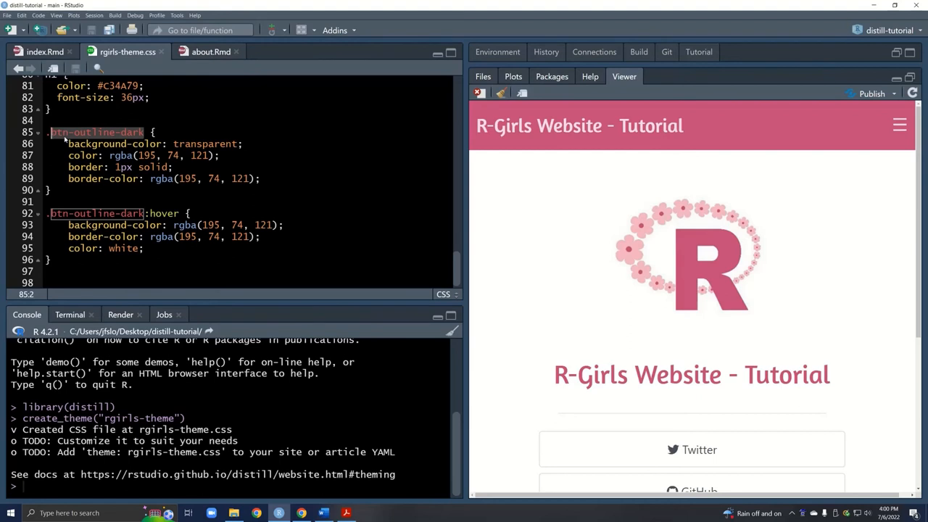
{"action": "mouse_move", "coordinate": [119, 135]}
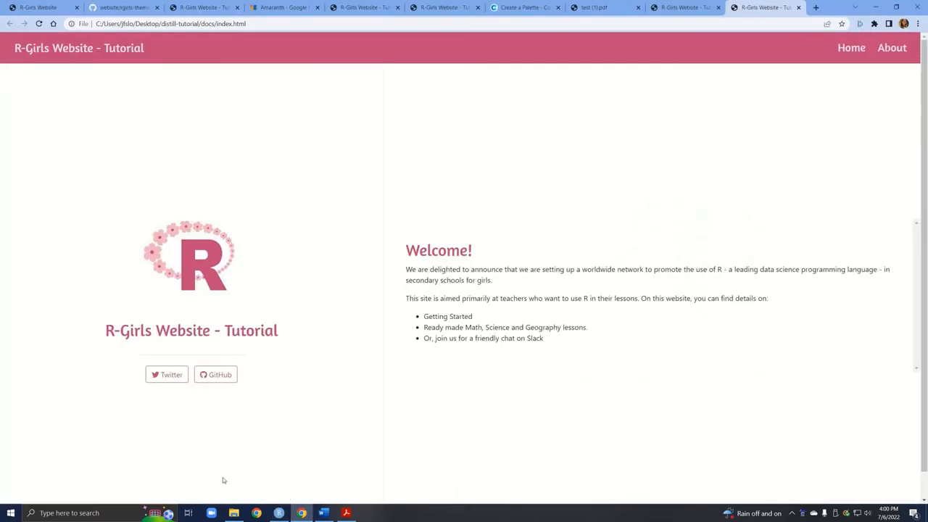
{"action": "mouse_move", "coordinate": [167, 374]}
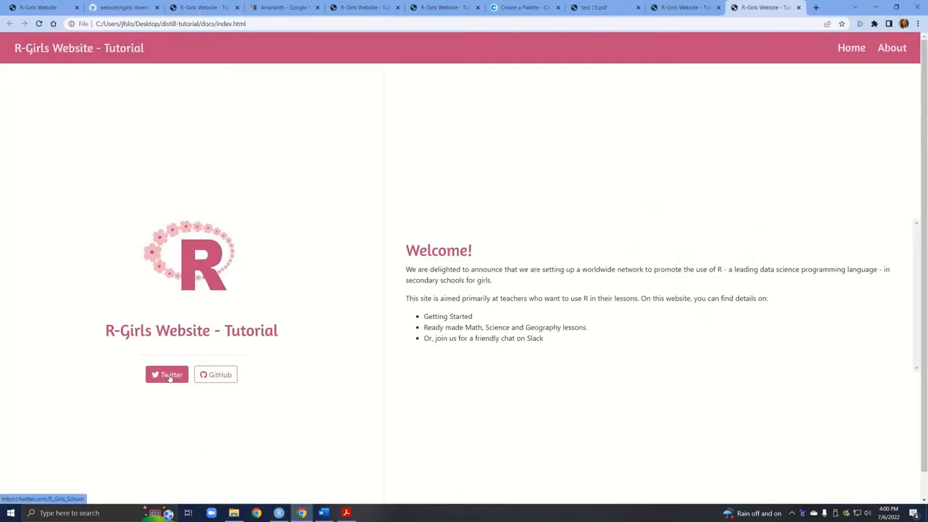
{"action": "mouse_move", "coordinate": [168, 377]}
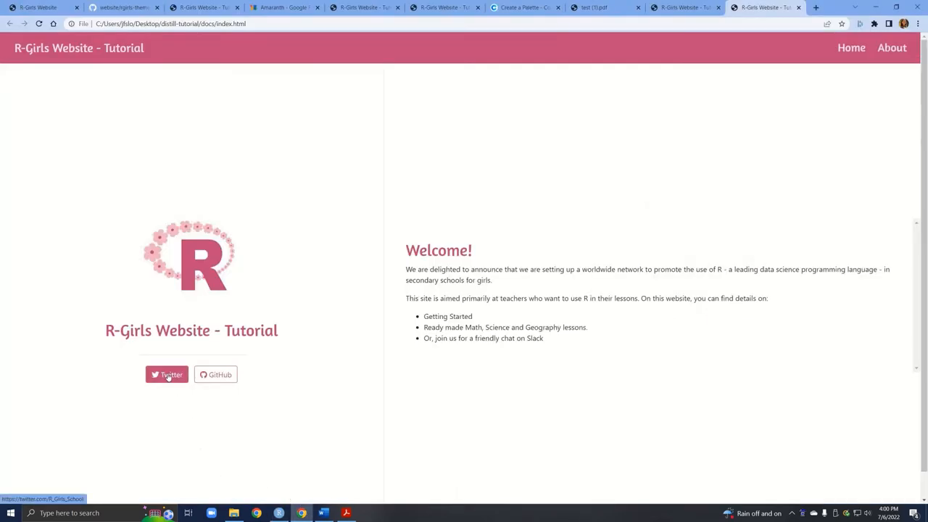
Step: Inspect the Twitter button's .btn-outline-dark rule in Chrome developer tools
{"action": "right_click", "coordinate": [167, 374]}
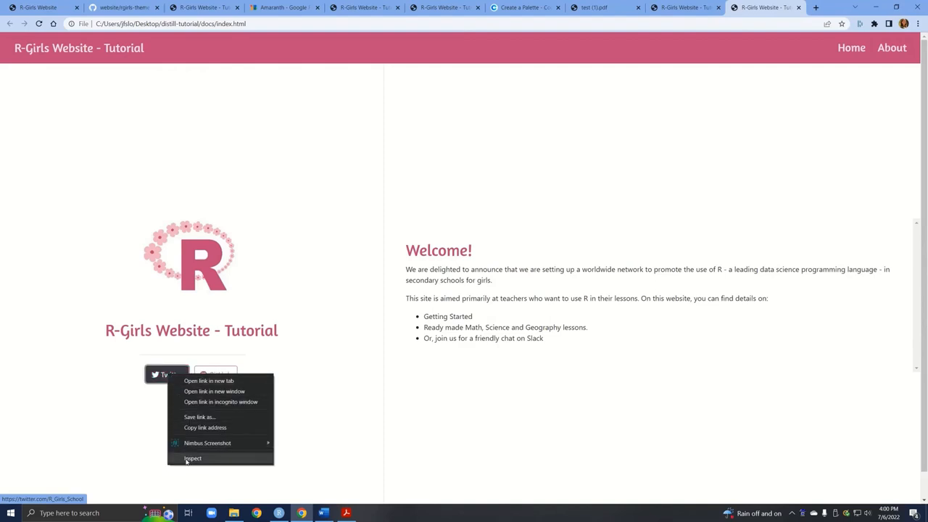
{"action": "left_click", "coordinate": [191, 458]}
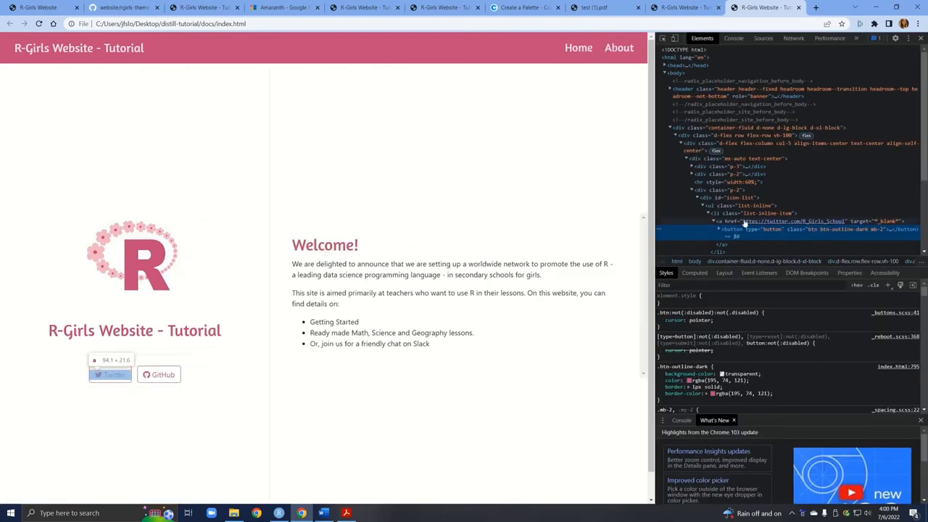
{"action": "mouse_move", "coordinate": [752, 238]}
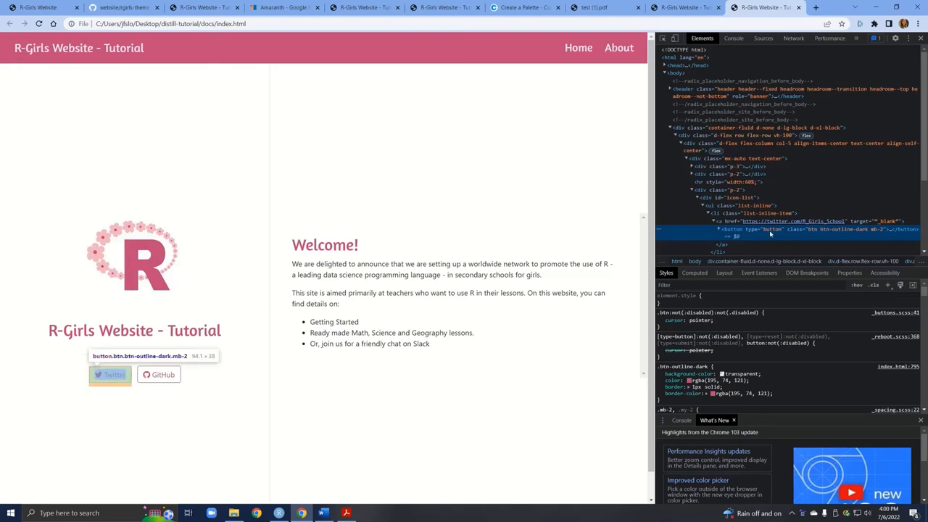
{"action": "mouse_move", "coordinate": [838, 232]}
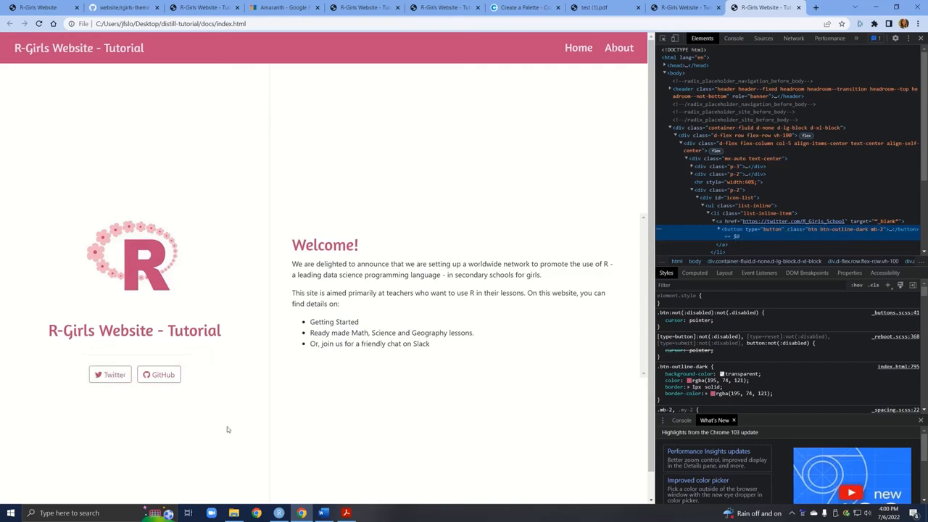
{"action": "mouse_move", "coordinate": [821, 231]}
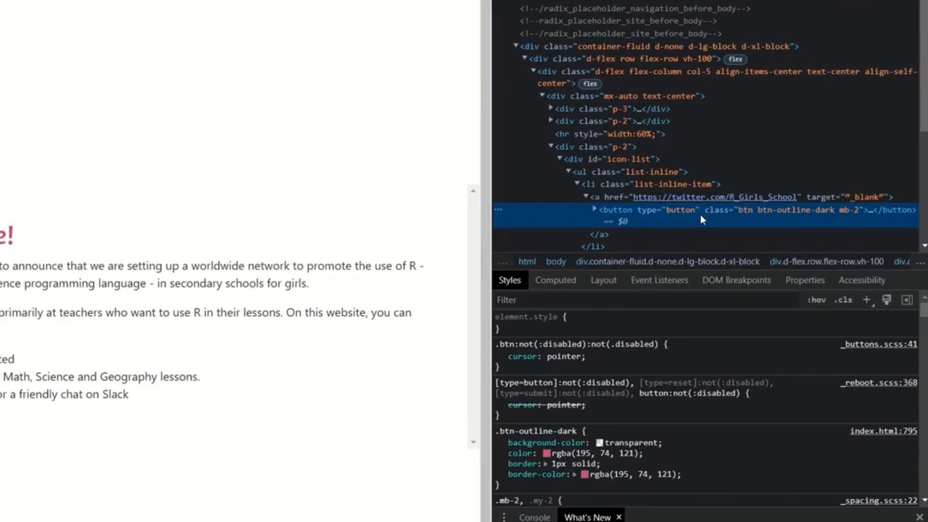
{"action": "mouse_move", "coordinate": [711, 214]}
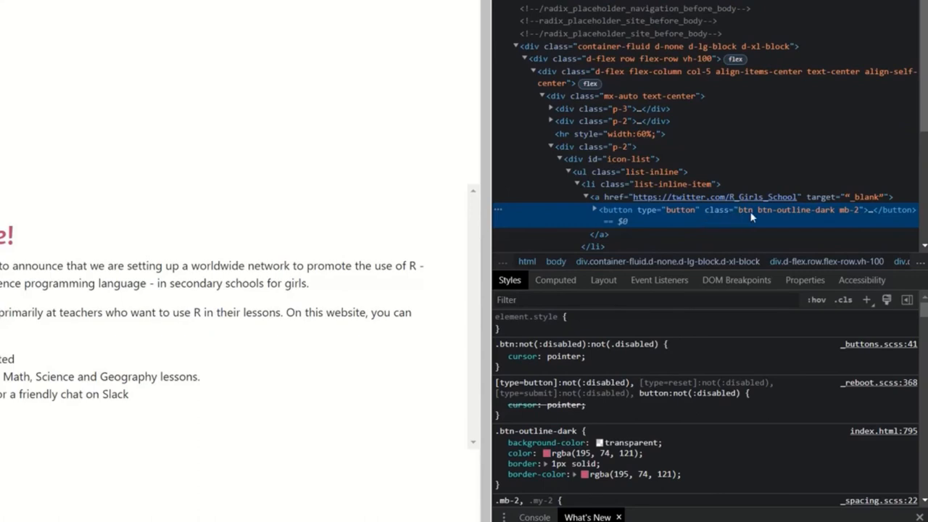
{"action": "mouse_move", "coordinate": [760, 216]}
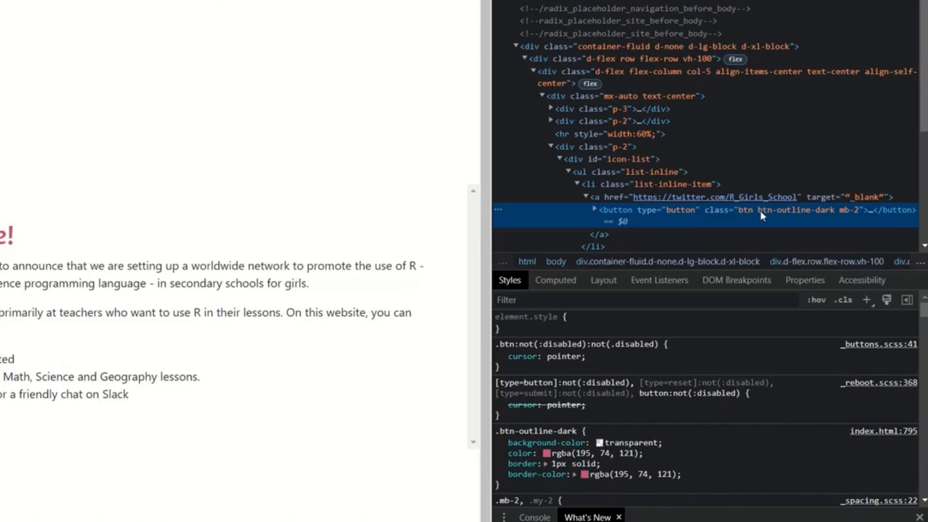
{"action": "mouse_move", "coordinate": [817, 215]}
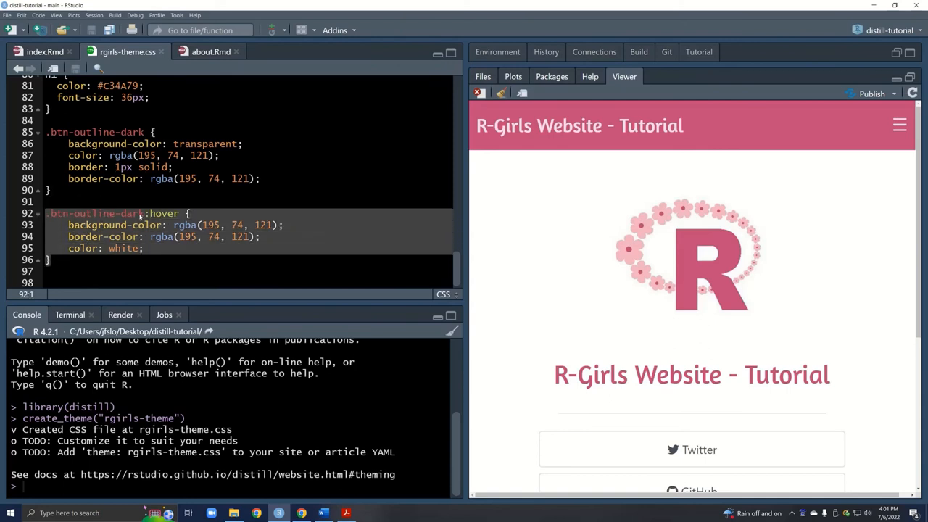
Step: Rebuild the whole website from the Build tab so the pink button styles render
{"action": "double_click", "coordinate": [163, 213]}
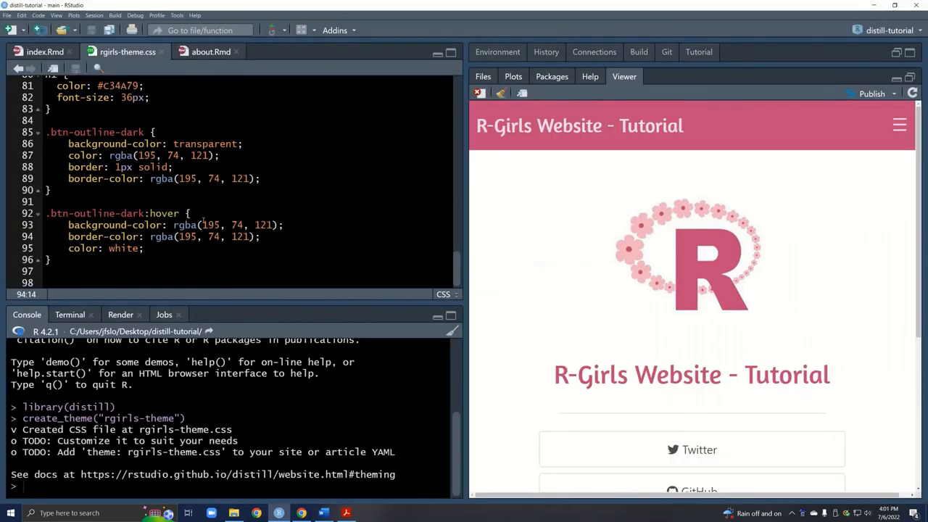
{"action": "left_click", "coordinate": [232, 225]}
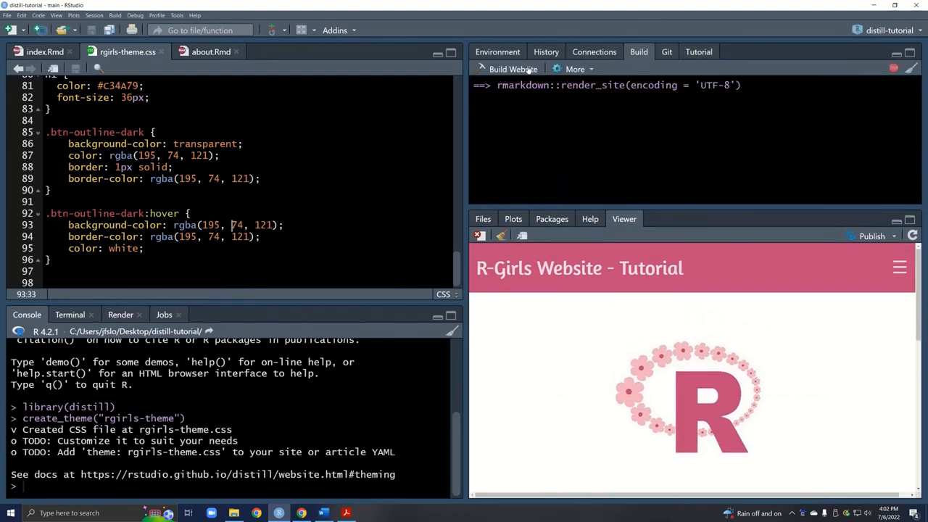
{"action": "left_click", "coordinate": [513, 70]}
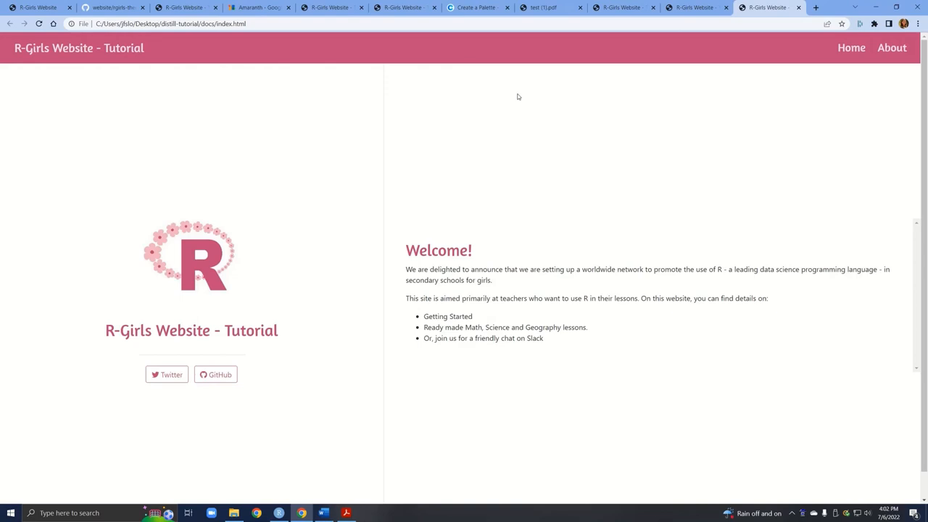
{"action": "mouse_move", "coordinate": [334, 99]}
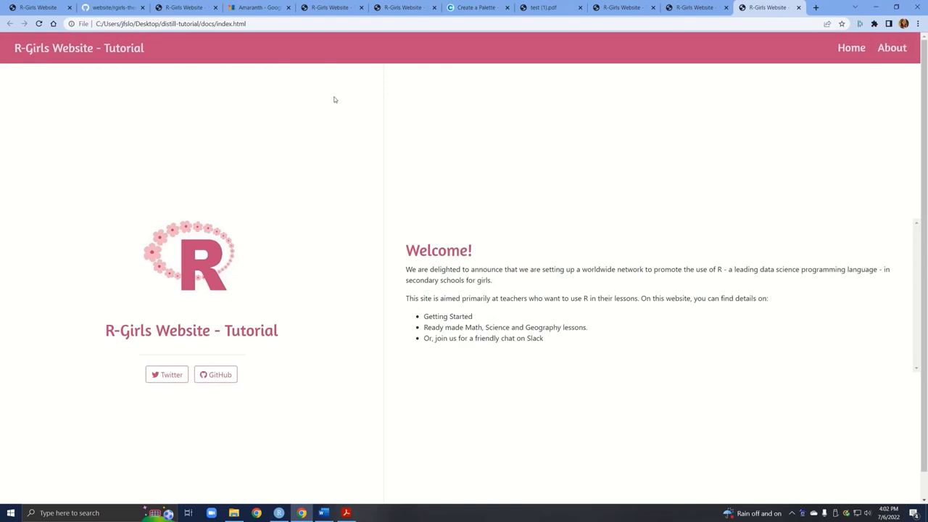
{"action": "mouse_move", "coordinate": [70, 48]}
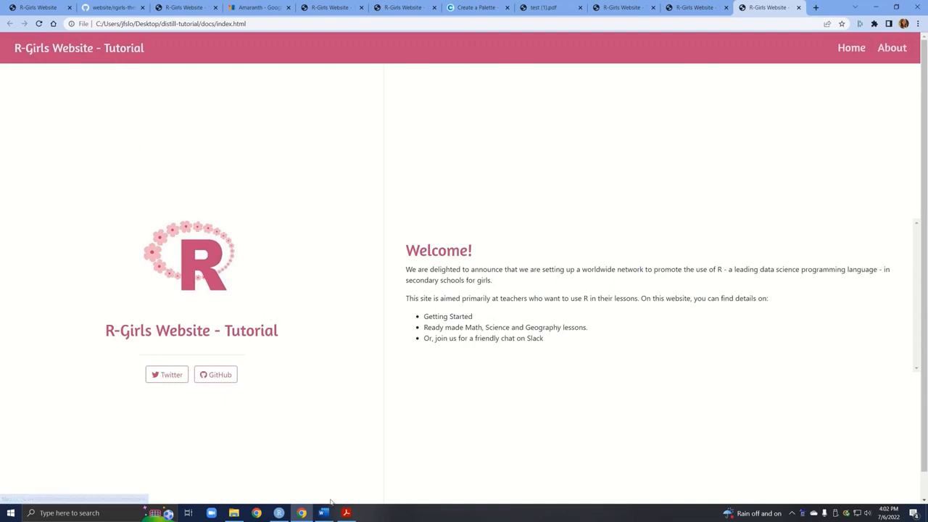
{"action": "mouse_move", "coordinate": [279, 513]}
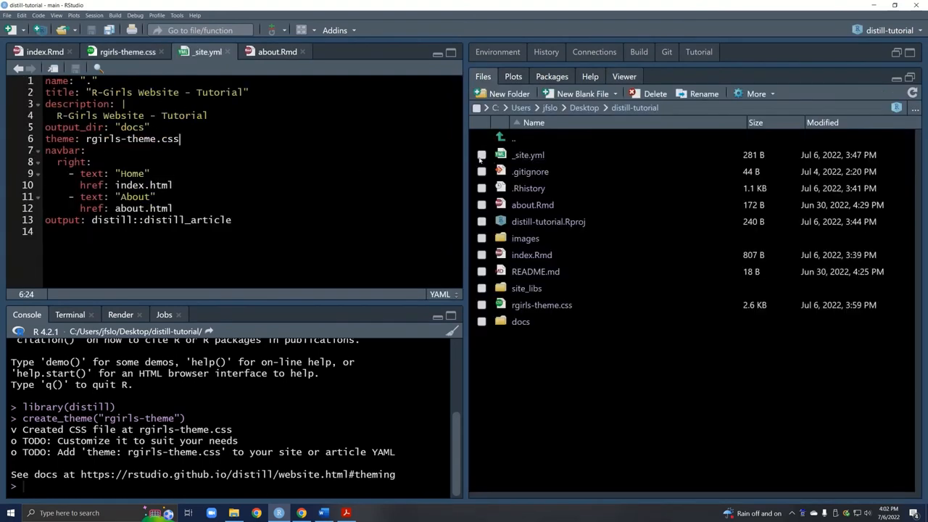
Step: Replace the _site.yml title with "Home" and rebuild so the header reads Home
{"action": "double_click", "coordinate": [59, 93]}
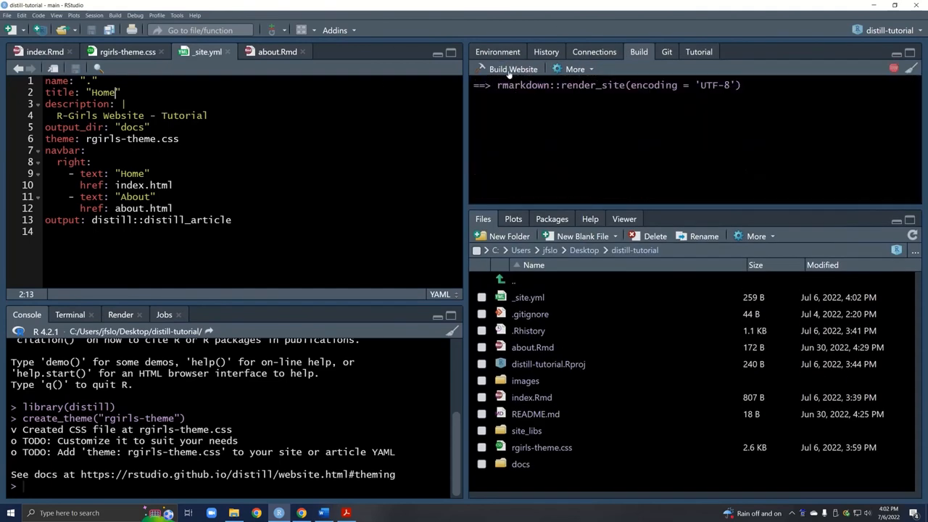
{"action": "left_click", "coordinate": [513, 70]}
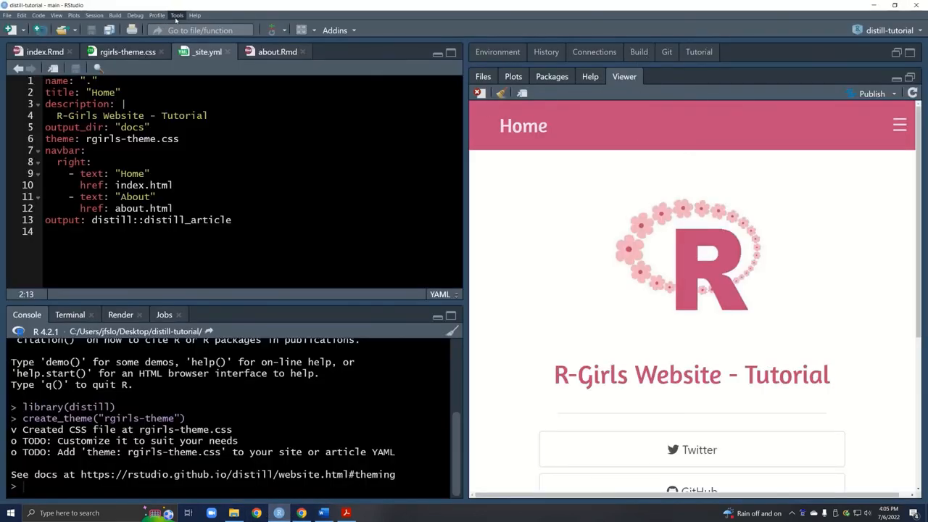
Step: Stage all changed files with git add -A in a project shell
{"action": "left_click", "coordinate": [177, 15]}
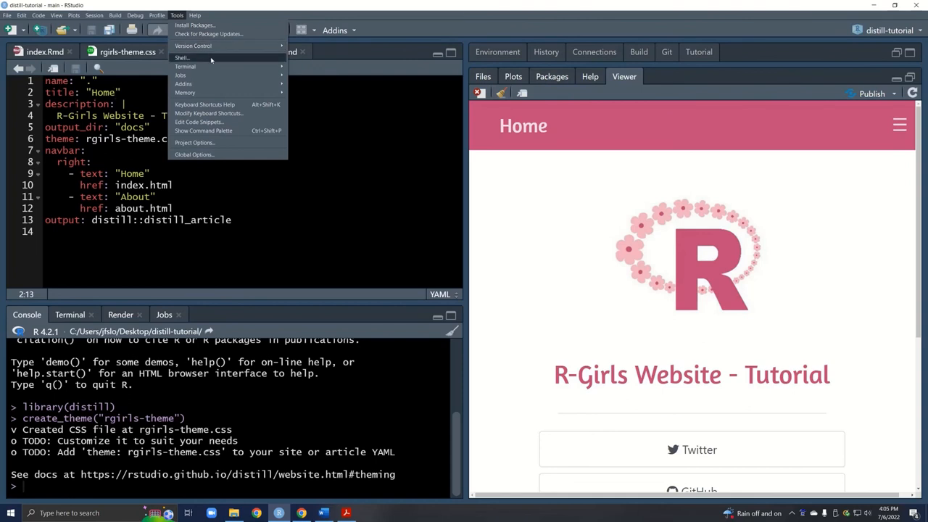
{"action": "left_click", "coordinate": [181, 58]}
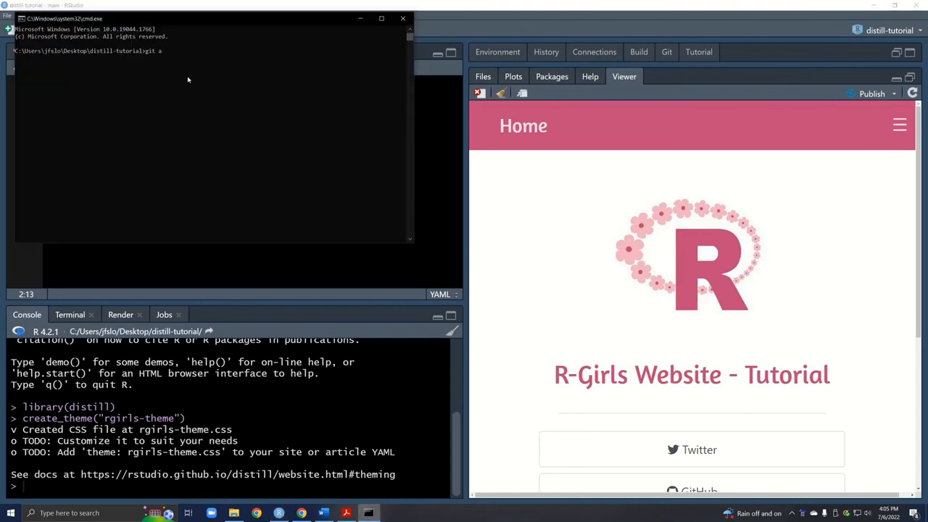
{"action": "type", "text": "add -A"}
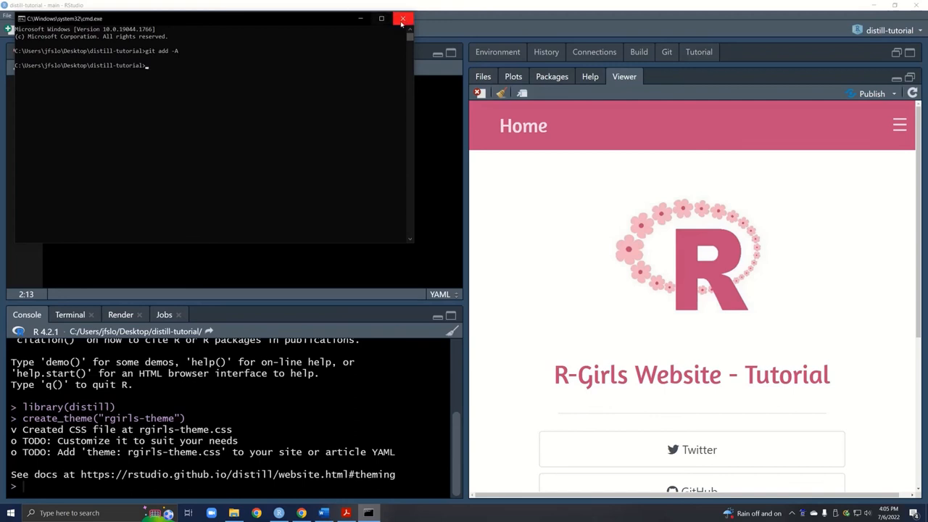
{"action": "left_click", "coordinate": [403, 17]}
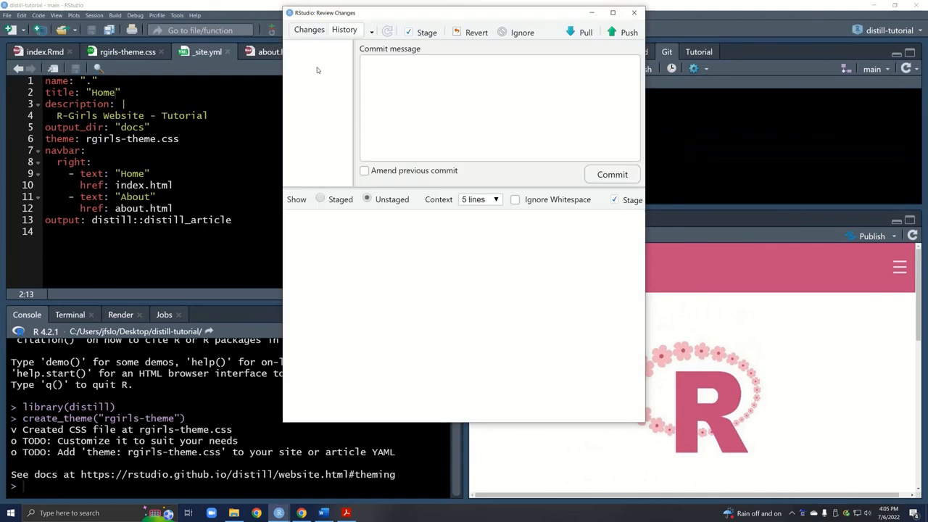
Step: Commit the staged changes as "create color theme" and push them to GitHub
{"action": "left_click", "coordinate": [426, 32]}
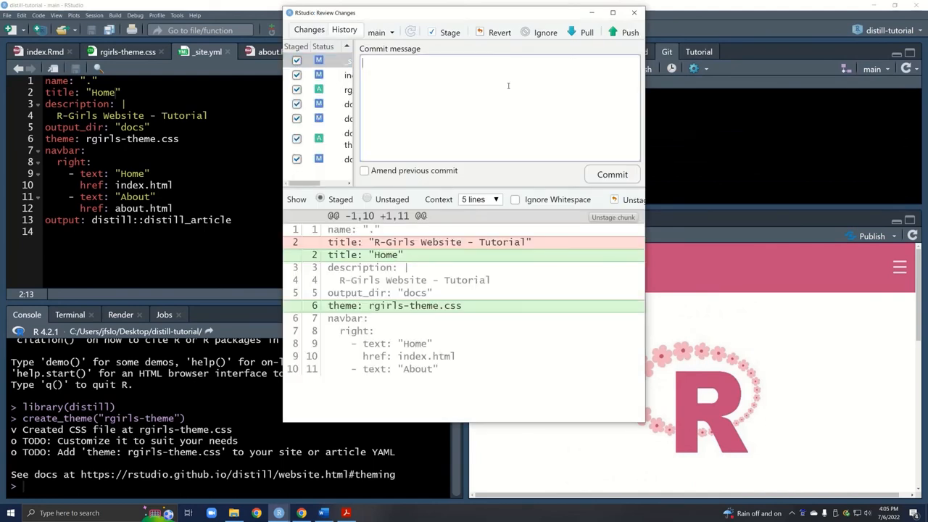
{"action": "type", "text": "creaete"}
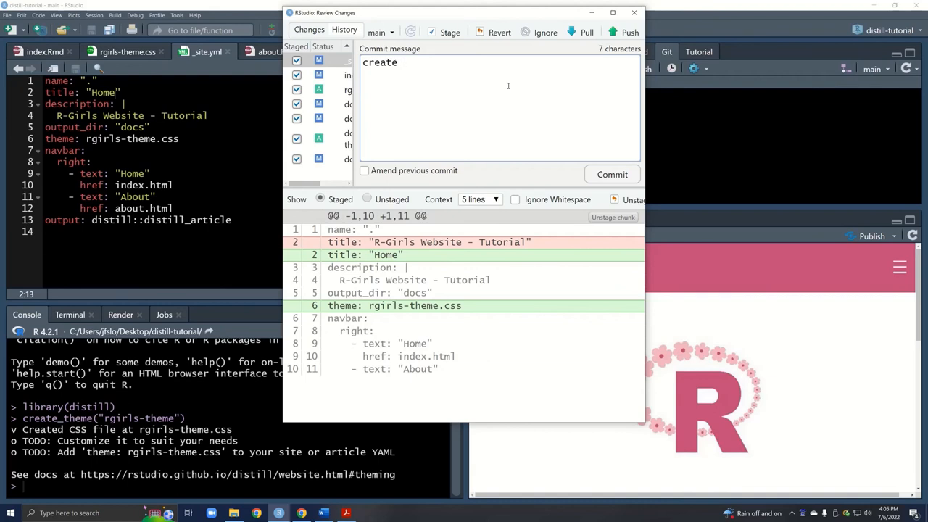
{"action": "type", "text": "color theme"}
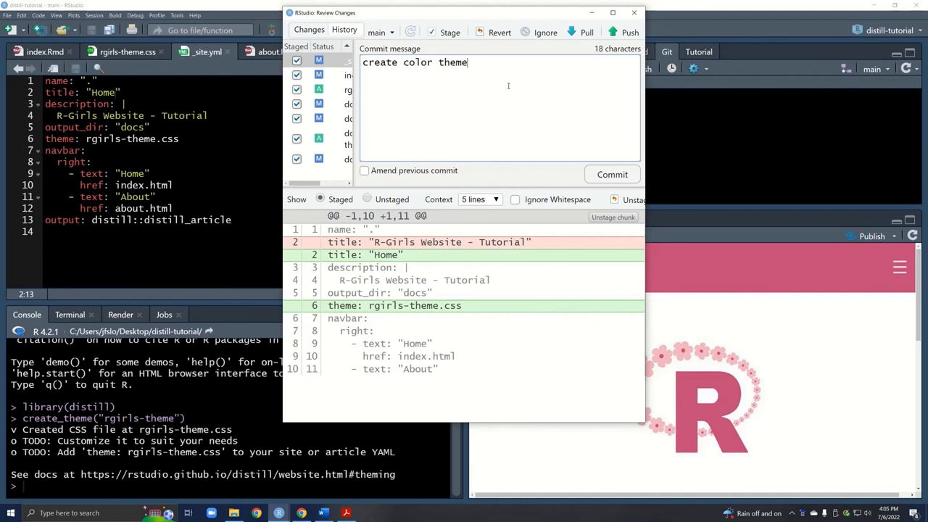
{"action": "left_click", "coordinate": [612, 174]}
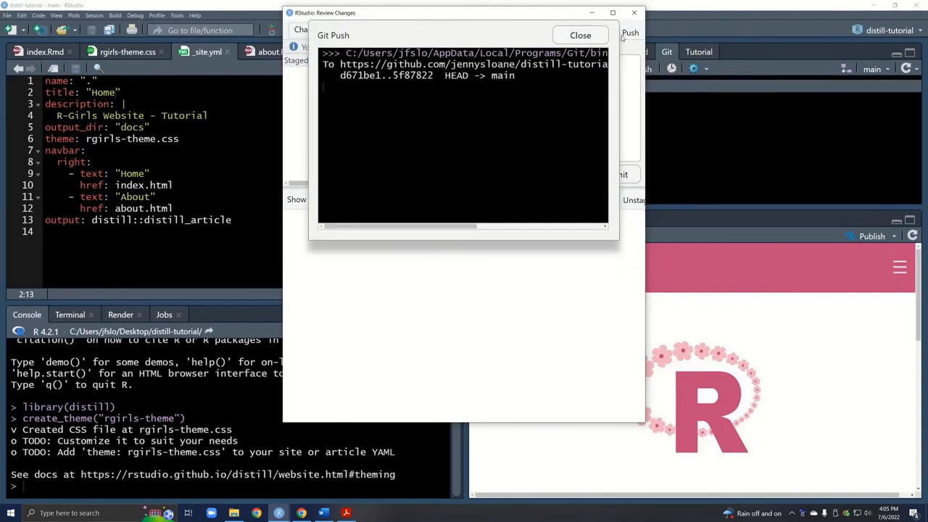
{"action": "left_click", "coordinate": [580, 35]}
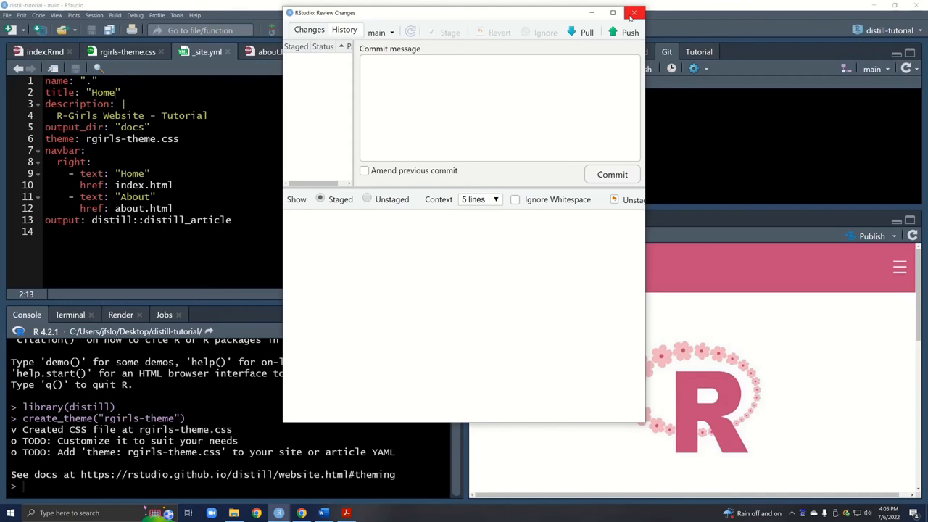
{"action": "left_click", "coordinate": [635, 12]}
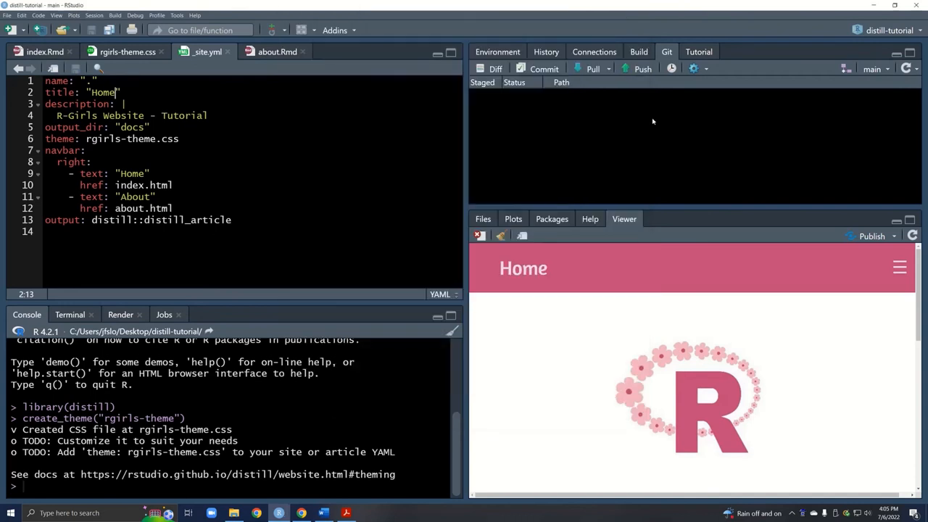